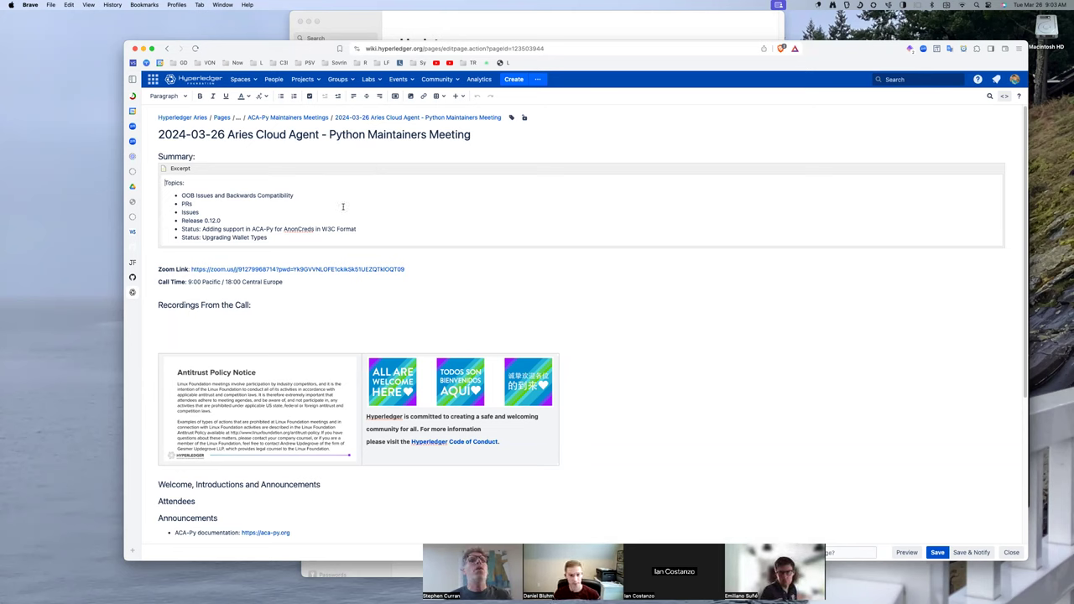
pyautogui.moveTo(232, 211)
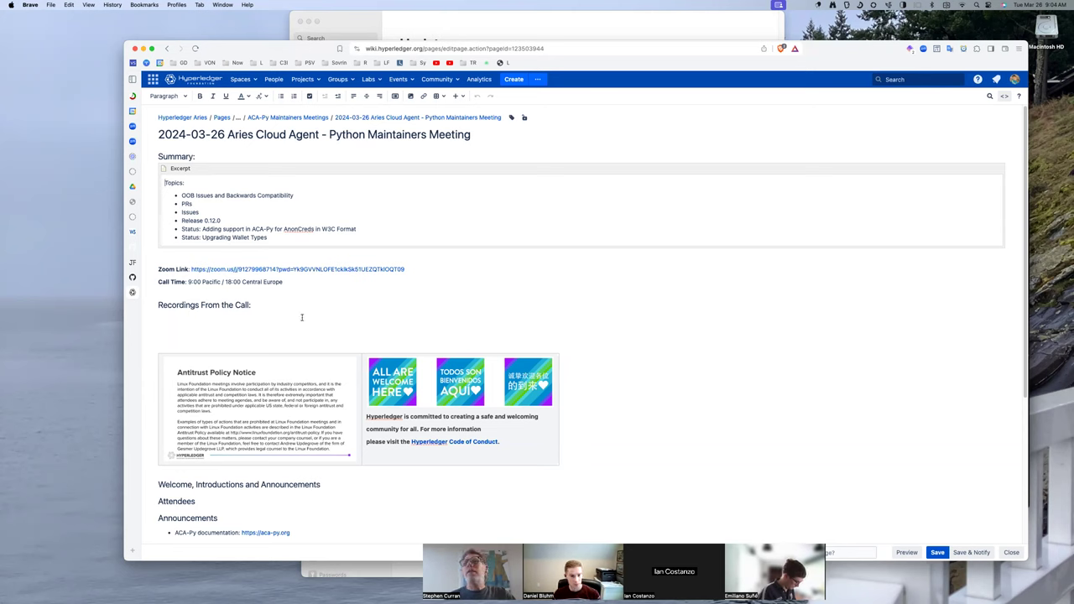
pyautogui.moveTo(854, 314)
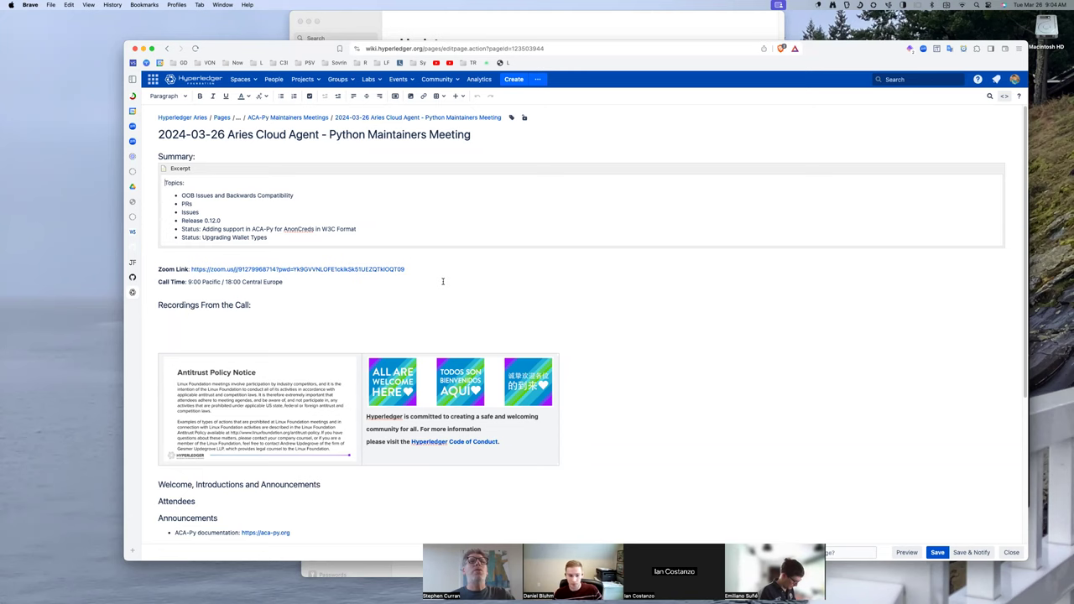
# Step: Open draft PR #2748 on didexchange and did:peer fixes and read to its latest comment
pyautogui.scroll(-3)
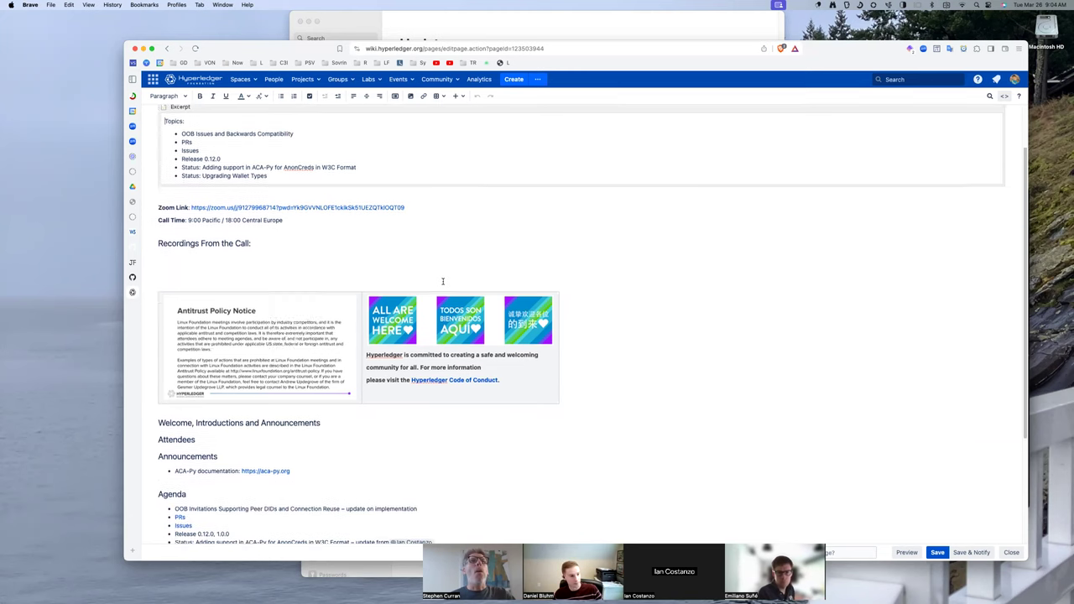
pyautogui.scroll(-3)
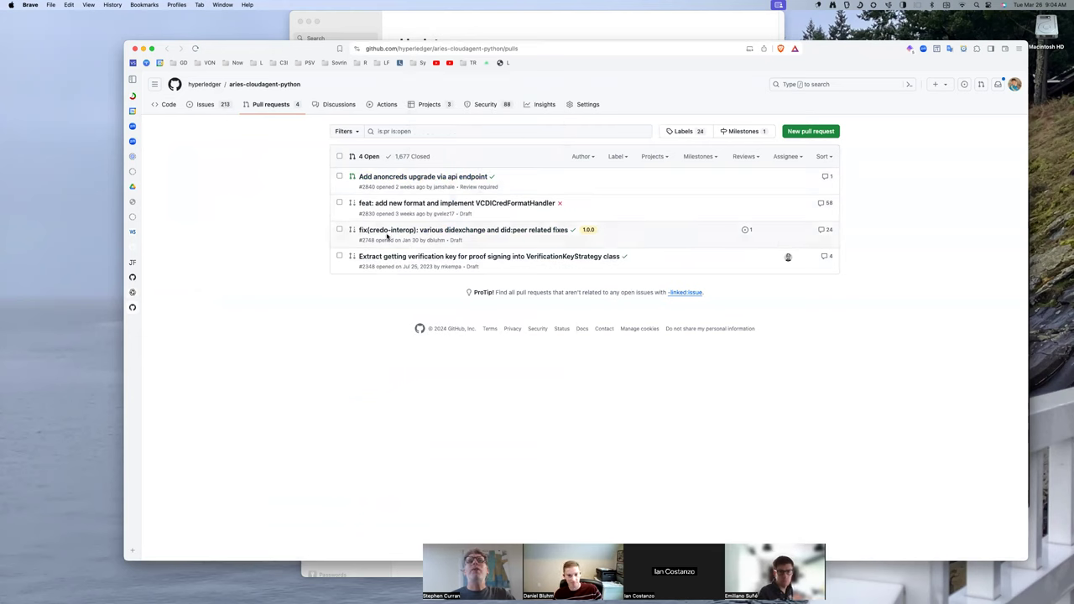
pyautogui.click(463, 230)
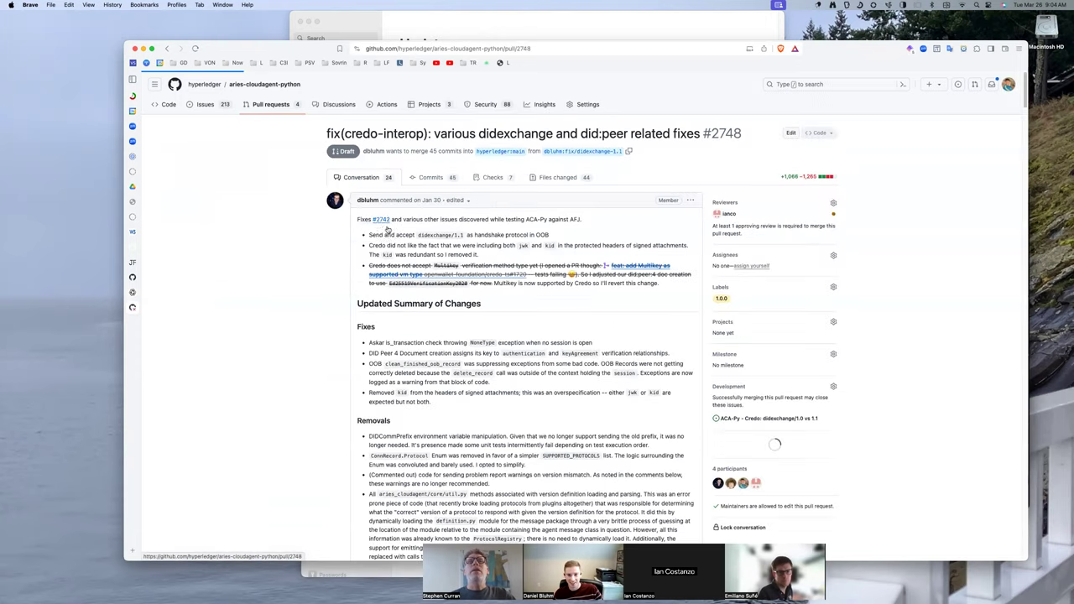
pyautogui.scroll(-3)
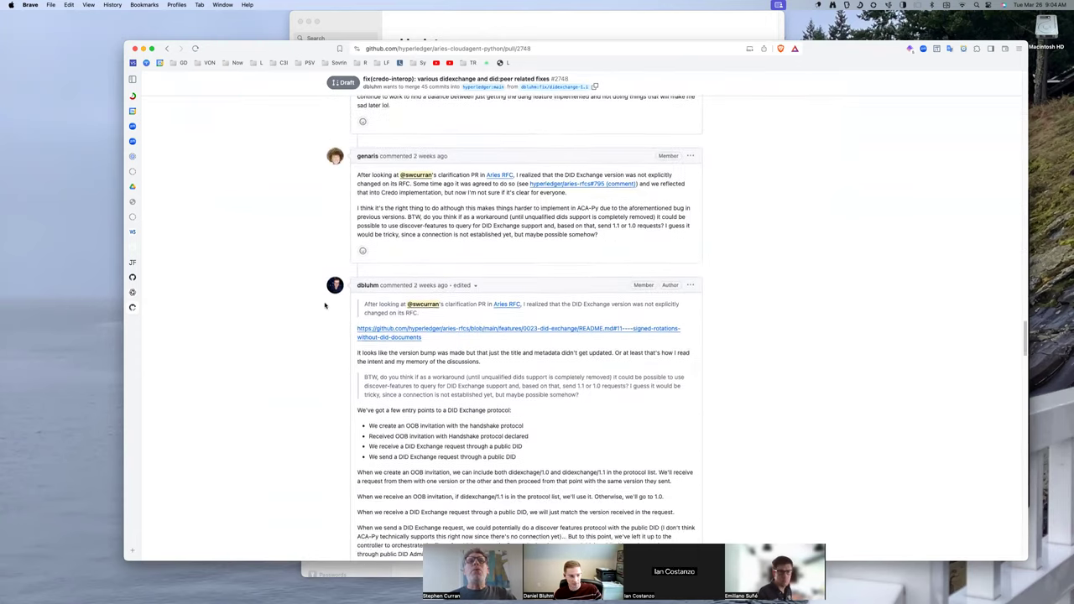
pyautogui.scroll(-3)
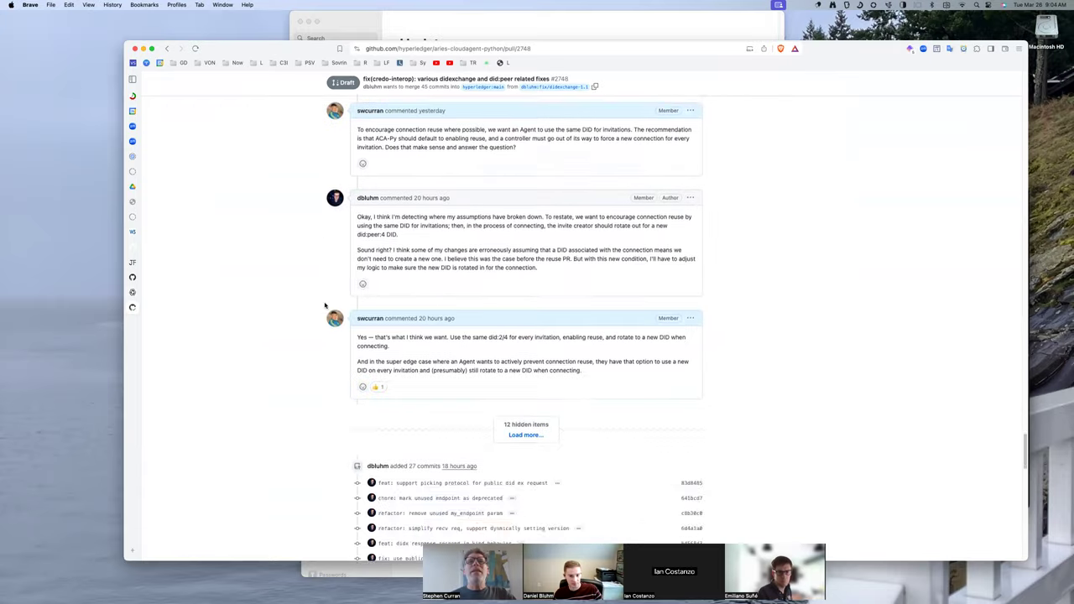
pyautogui.scroll(3)
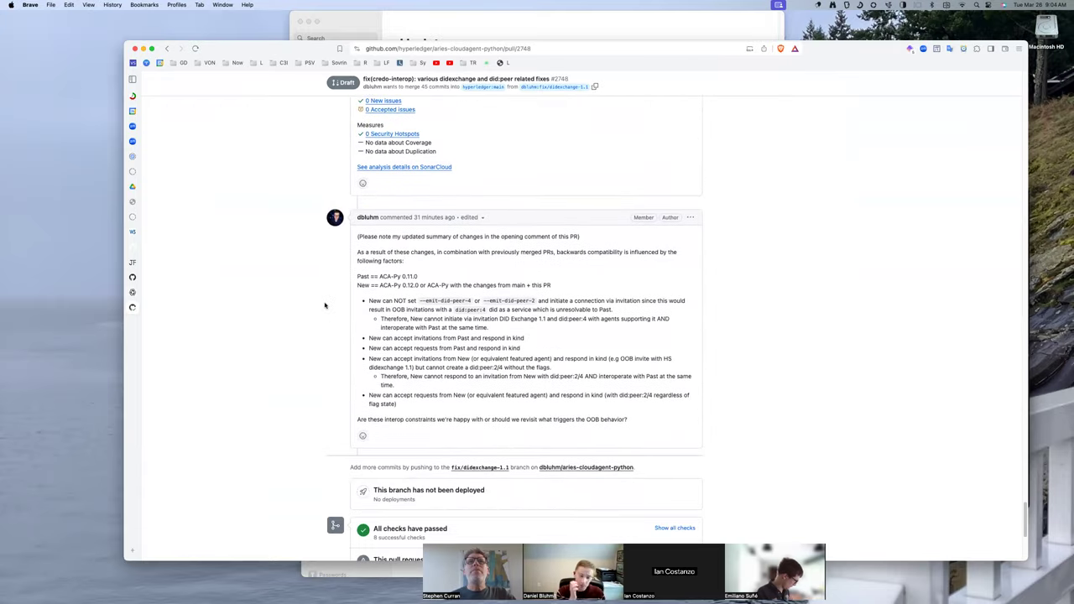
pyautogui.scroll(3)
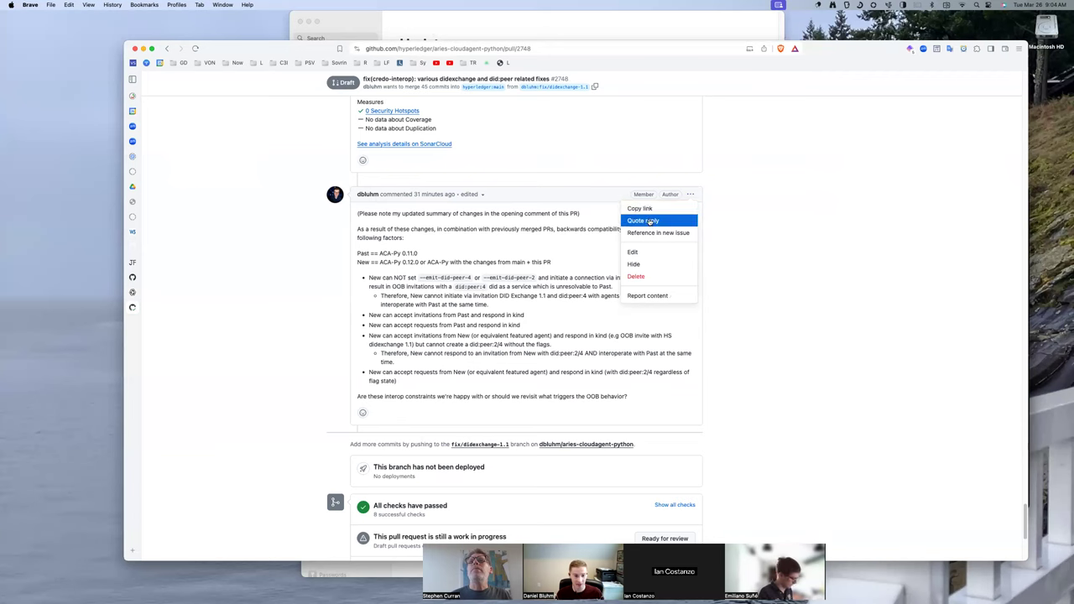
# Step: Edit the comment to add a bullet: without the new flags and DID Exchange v1.1, New works with Past
pyautogui.click(633, 252)
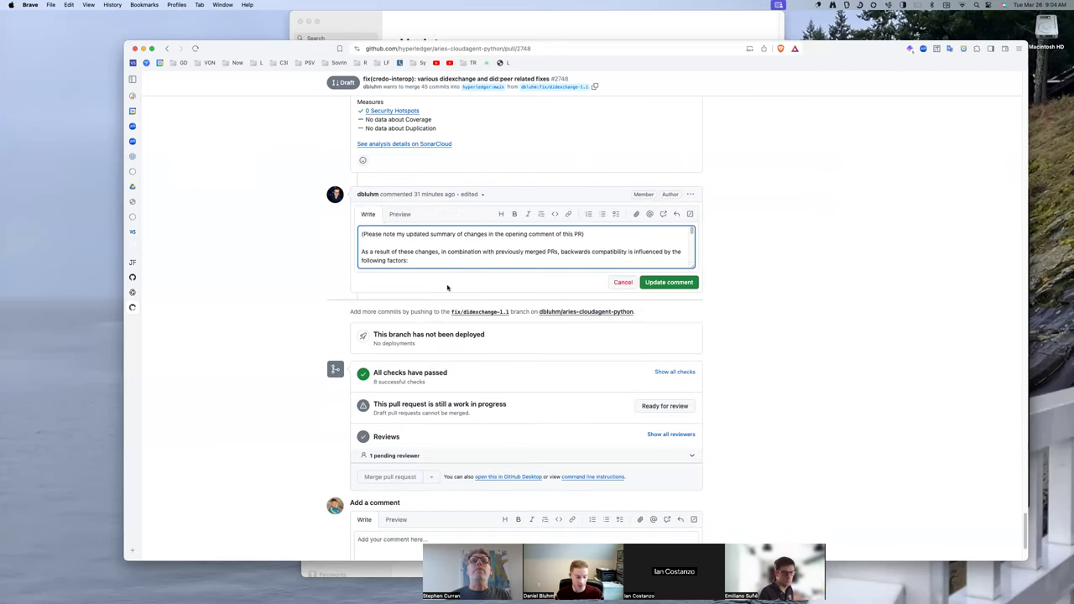
pyautogui.scroll(-3)
pyautogui.write('- As i')
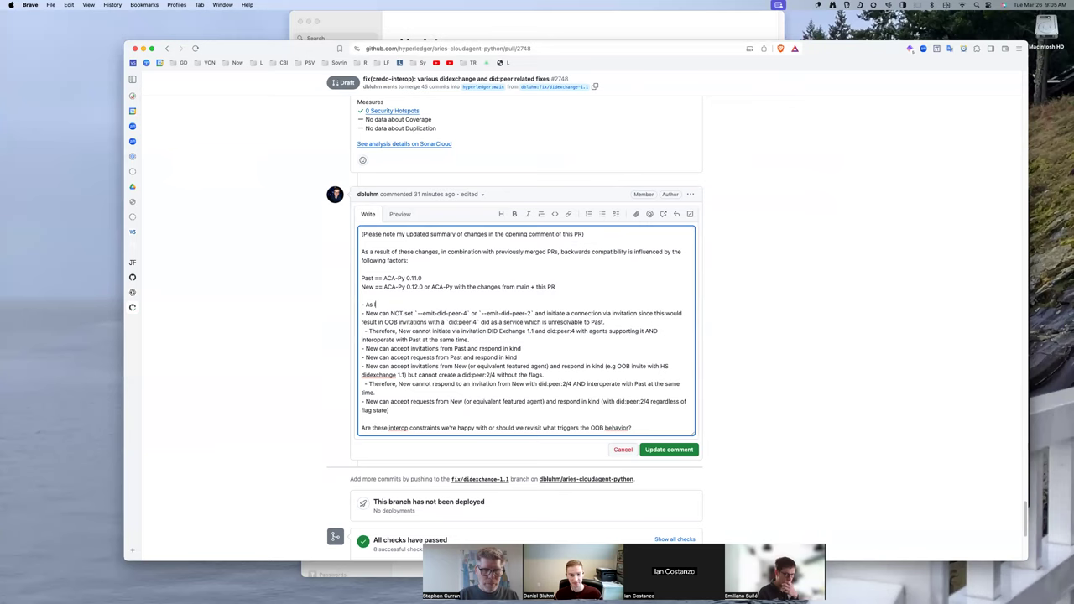
pyautogui.write('long as you')
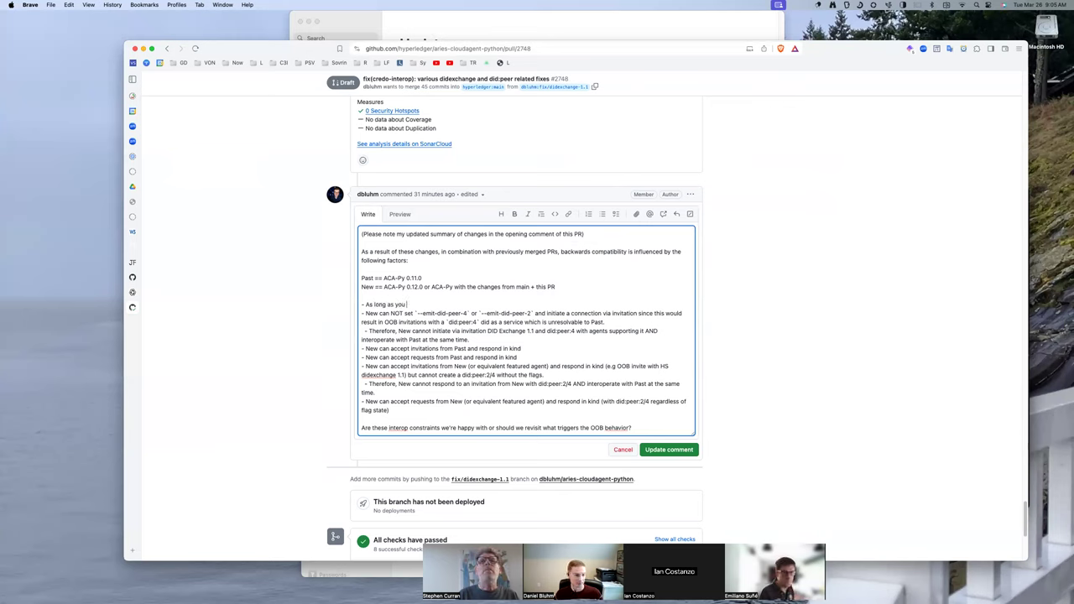
pyautogui.write('do')
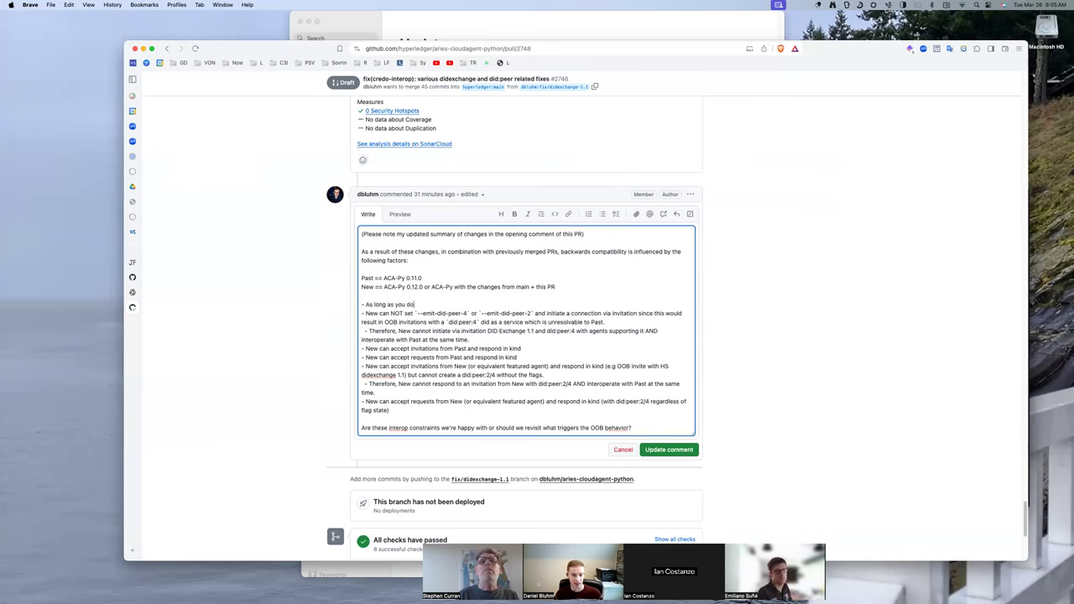
pyautogui.press('backspace')
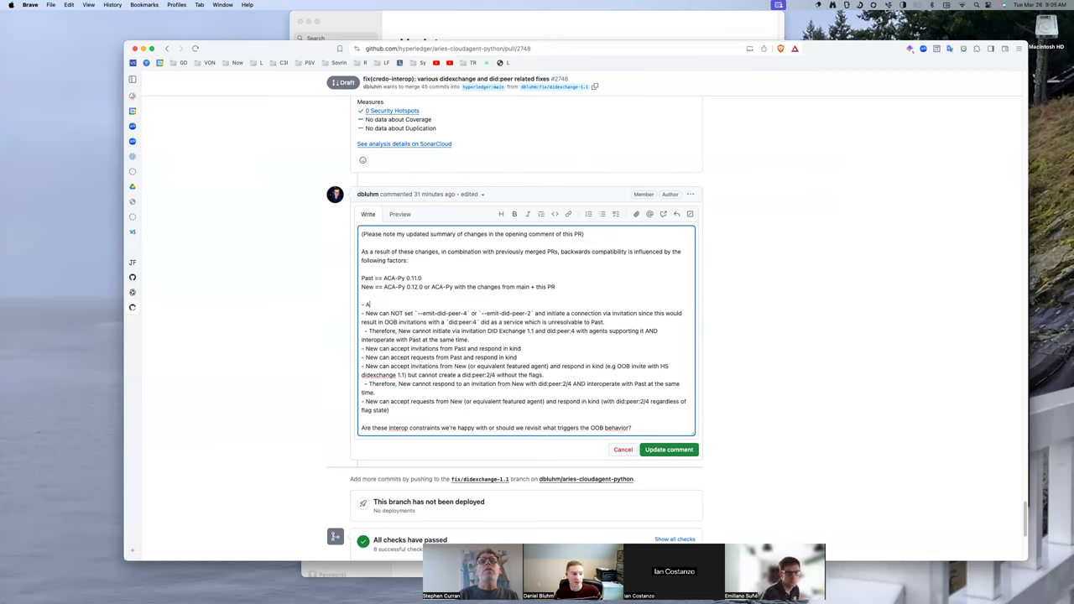
pyautogui.write('If you')
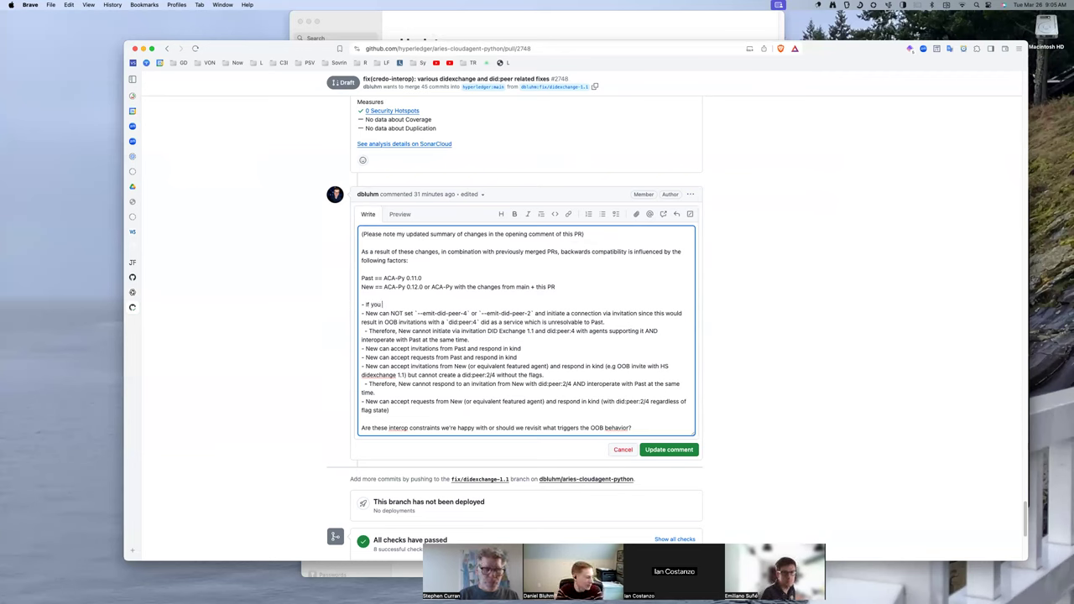
pyautogui.write("don't use the new flags and")
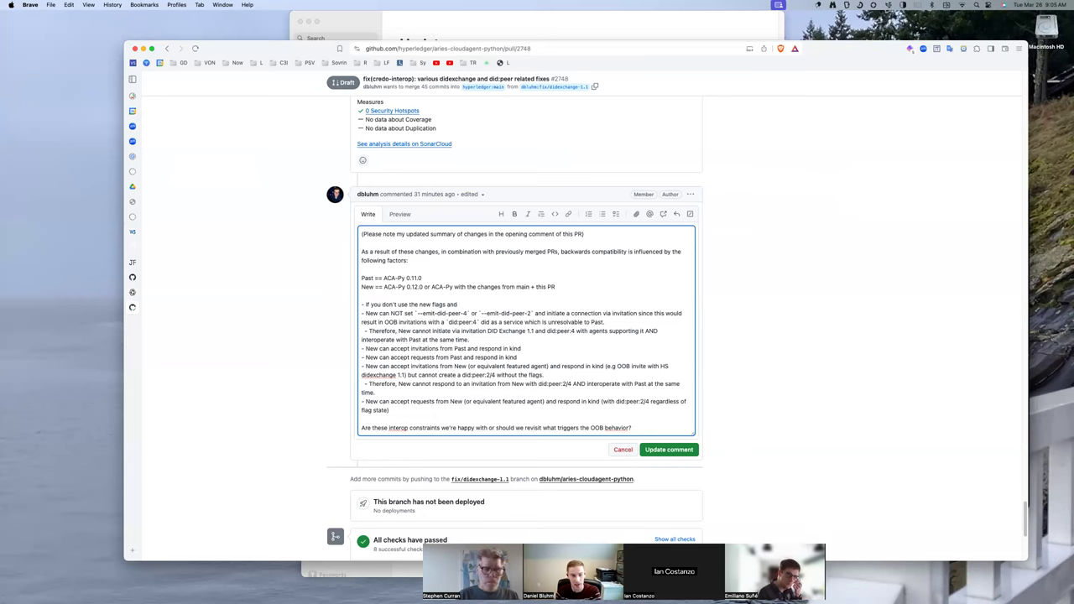
pyautogui.write('DID Exchange v1.1, ne')
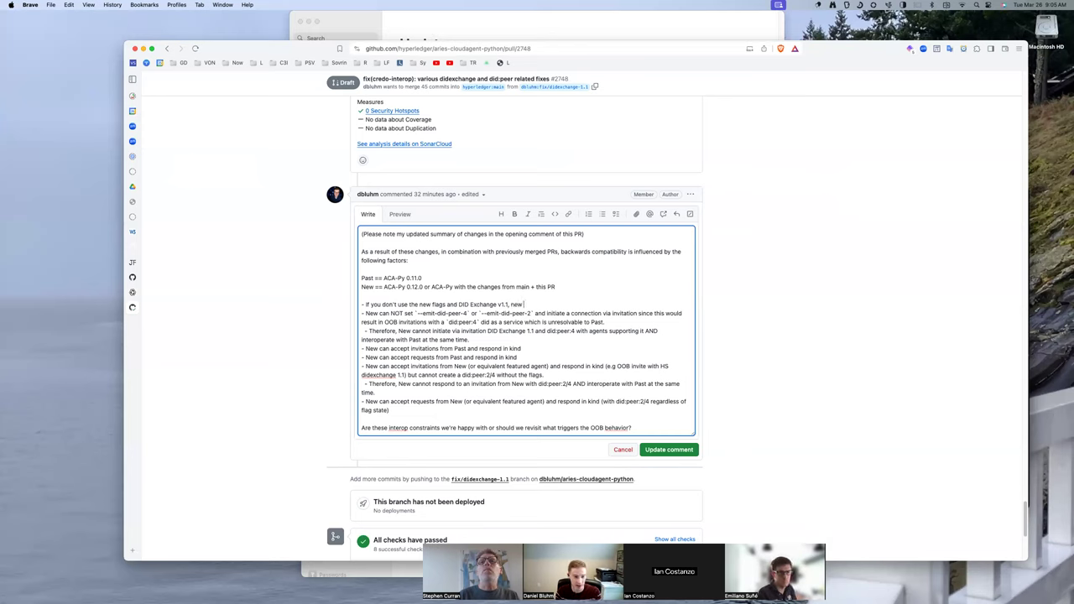
pyautogui.write('works with Past')
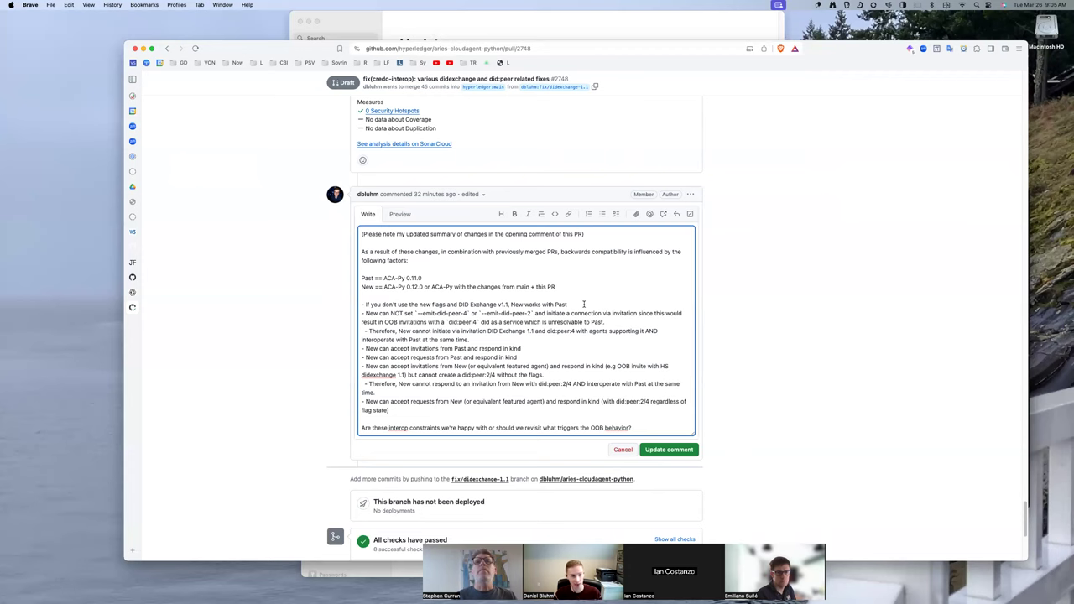
pyautogui.moveTo(584, 304)
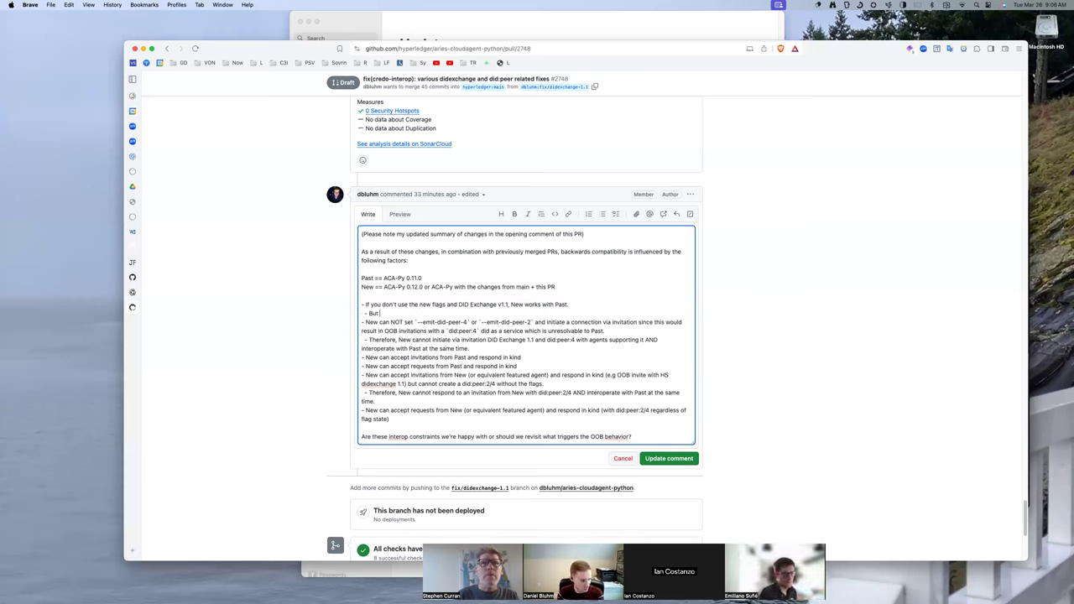
# Step: Complete the sub-bullet to read 'But that prevents transitioning to did:peer:2/4'
pyautogui.write('t')
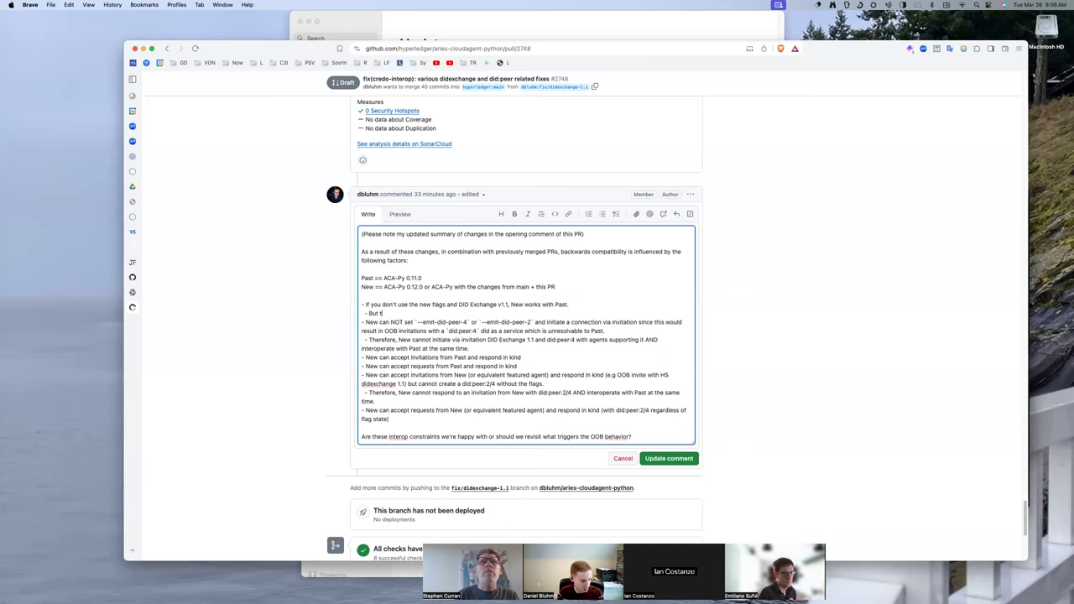
pyautogui.write('hat prevent')
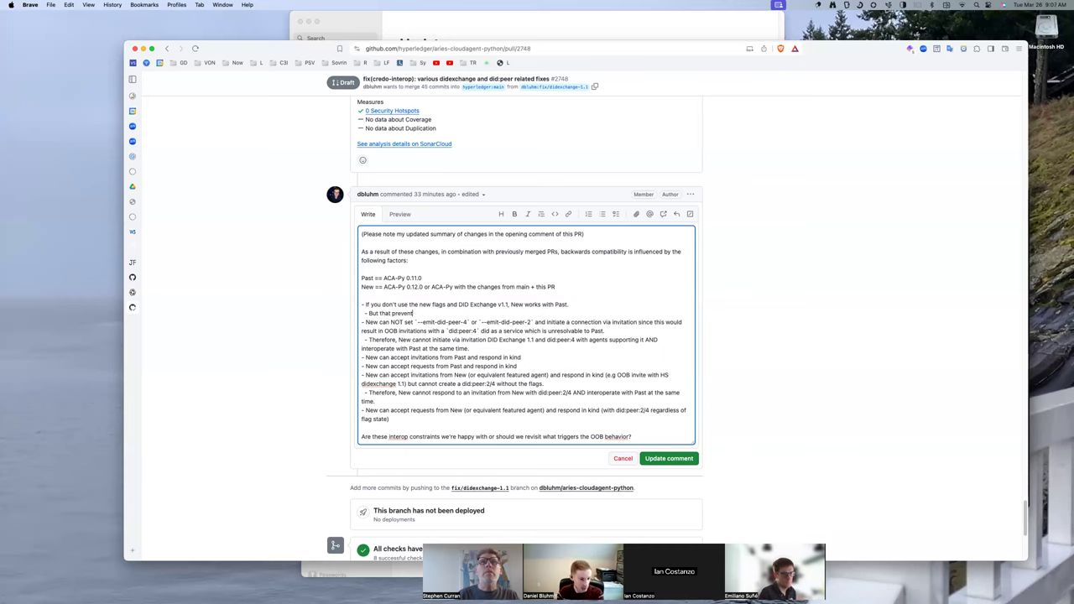
pyautogui.write('s transitioning to did:peer:2/4')
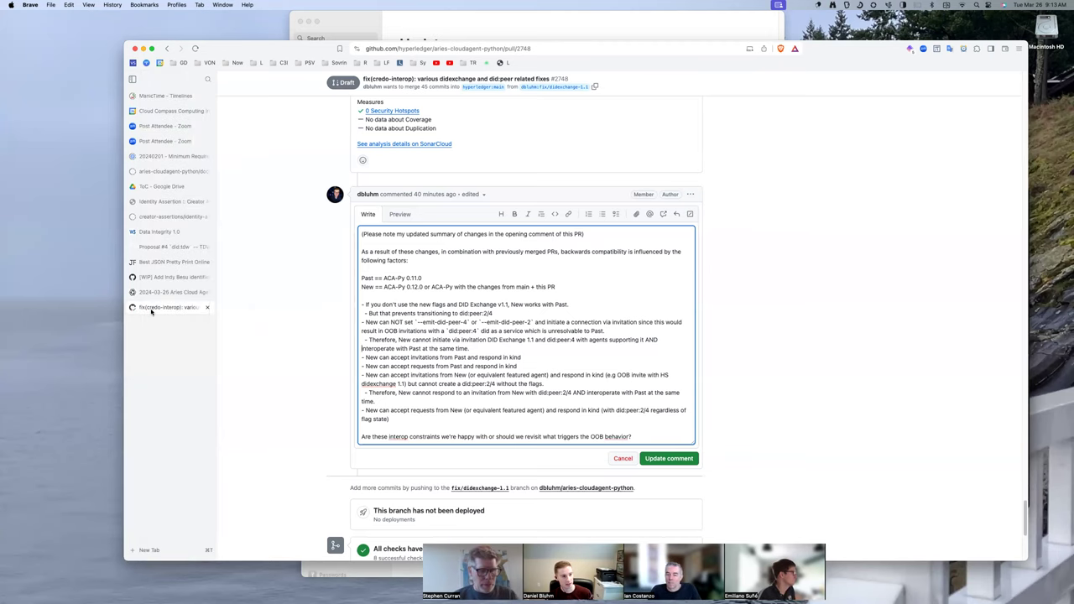
# Step: Open a new Brave tab and begin entering the Traction tenant UI address
pyautogui.click(149, 549)
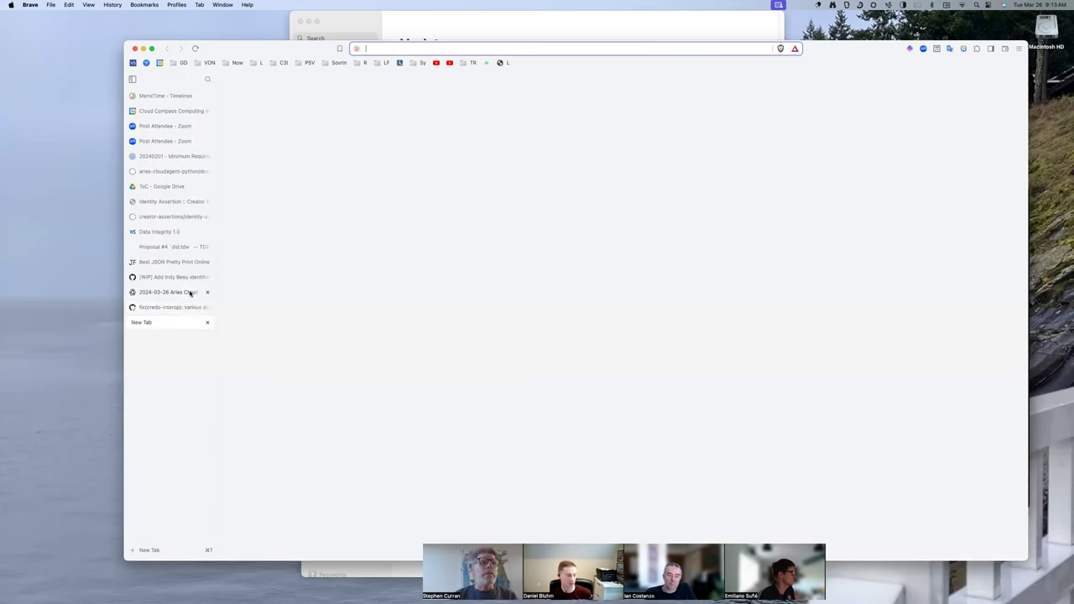
pyautogui.write('ta')
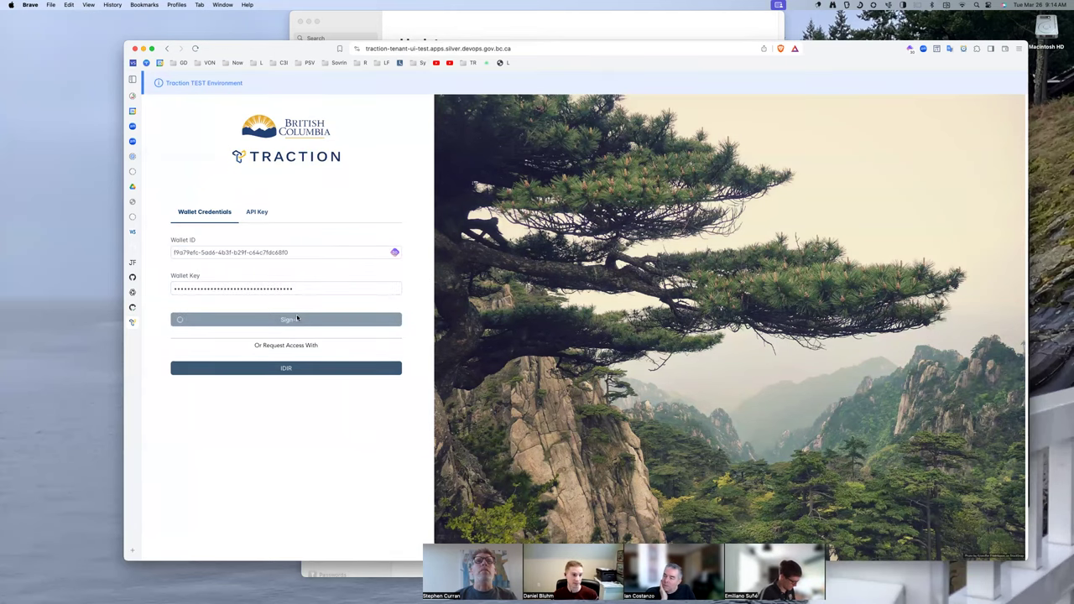
# Step: Sign in to the tenant and view its developer configuration and profile settings
pyautogui.click(286, 318)
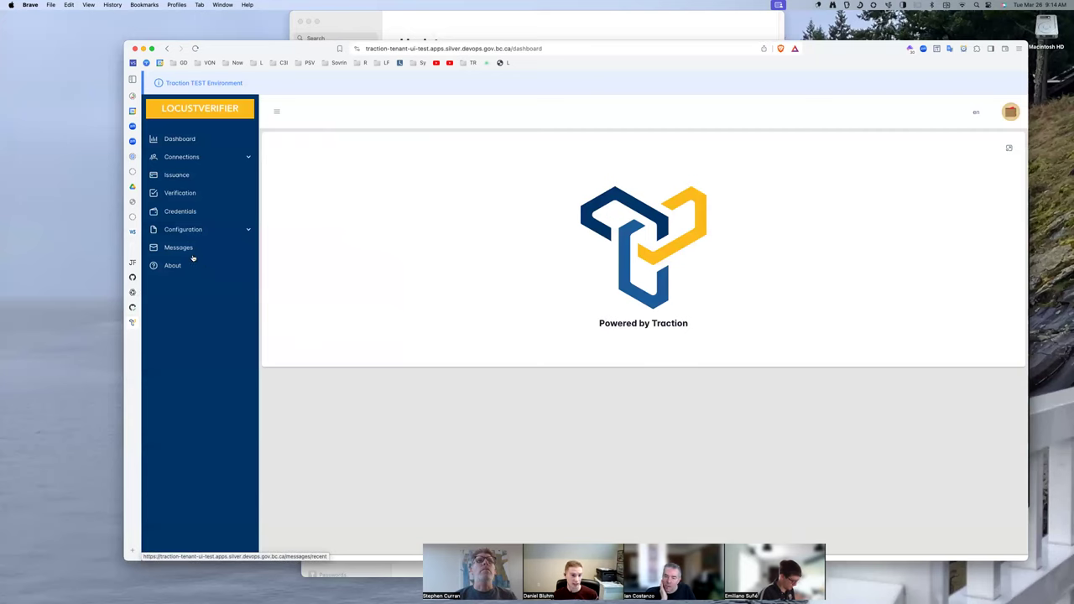
pyautogui.click(1010, 112)
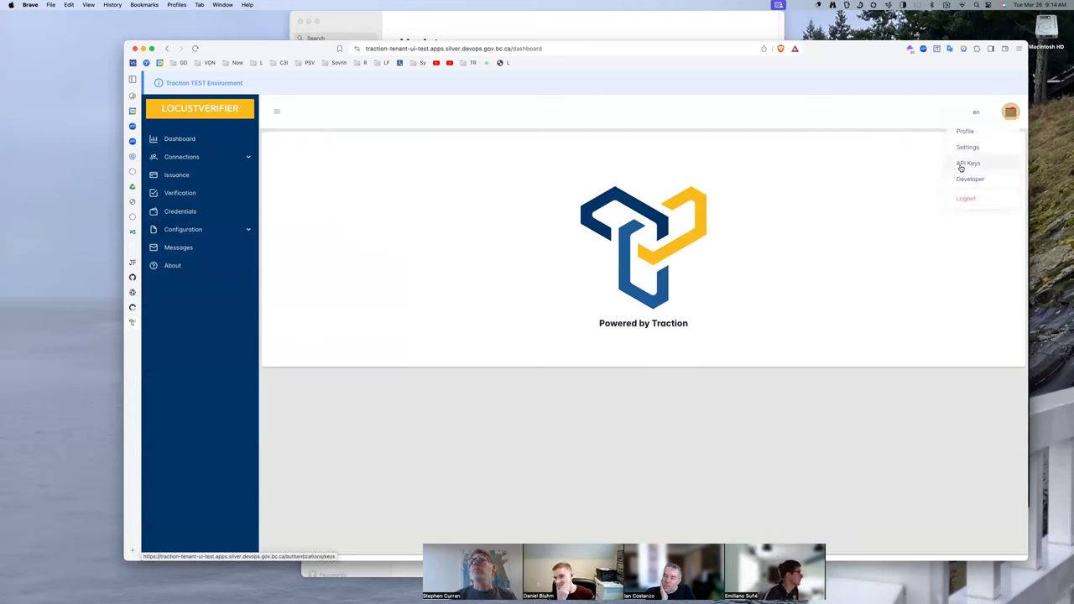
pyautogui.click(970, 179)
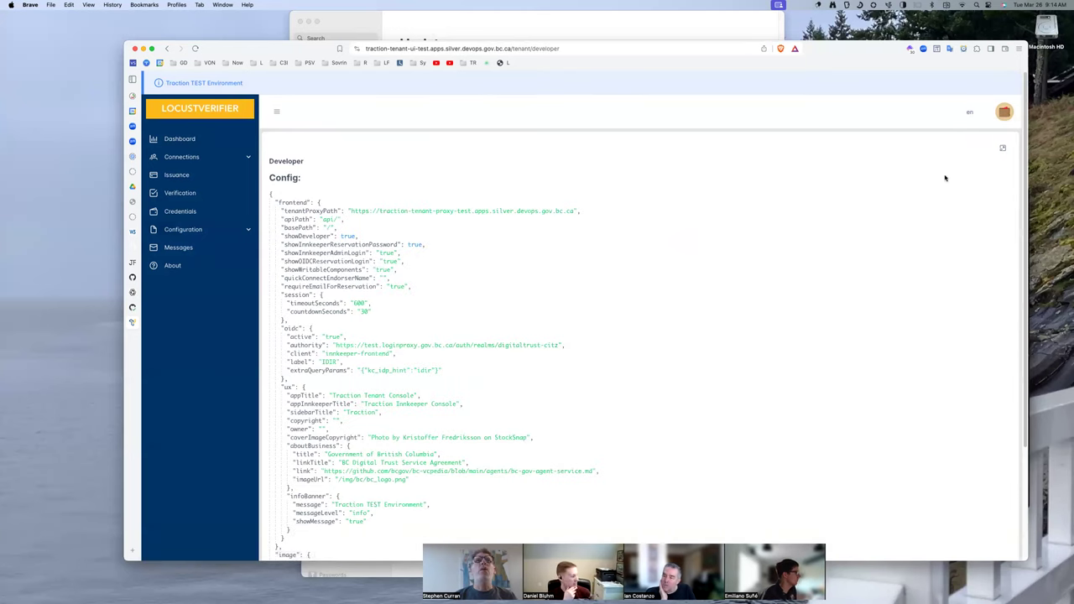
pyautogui.click(1004, 112)
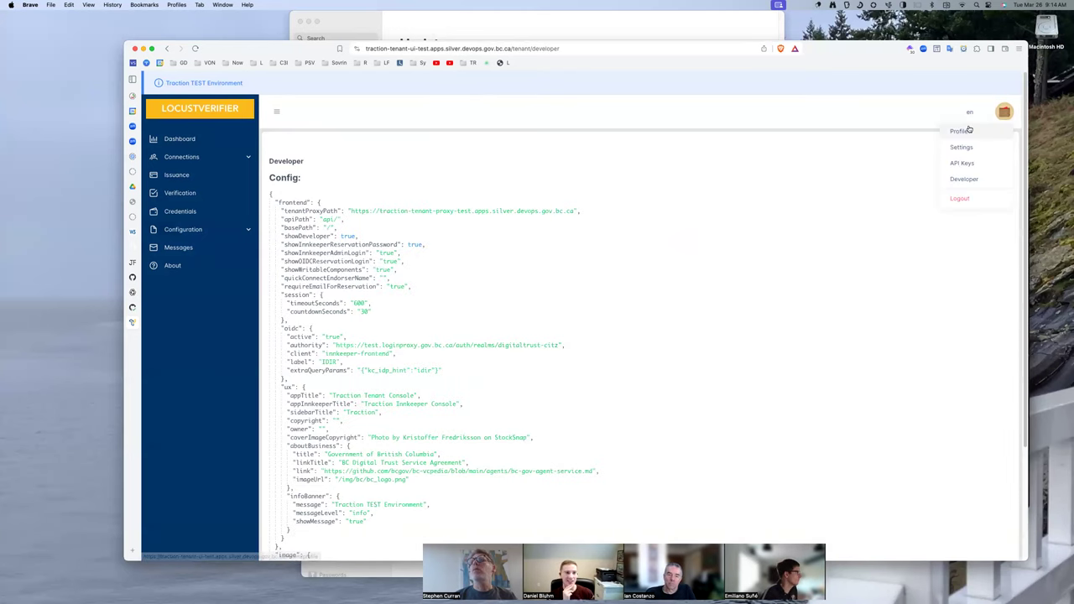
pyautogui.click(960, 147)
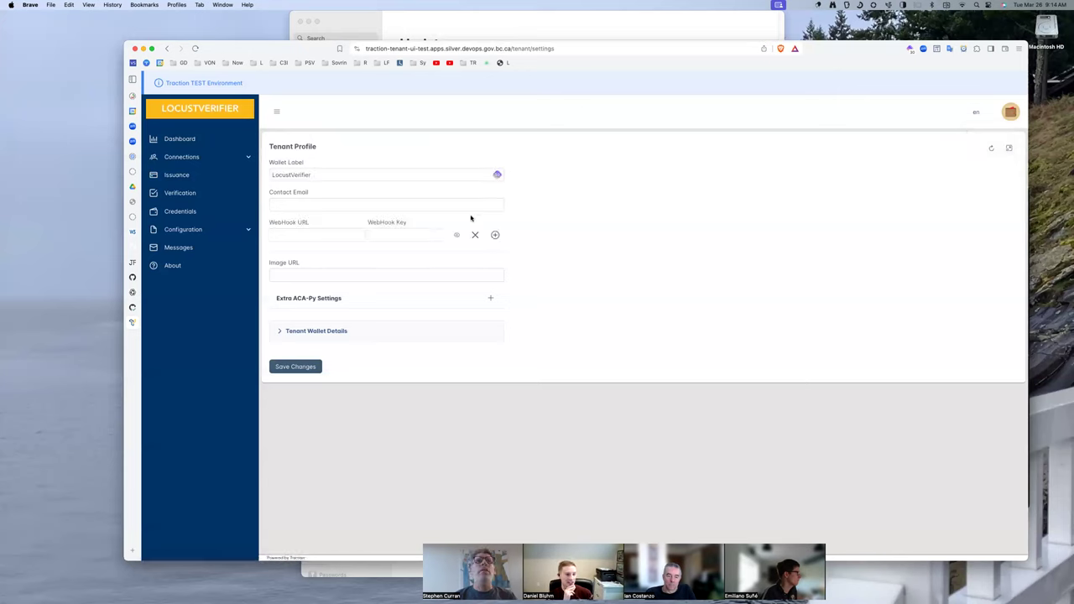
pyautogui.moveTo(922, 175)
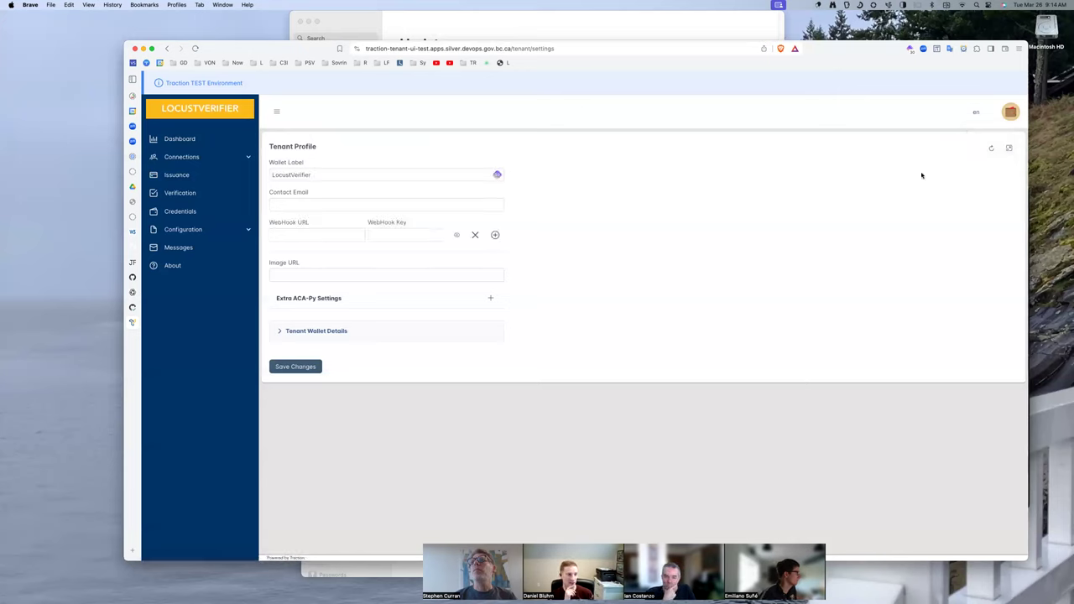
pyautogui.click(1009, 147)
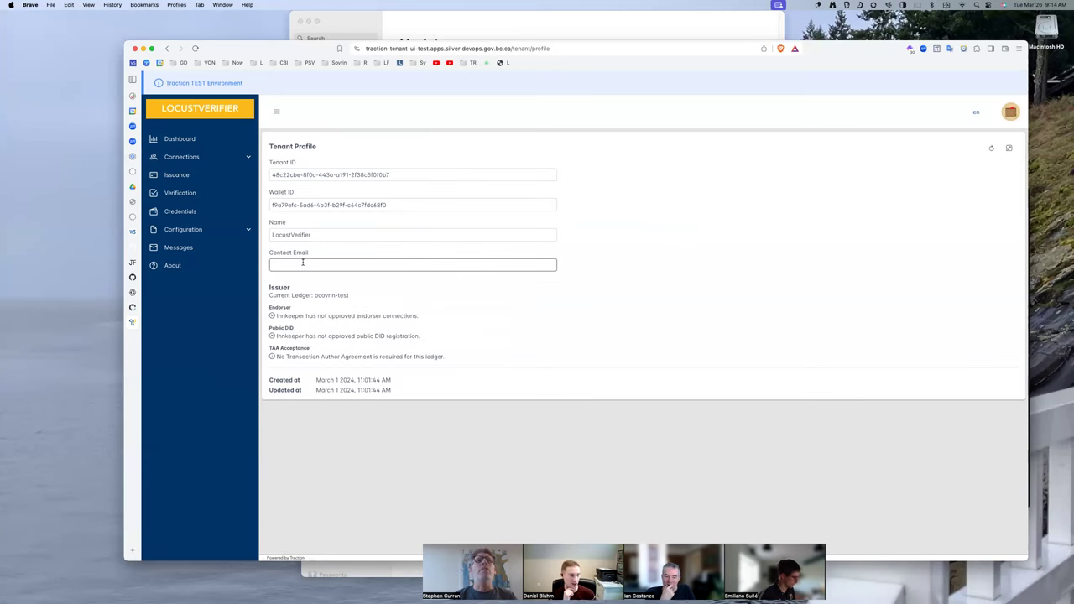
pyautogui.moveTo(620, 168)
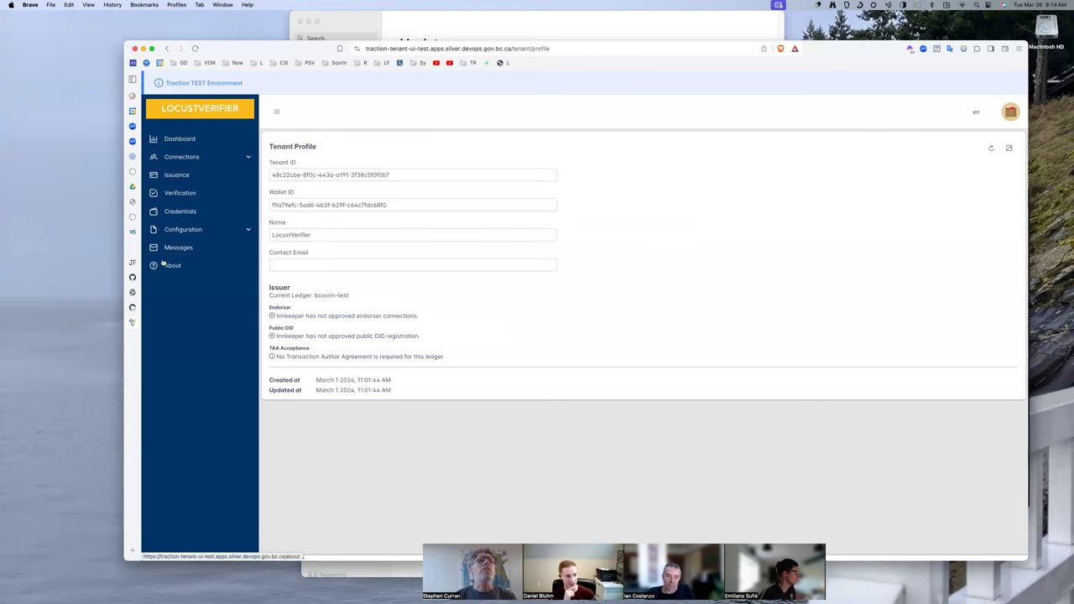
# Step: Follow the Swagger URL in the About page's Traction version information
pyautogui.click(172, 265)
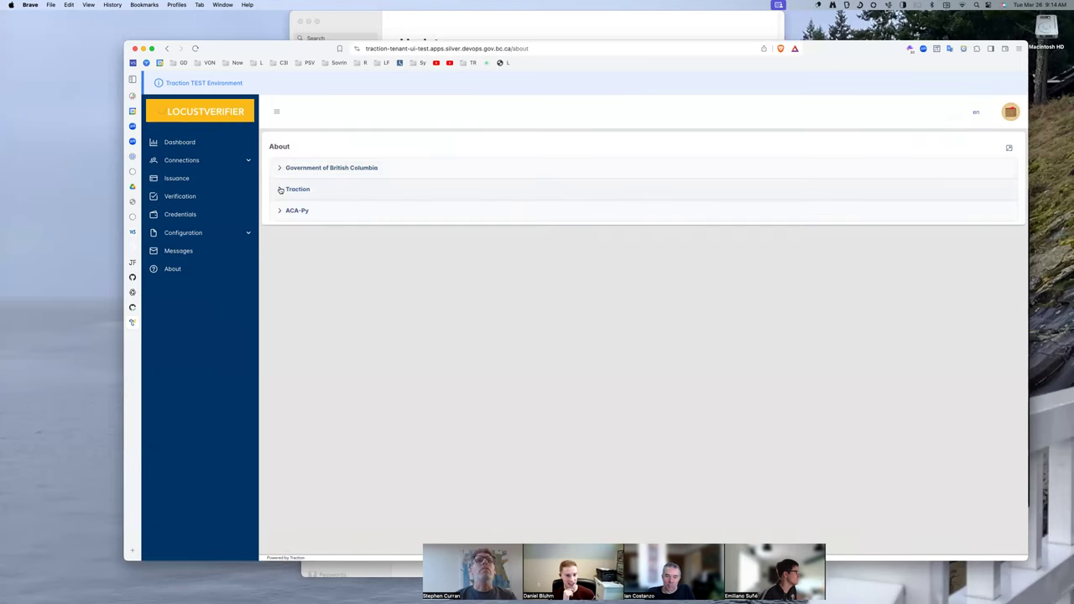
pyautogui.click(297, 189)
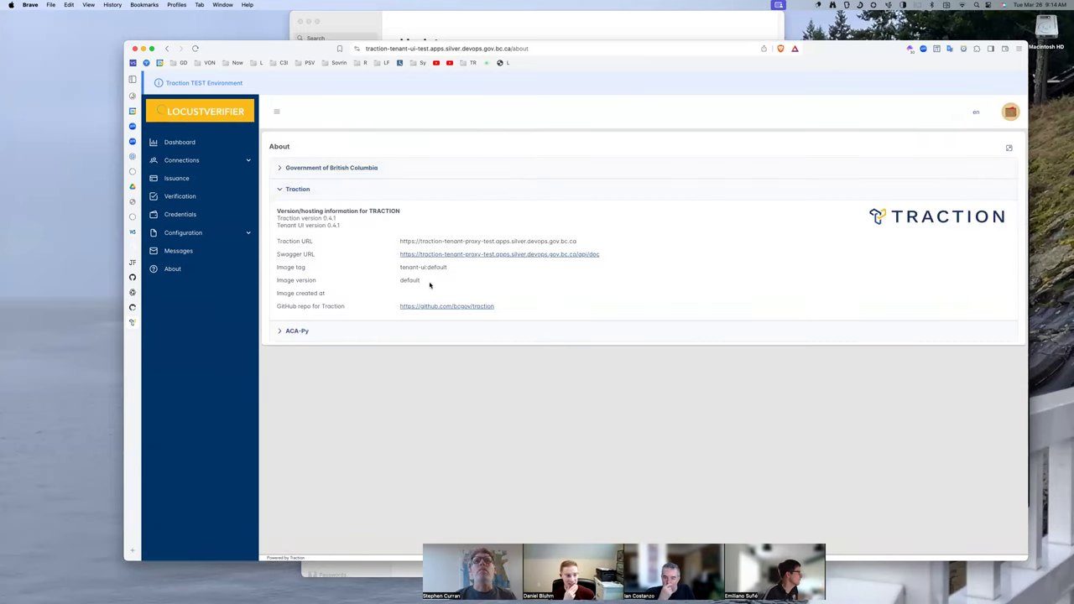
pyautogui.click(500, 254)
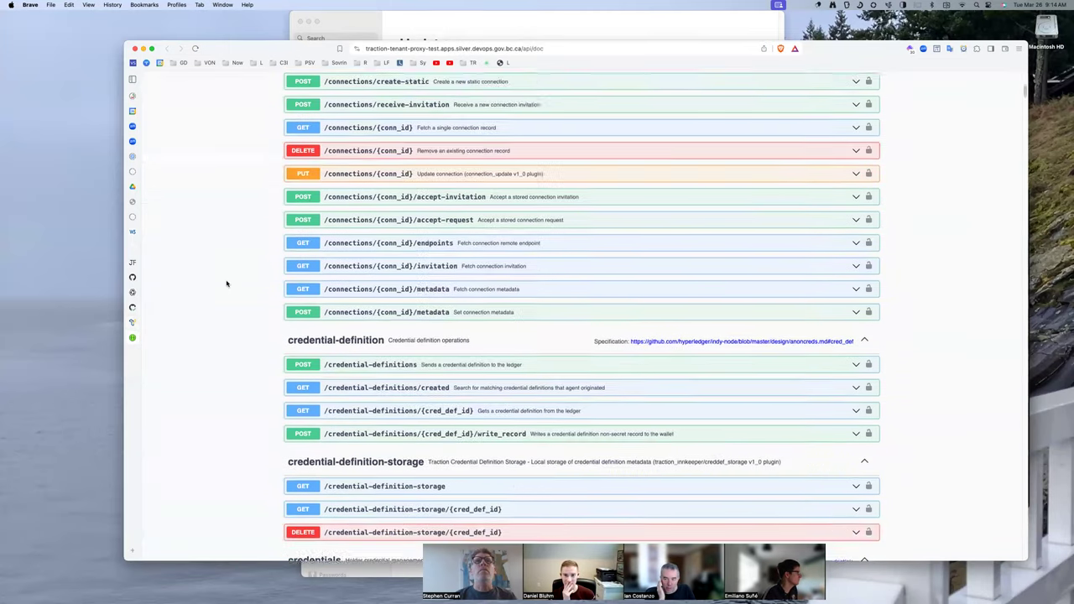
# Step: Expand POST /didexchange/create-request to show their_public_did, alias and my_label parameters
pyautogui.scroll(-3)
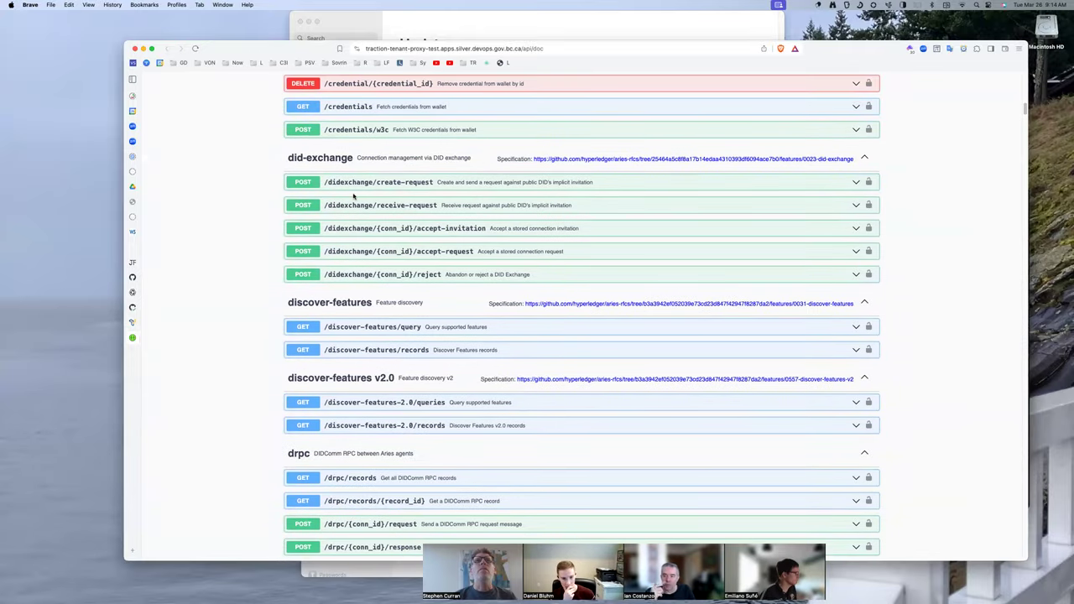
pyautogui.click(377, 182)
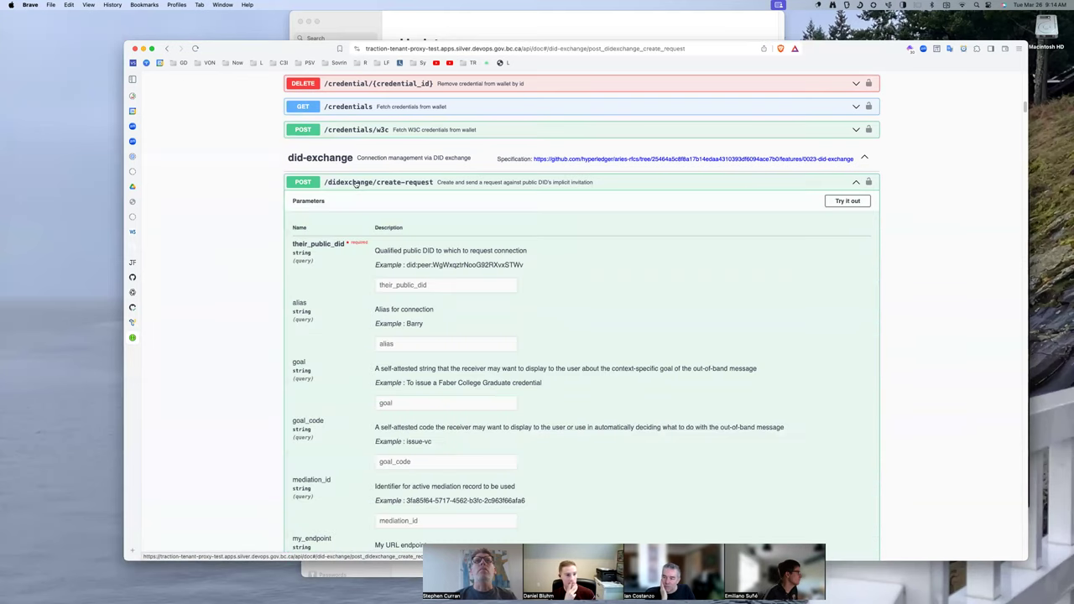
pyautogui.scroll(-3)
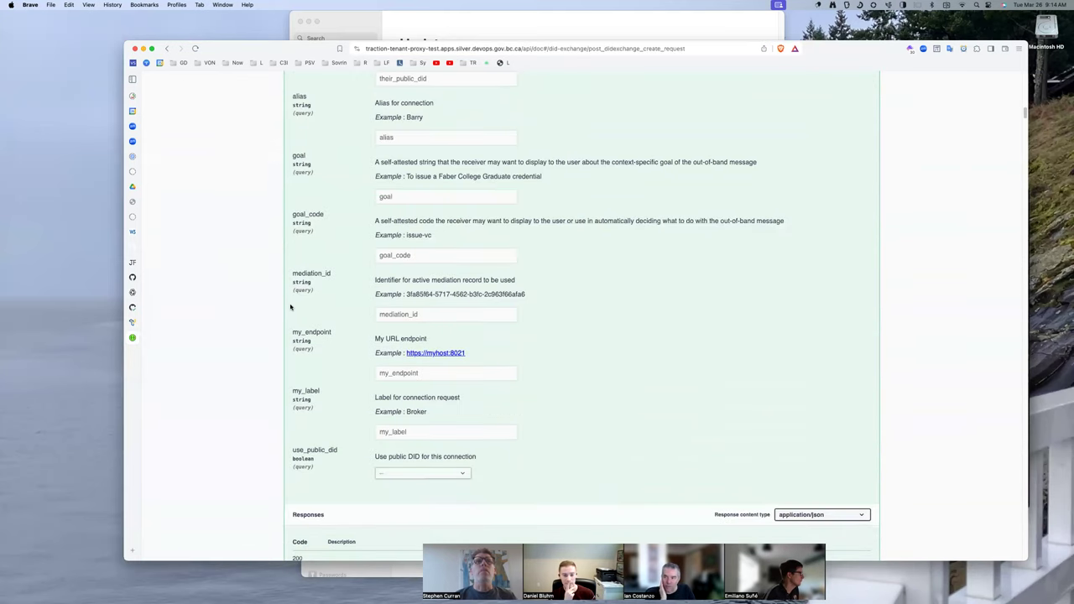
pyautogui.moveTo(304, 472)
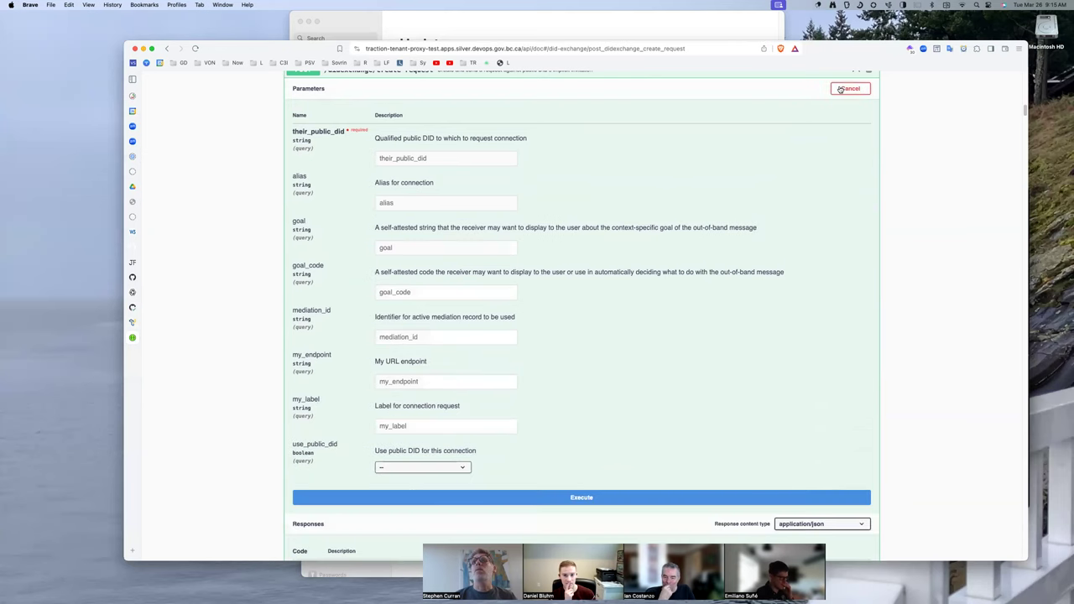
pyautogui.click(422, 467)
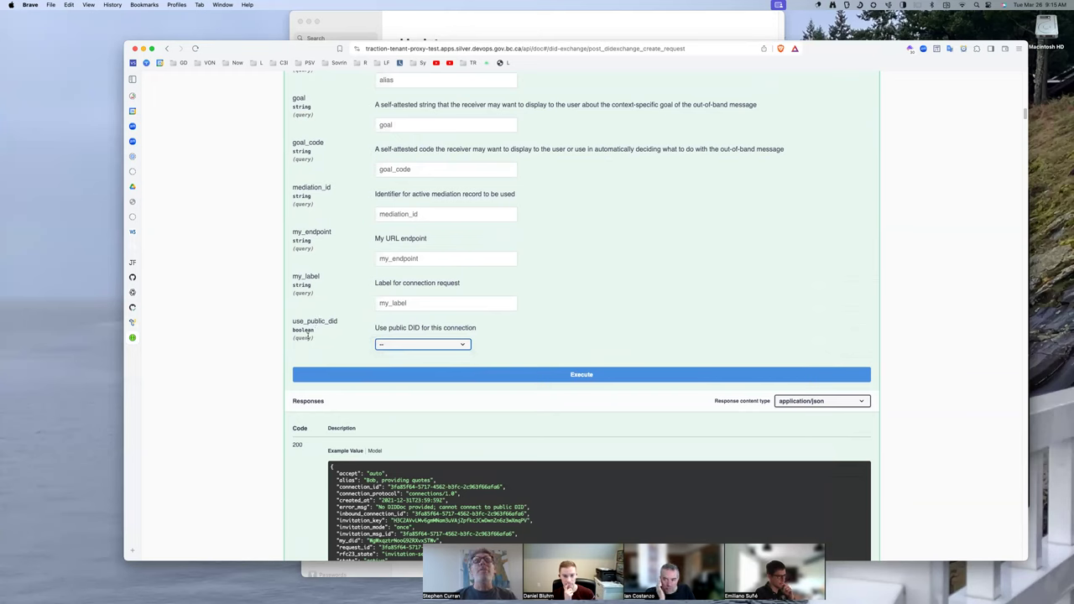
pyautogui.click(423, 344)
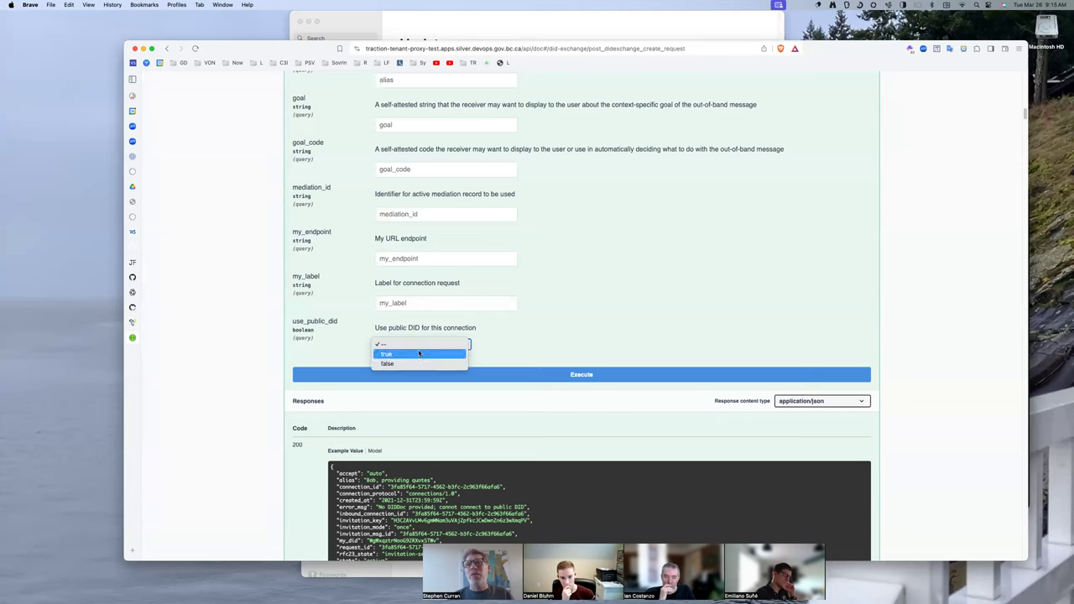
pyautogui.click(422, 344)
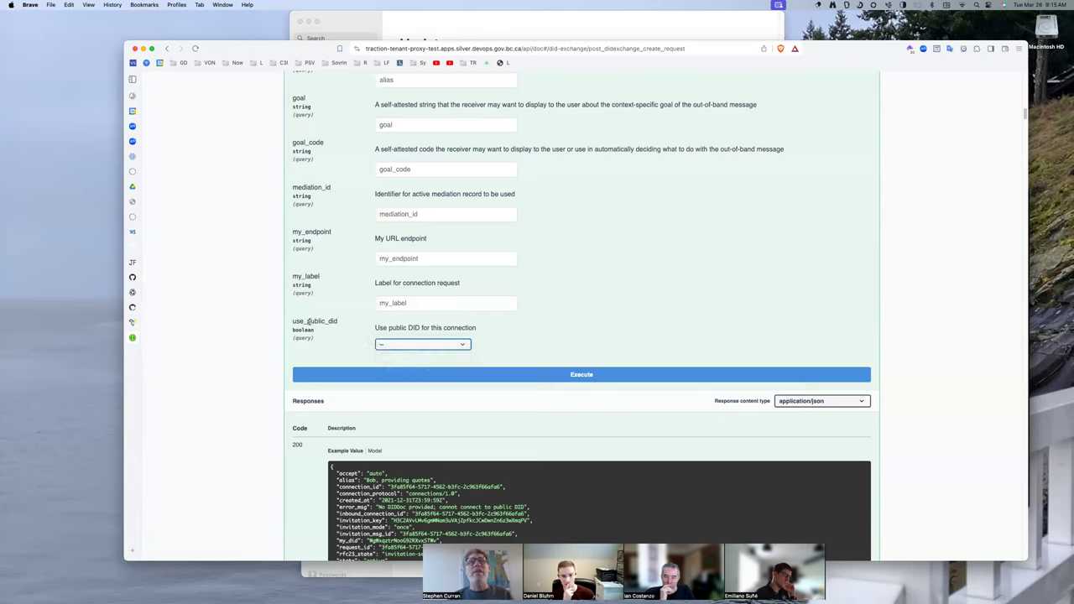
# Step: Review create-request's query parameters and 200 example response, leaving use_public_did unset
pyautogui.scroll(-3)
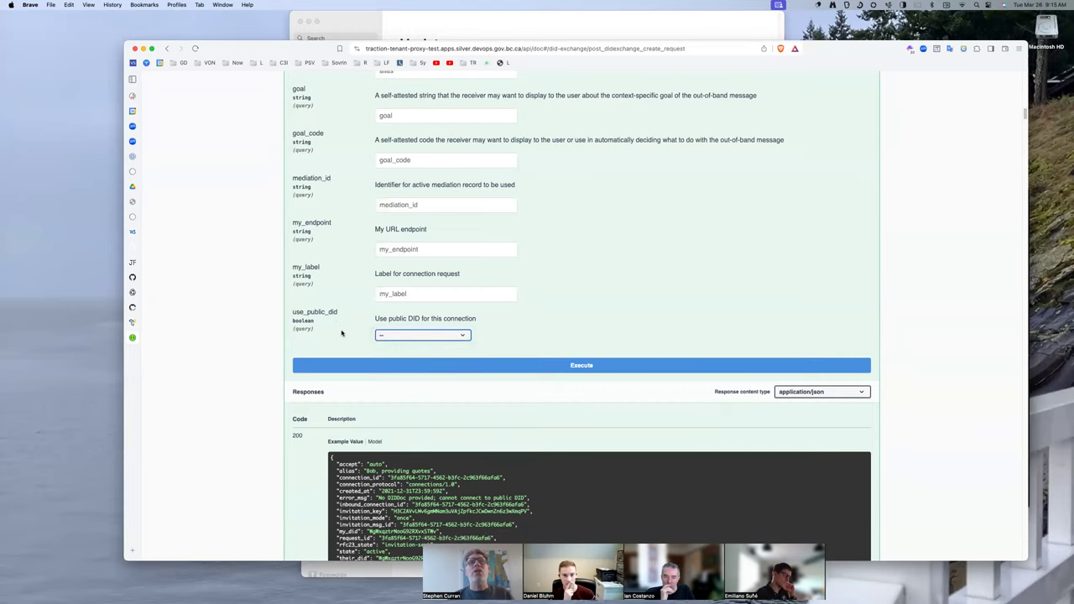
pyautogui.moveTo(316, 322)
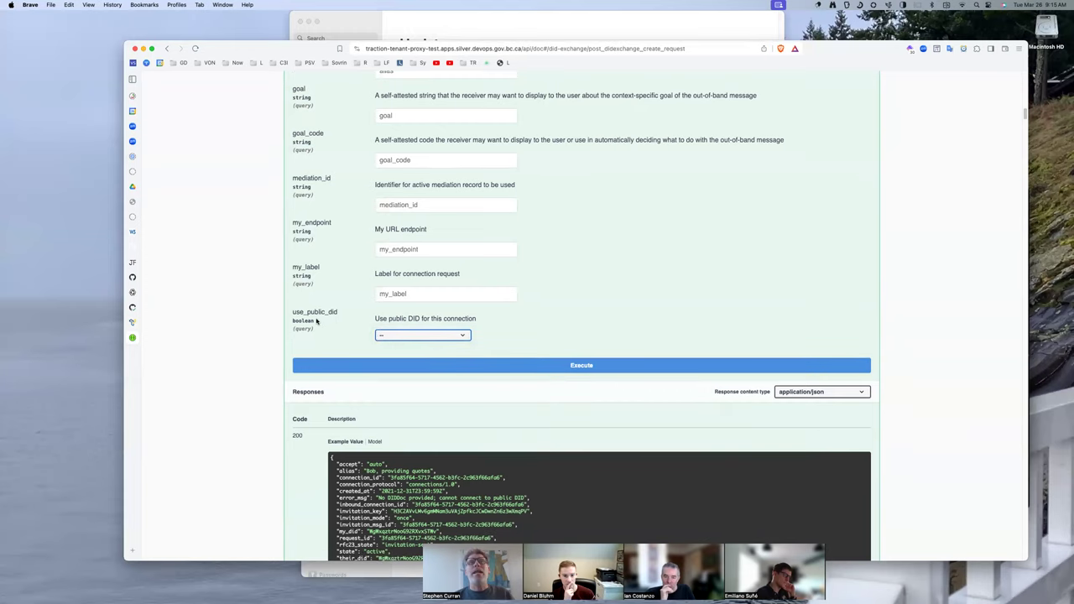
pyautogui.moveTo(356, 350)
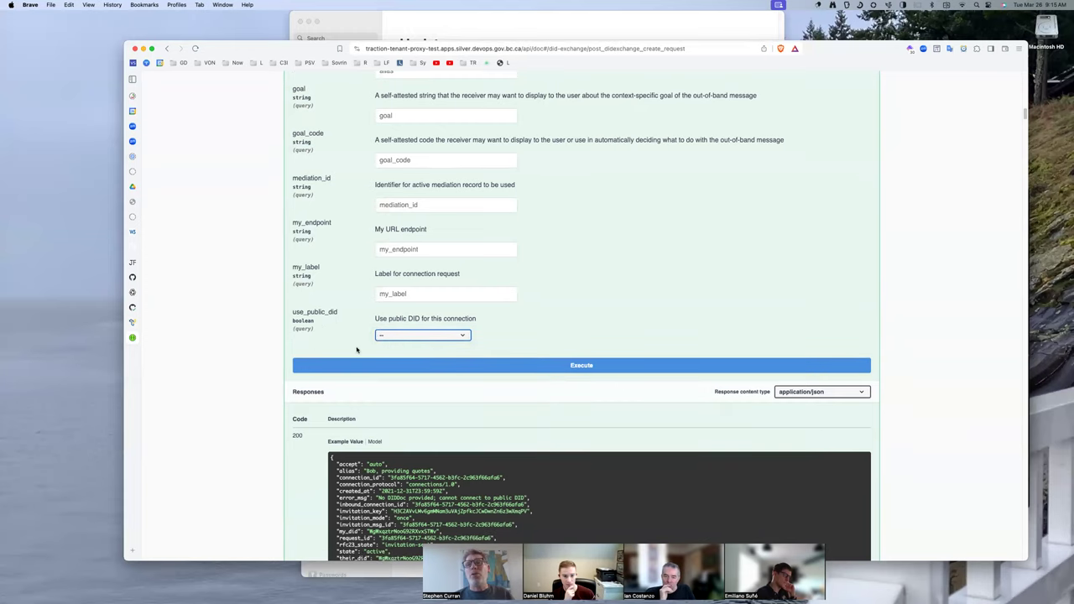
pyautogui.moveTo(408, 350)
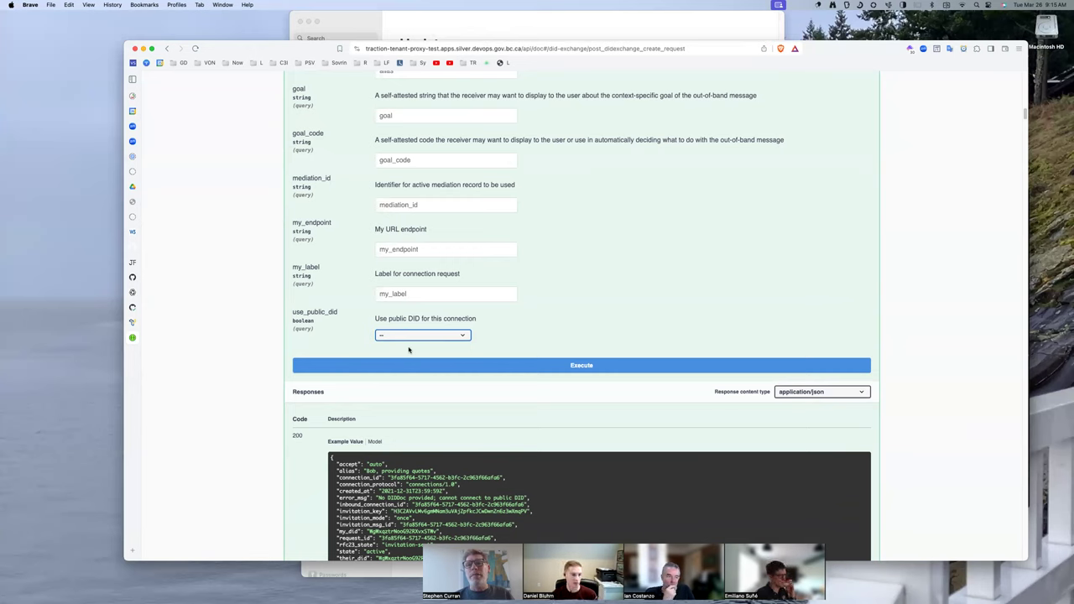
pyautogui.moveTo(389, 343)
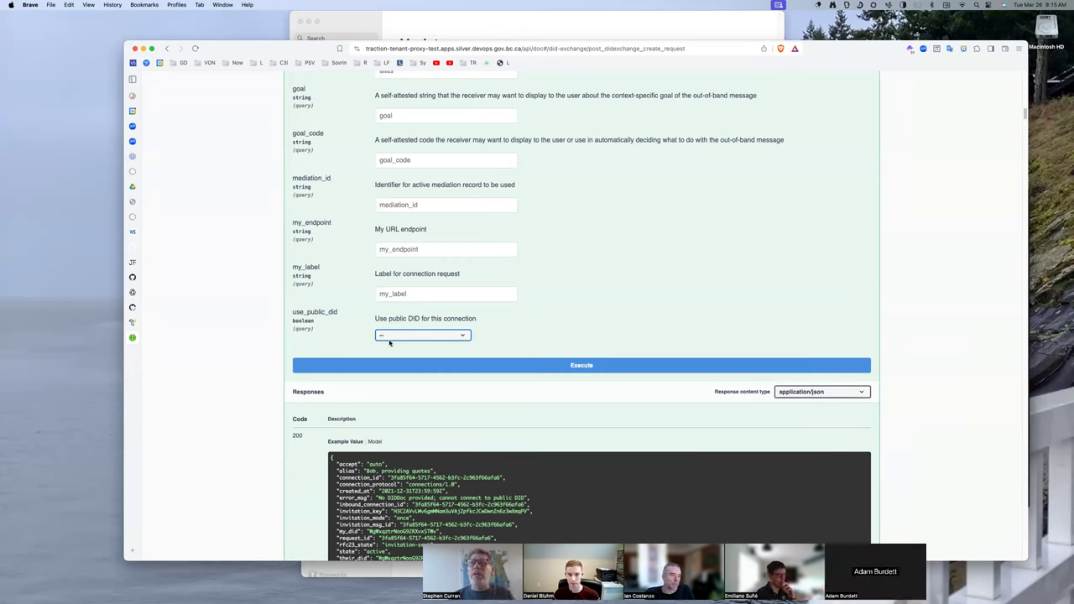
pyautogui.moveTo(386, 356)
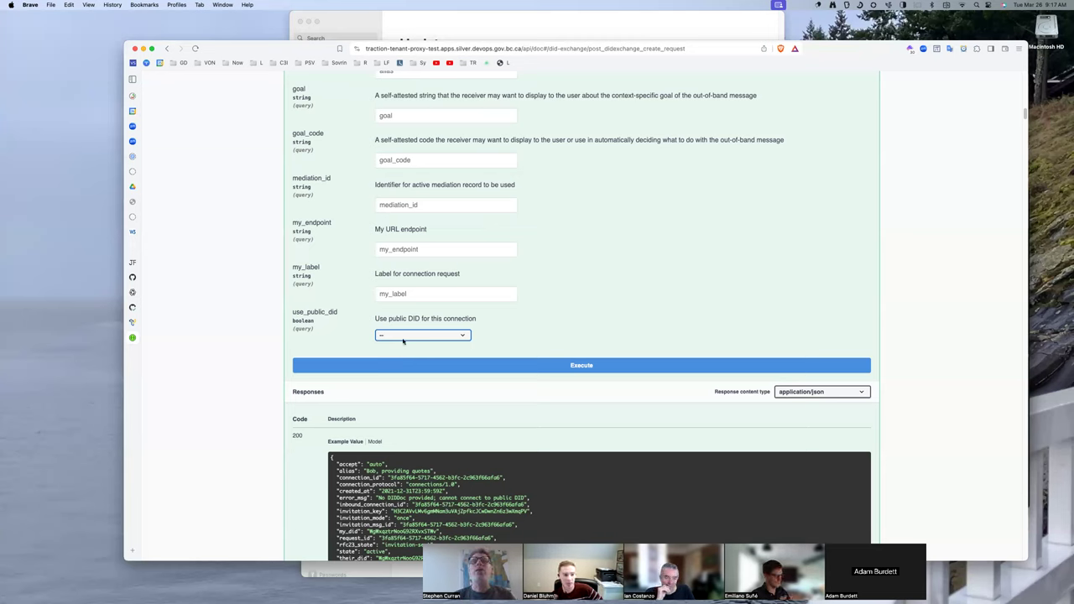
pyautogui.moveTo(399, 362)
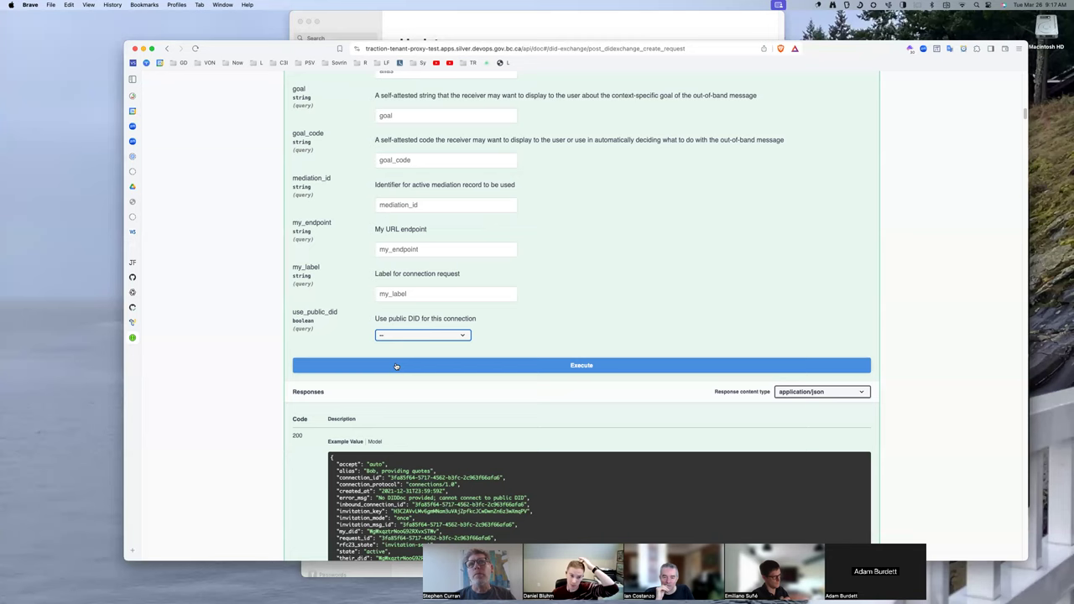
pyautogui.moveTo(395, 347)
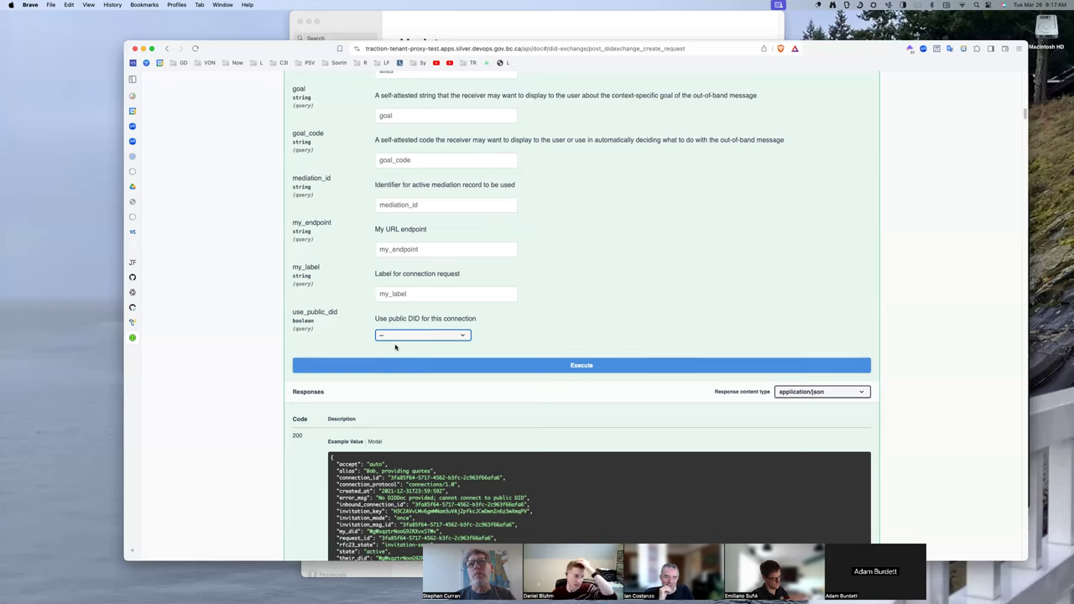
pyautogui.moveTo(362, 349)
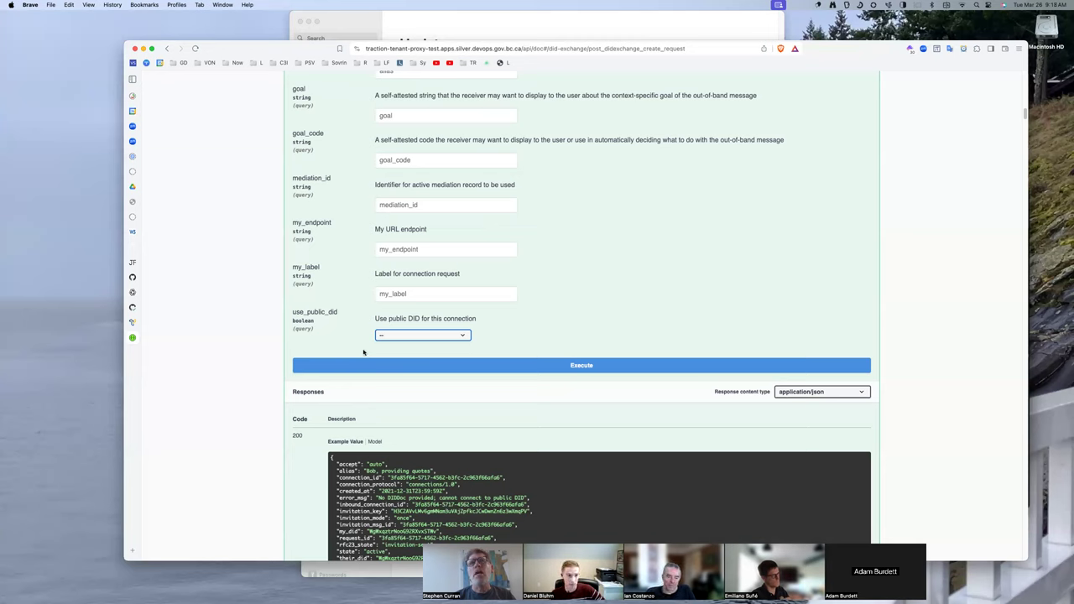
pyautogui.moveTo(339, 318)
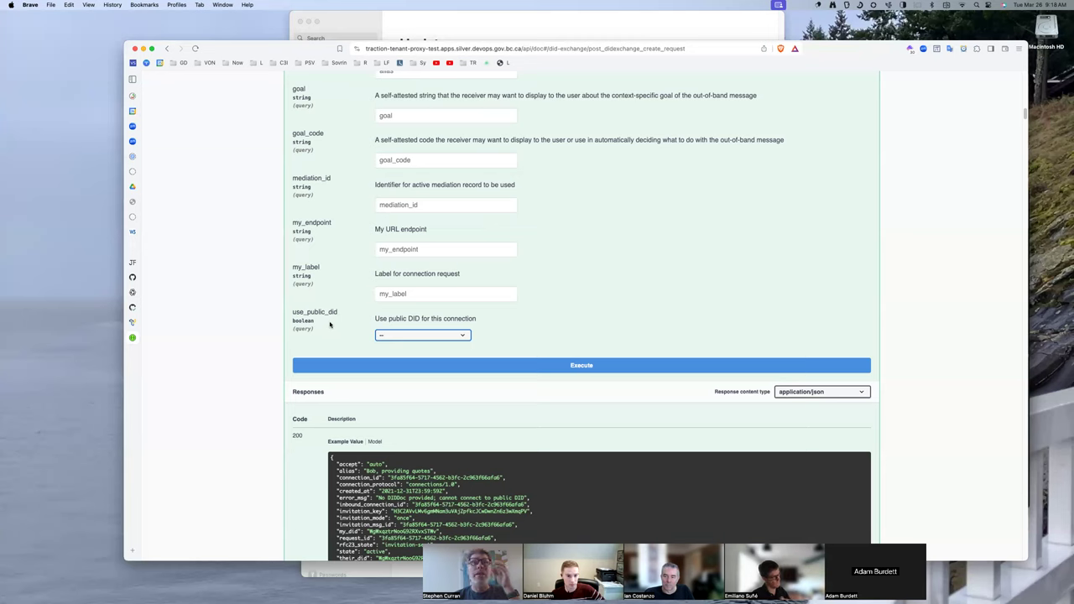
pyautogui.moveTo(376, 354)
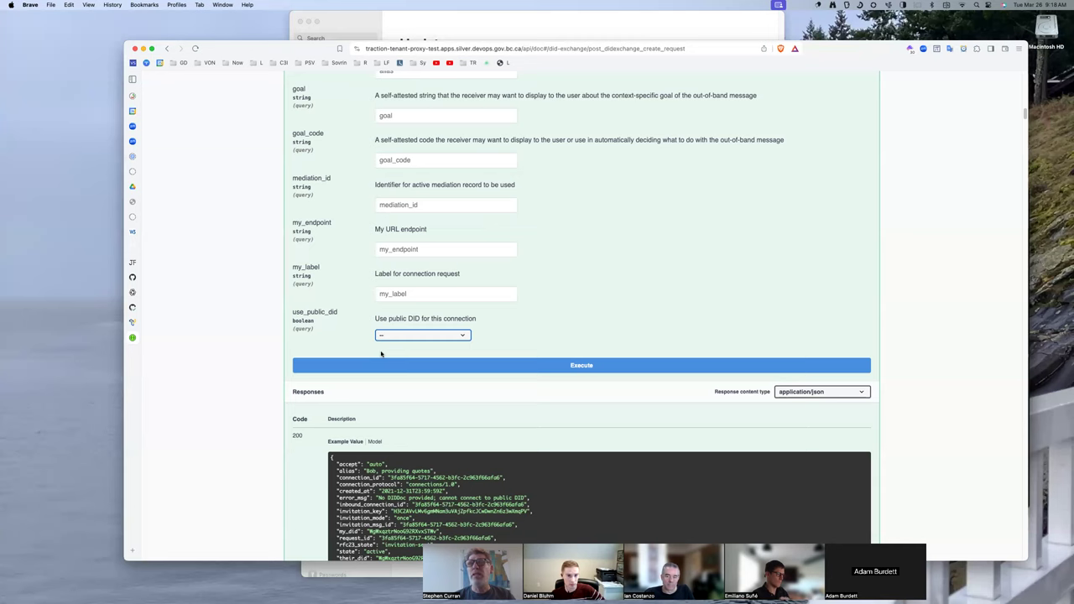
pyautogui.moveTo(392, 330)
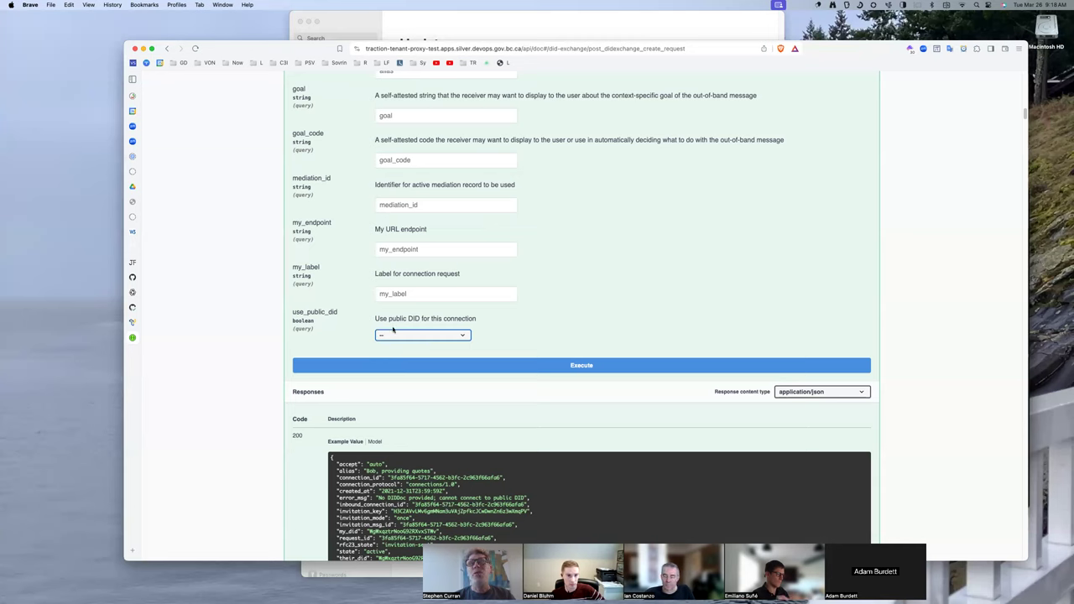
pyautogui.moveTo(396, 333)
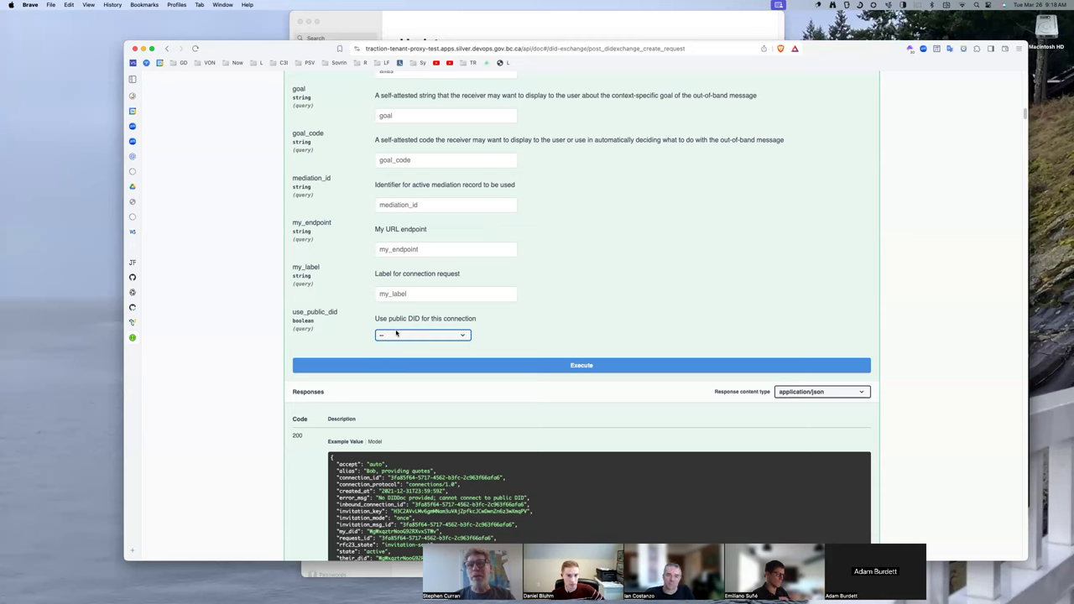
pyautogui.moveTo(353, 358)
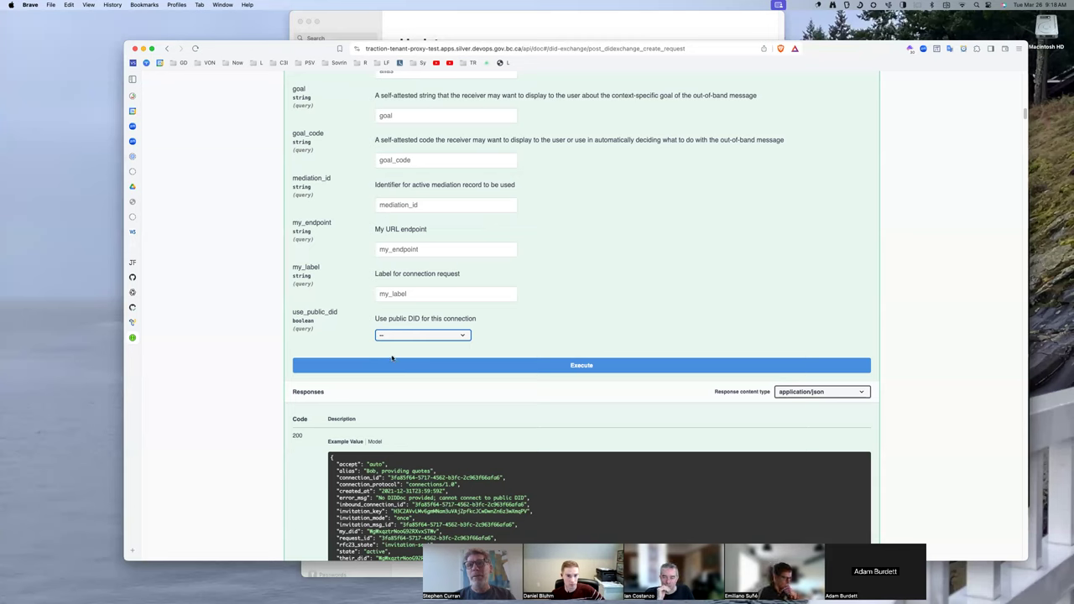
pyautogui.click(581, 365)
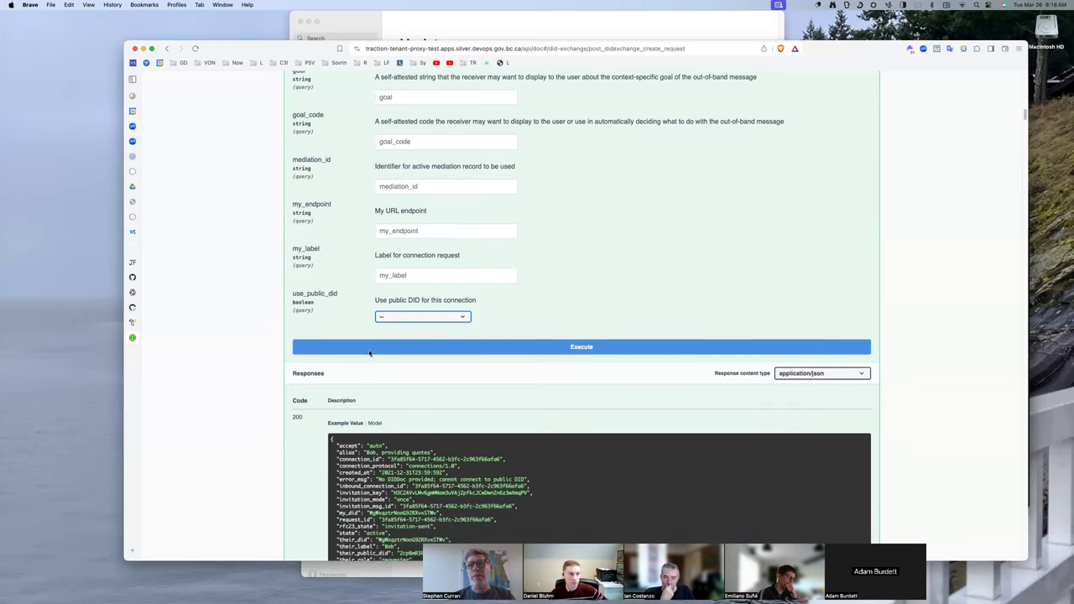
pyautogui.scroll(-3)
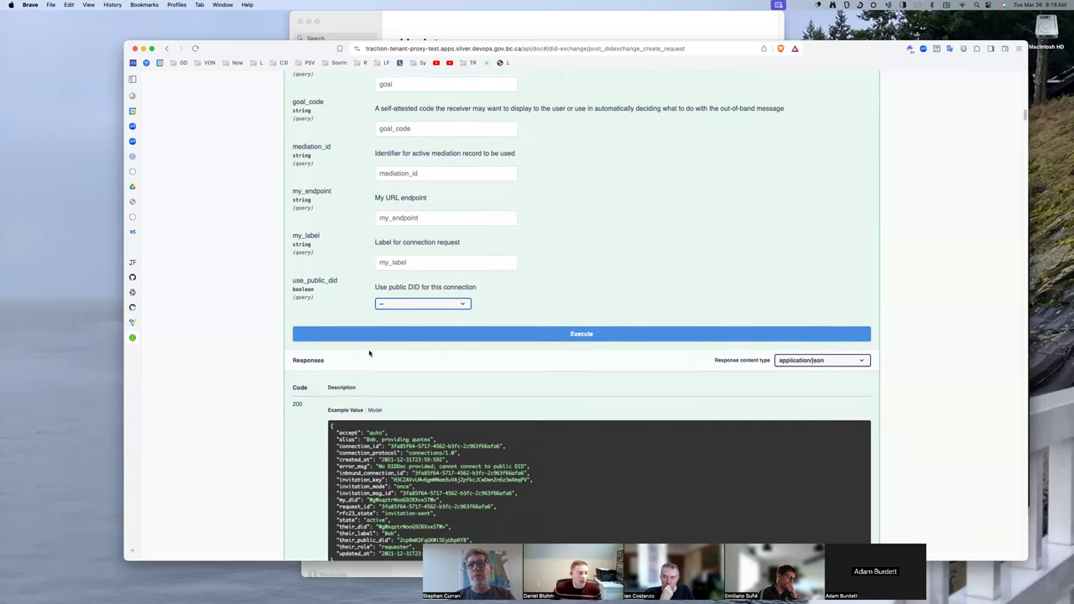
pyautogui.moveTo(373, 322)
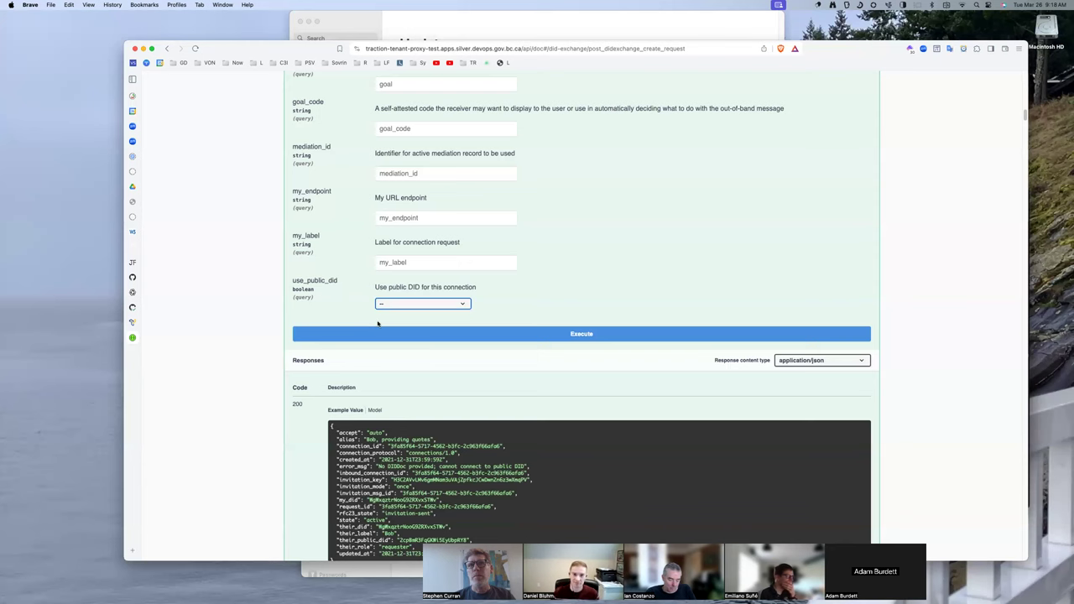
pyautogui.scroll(3)
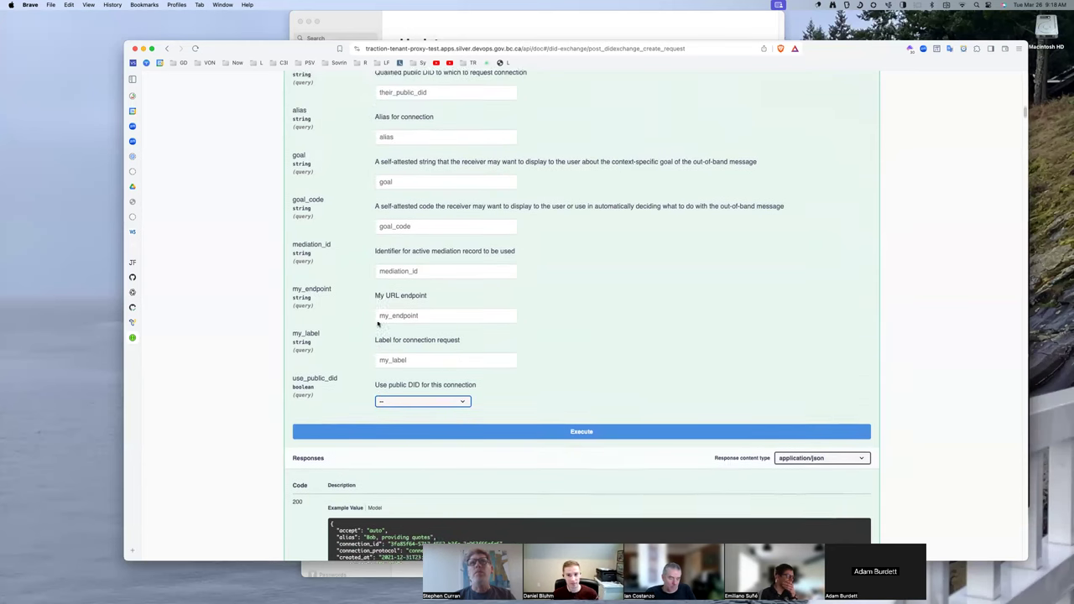
pyautogui.scroll(3)
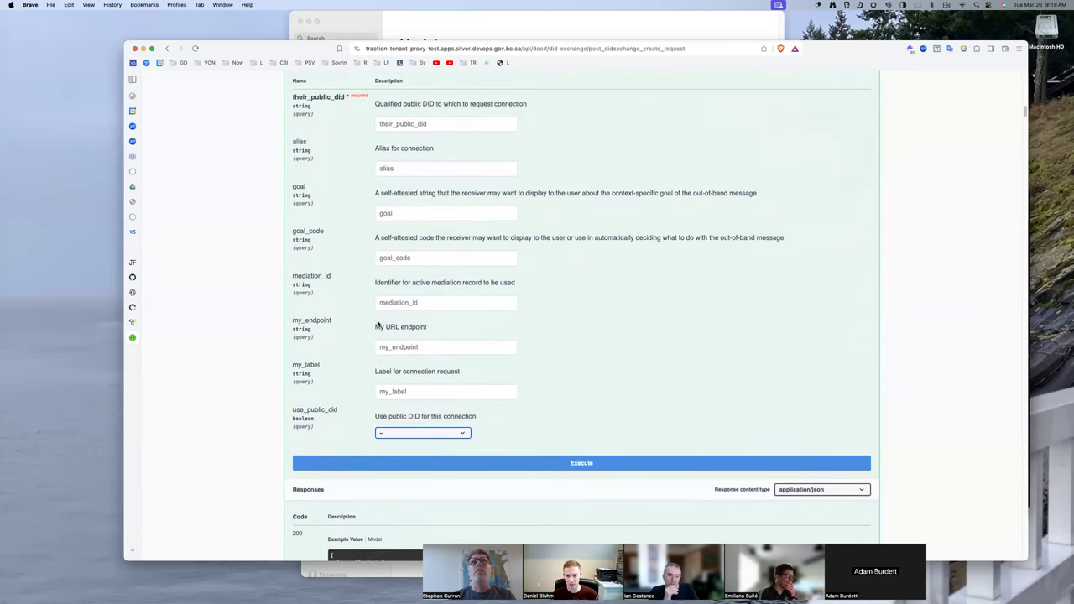
pyautogui.scroll(-3)
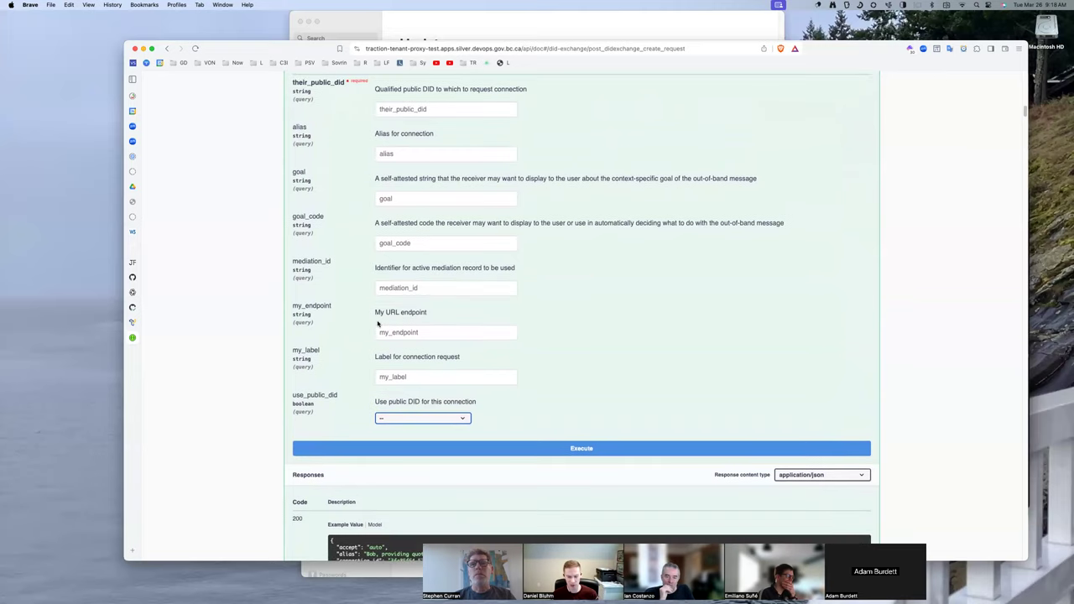
pyautogui.scroll(3)
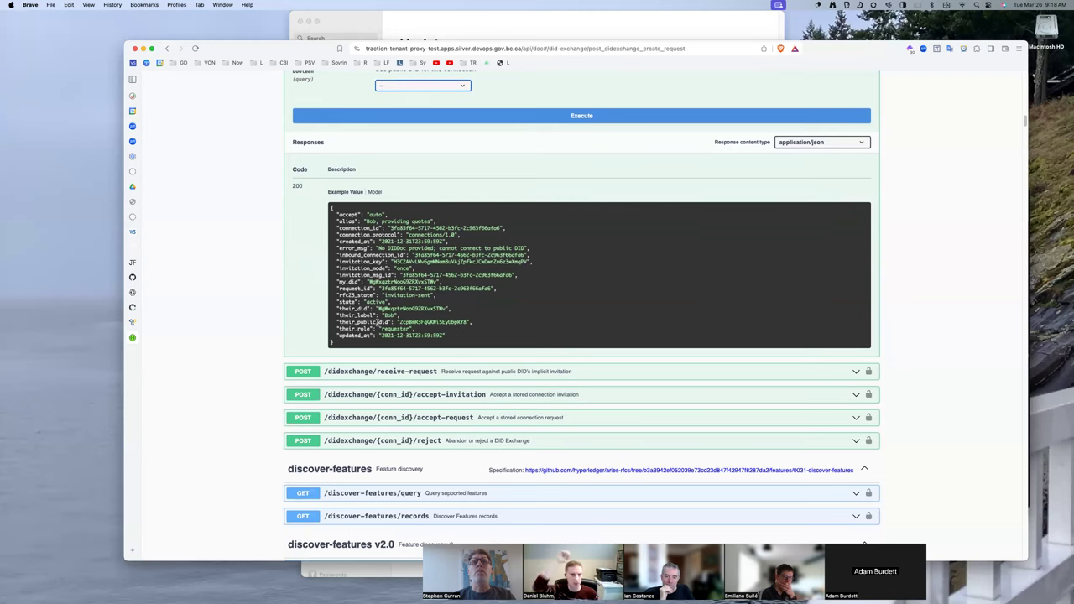
pyautogui.moveTo(380, 428)
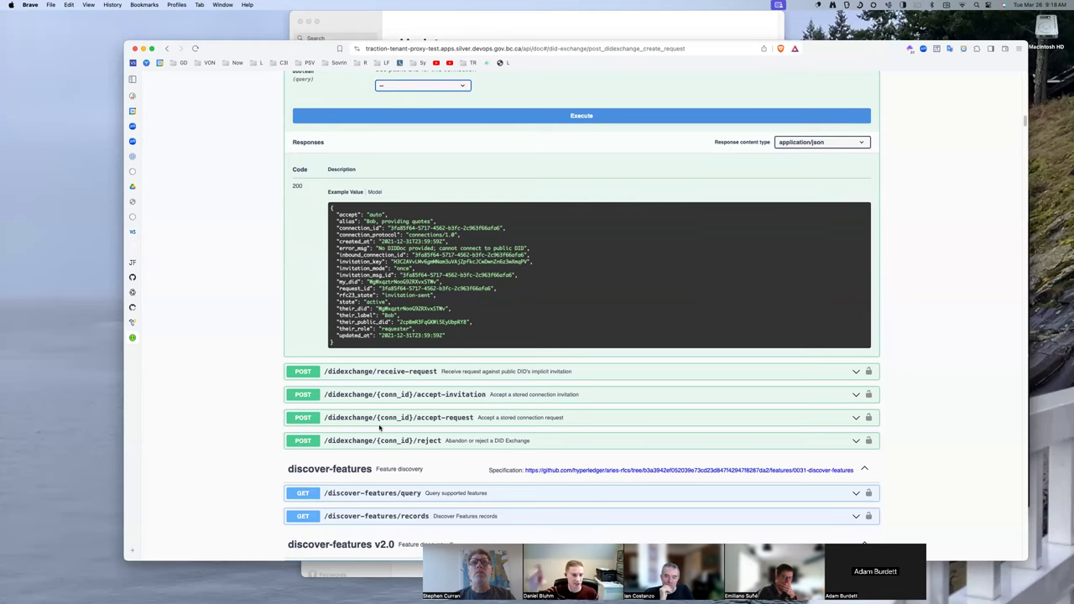
pyautogui.moveTo(377, 466)
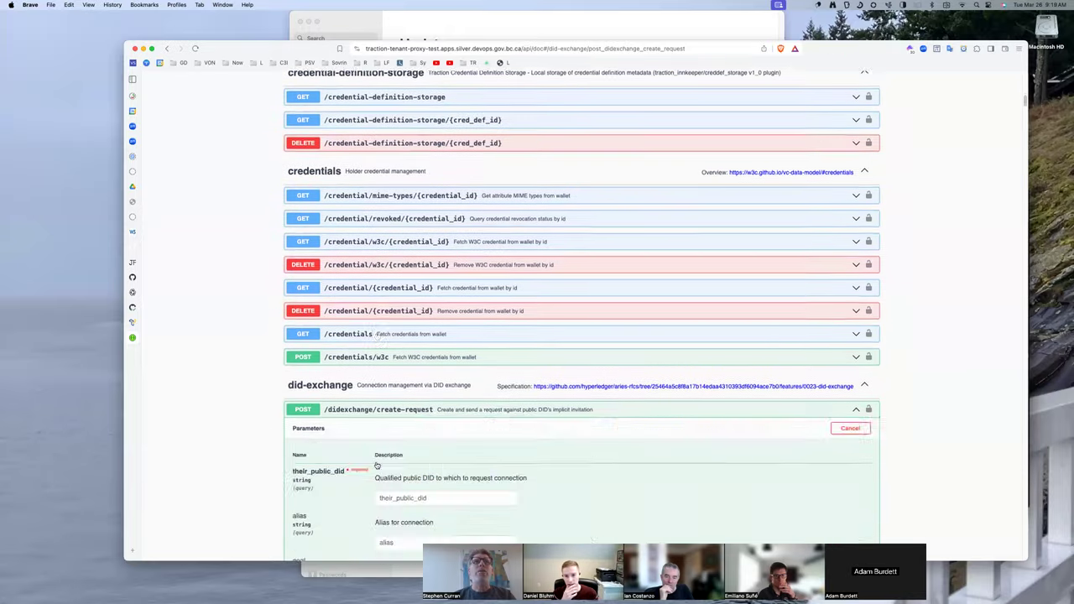
# Step: Move past the ledger, present-proof and schema sections to POST /out-of-band/create-invitation's example body
pyautogui.scroll(-3)
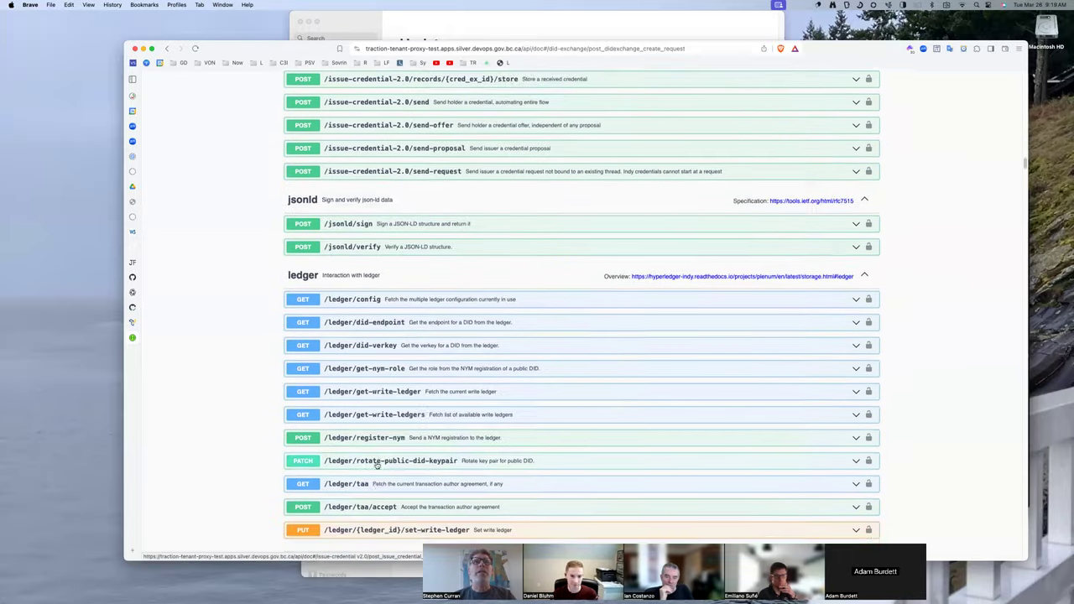
pyautogui.scroll(3)
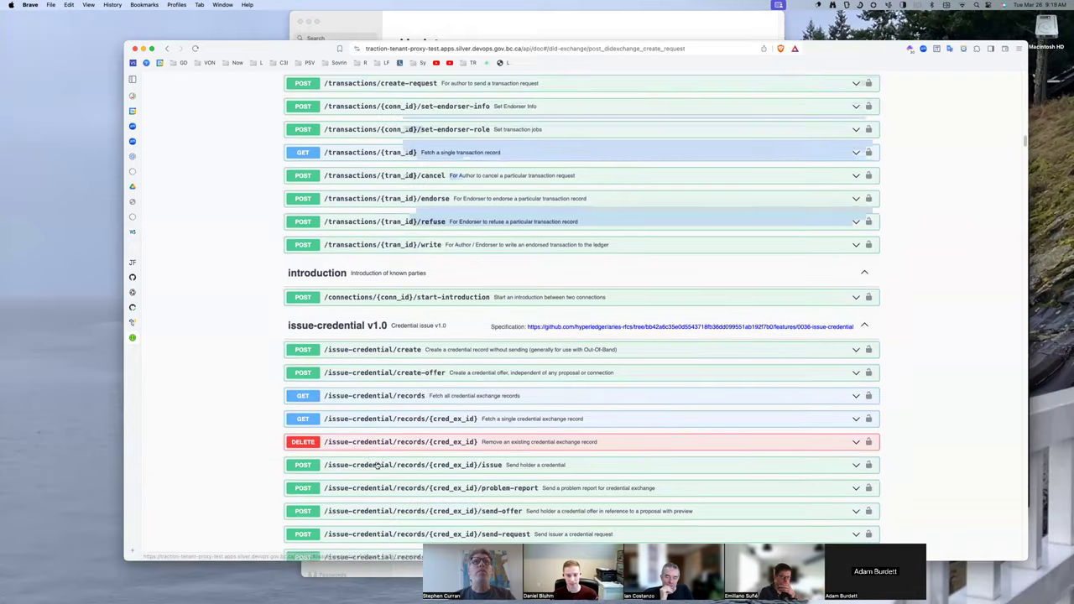
pyautogui.scroll(-3)
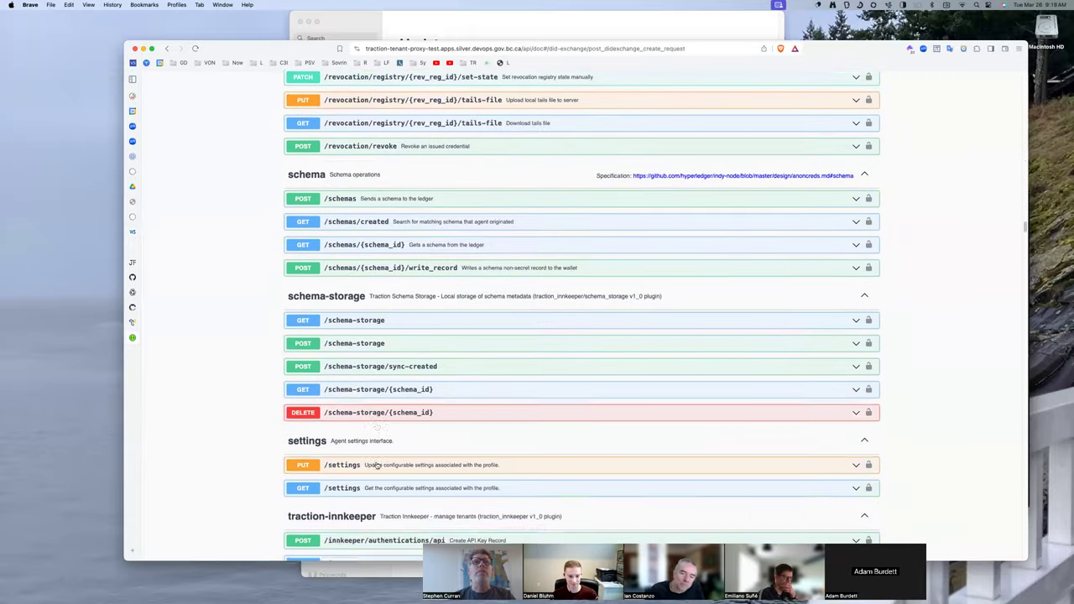
pyautogui.scroll(3)
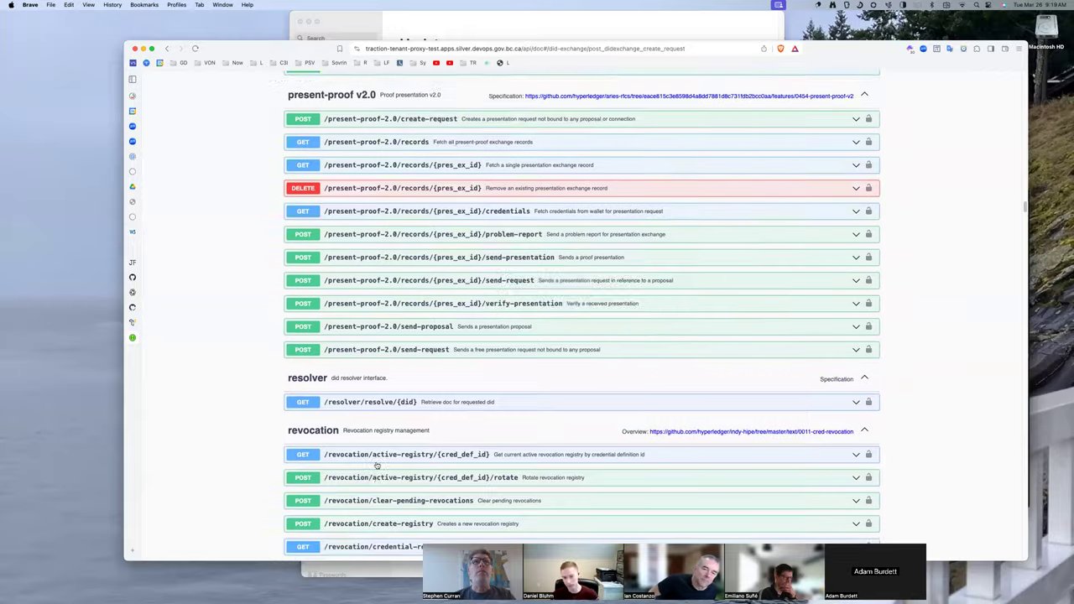
pyautogui.scroll(3)
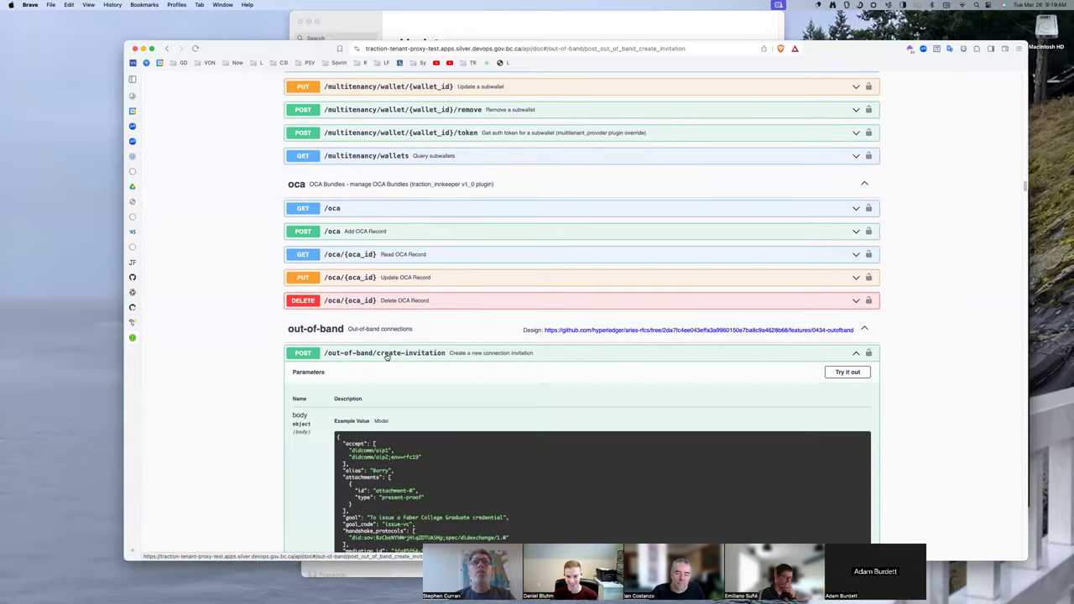
# Step: Put create-invitation in Try it out mode and review its editable body, auto_accept and multi_use
pyautogui.click(848, 371)
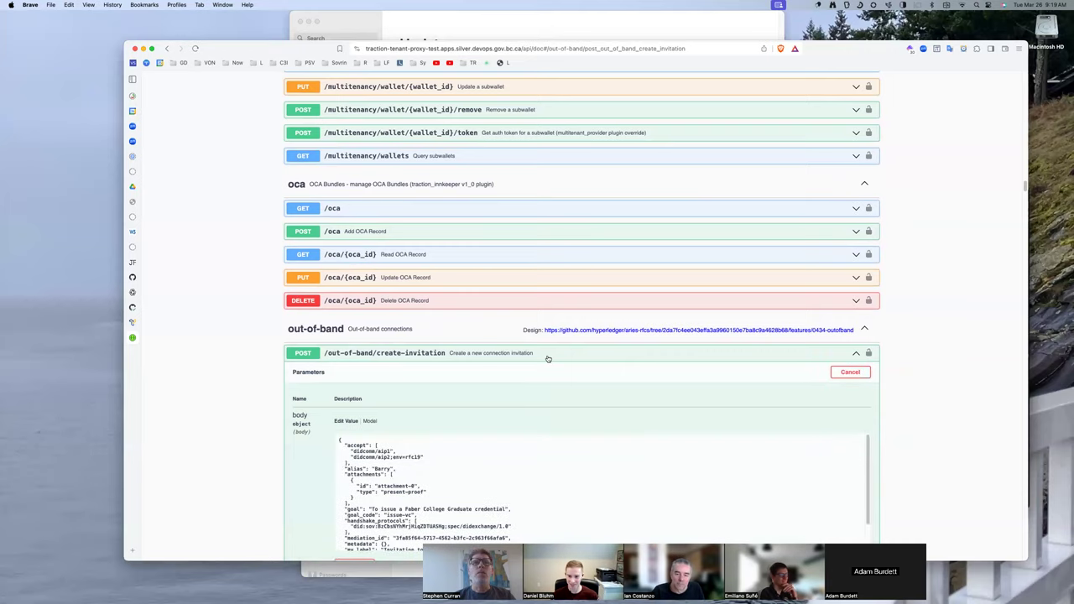
pyautogui.scroll(-3)
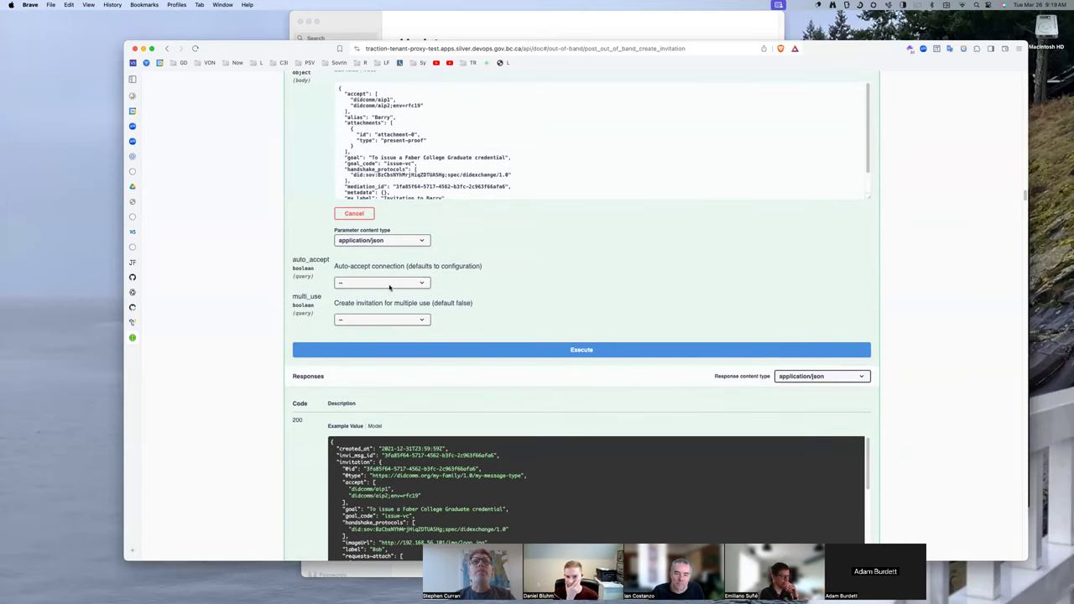
pyautogui.moveTo(323, 277)
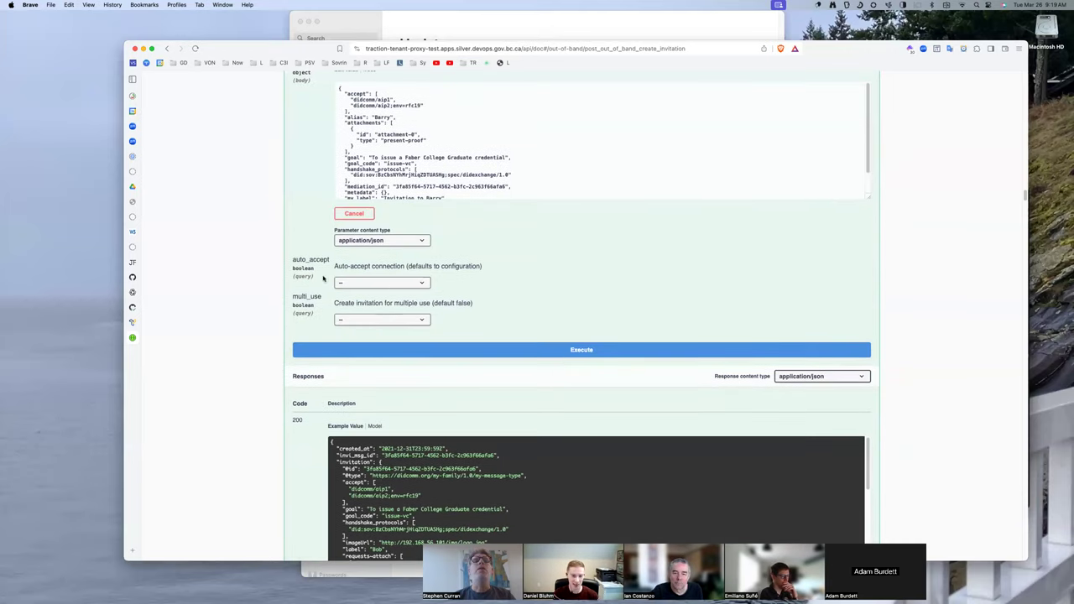
pyautogui.moveTo(324, 339)
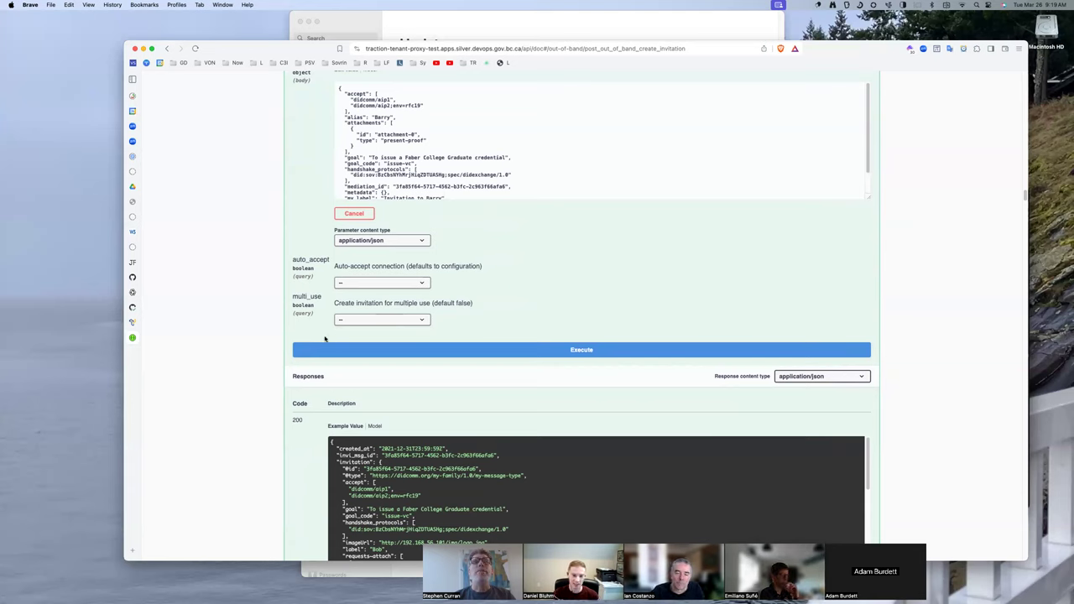
pyautogui.moveTo(348, 339)
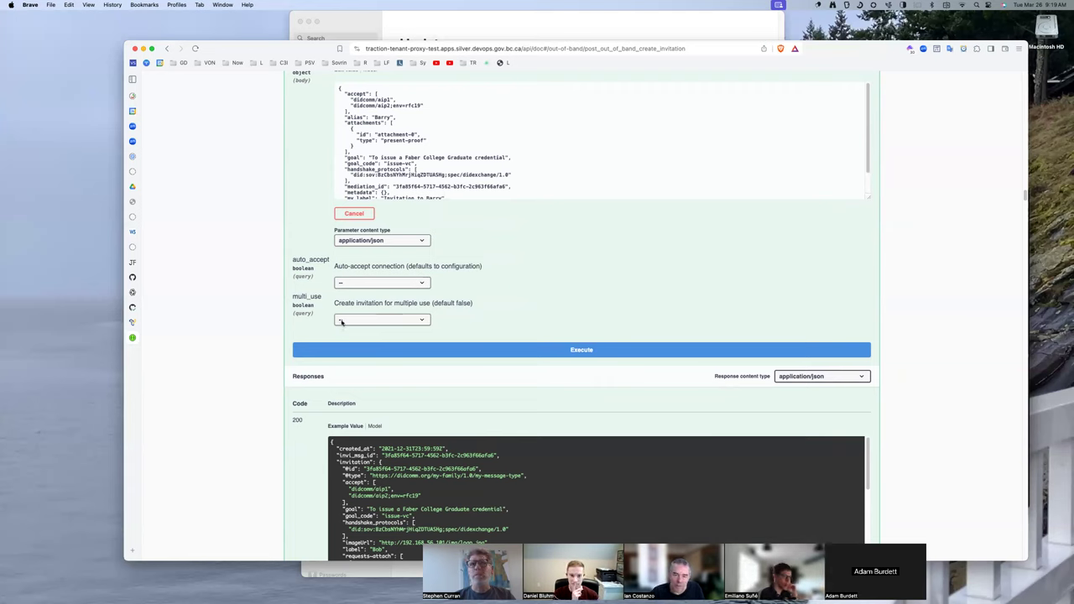
pyautogui.scroll(3)
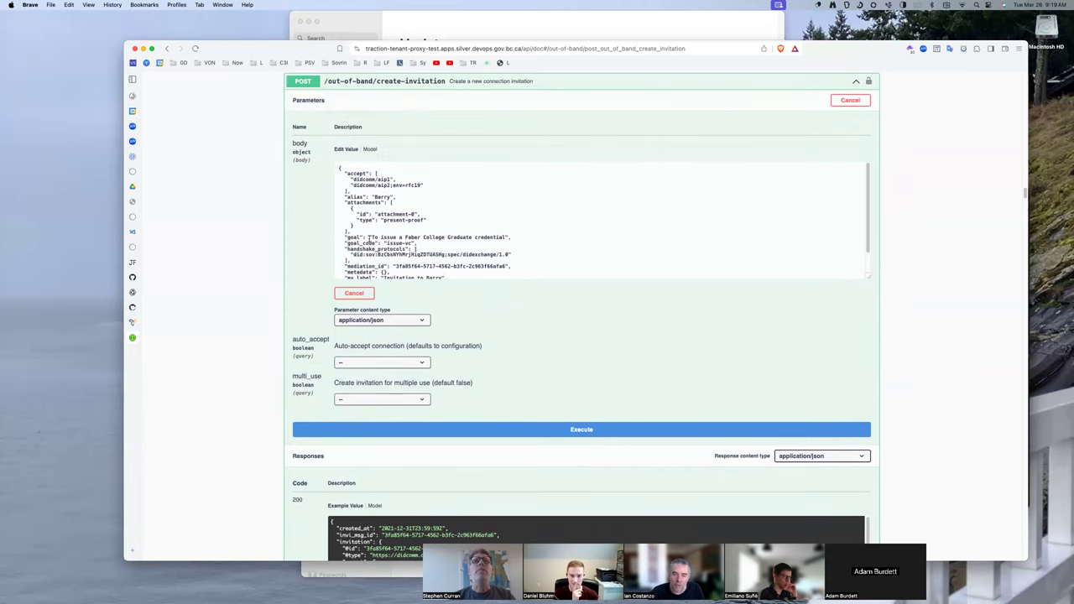
pyautogui.scroll(-3)
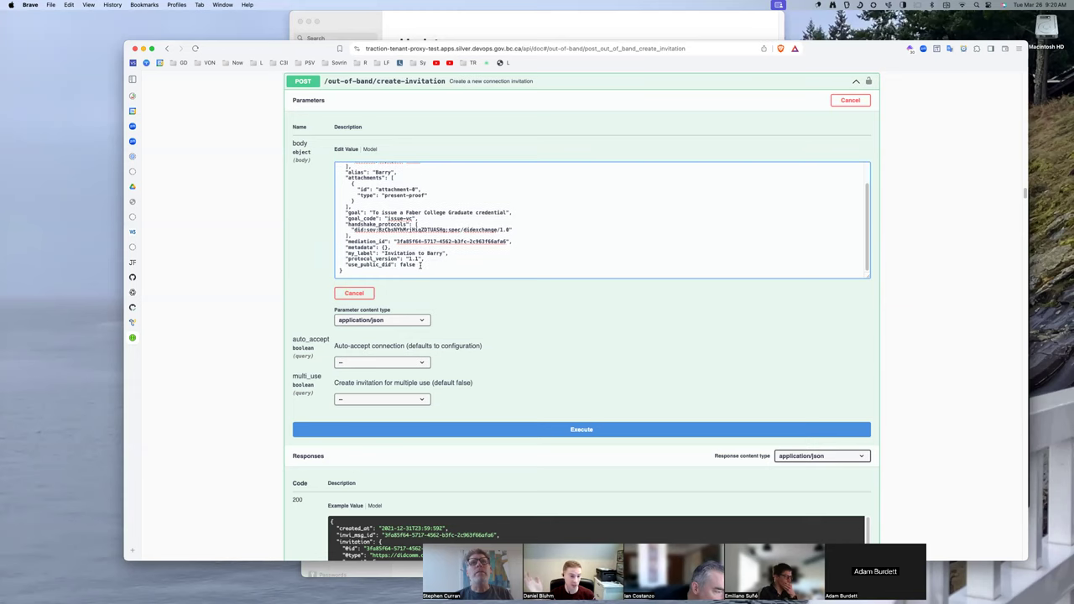
pyautogui.scroll(3)
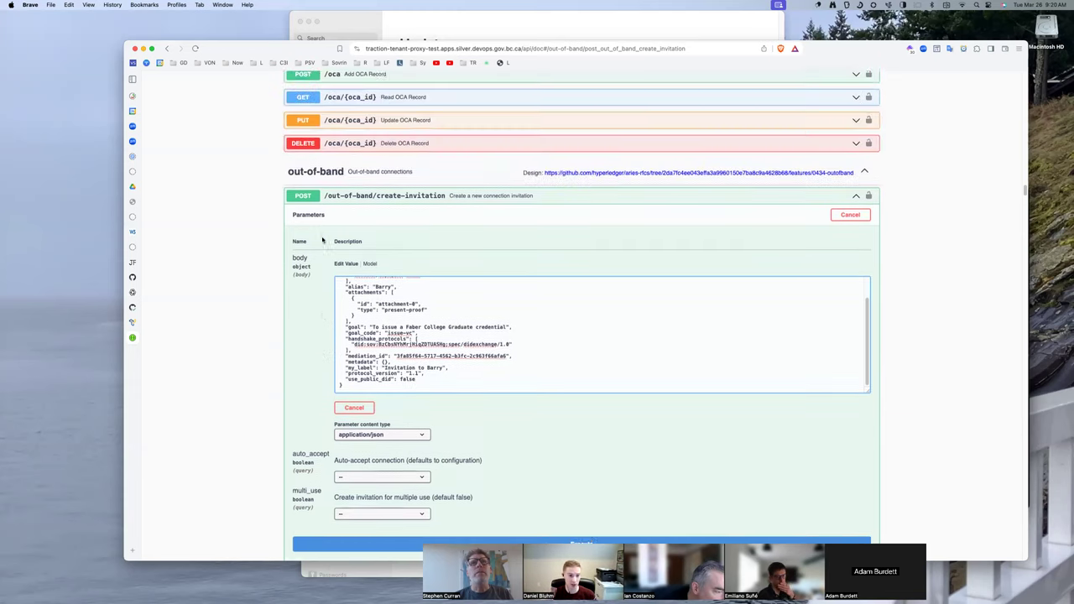
pyautogui.scroll(3)
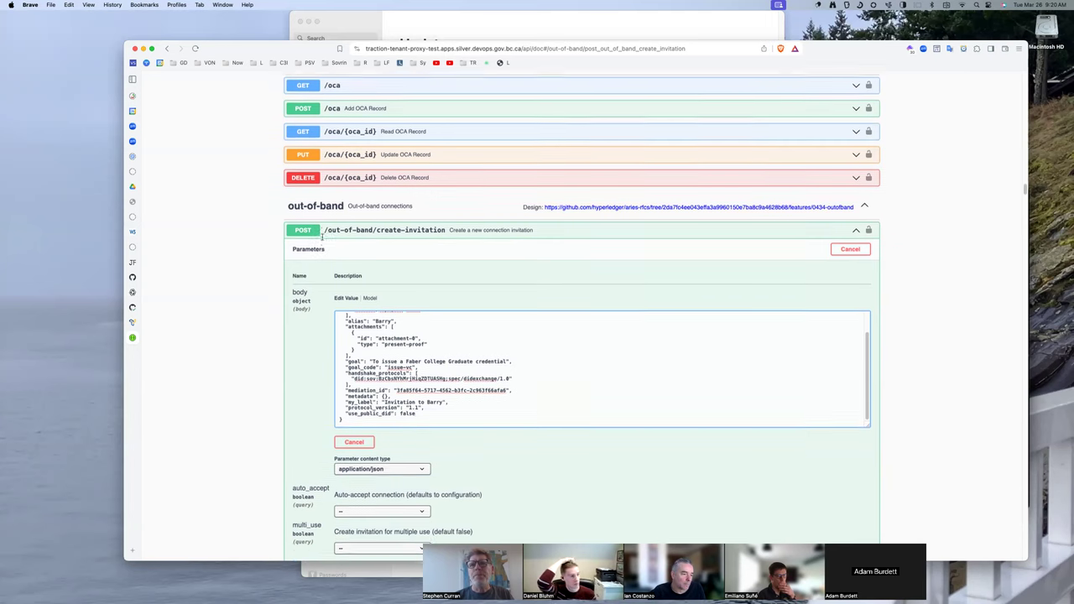
pyautogui.scroll(-3)
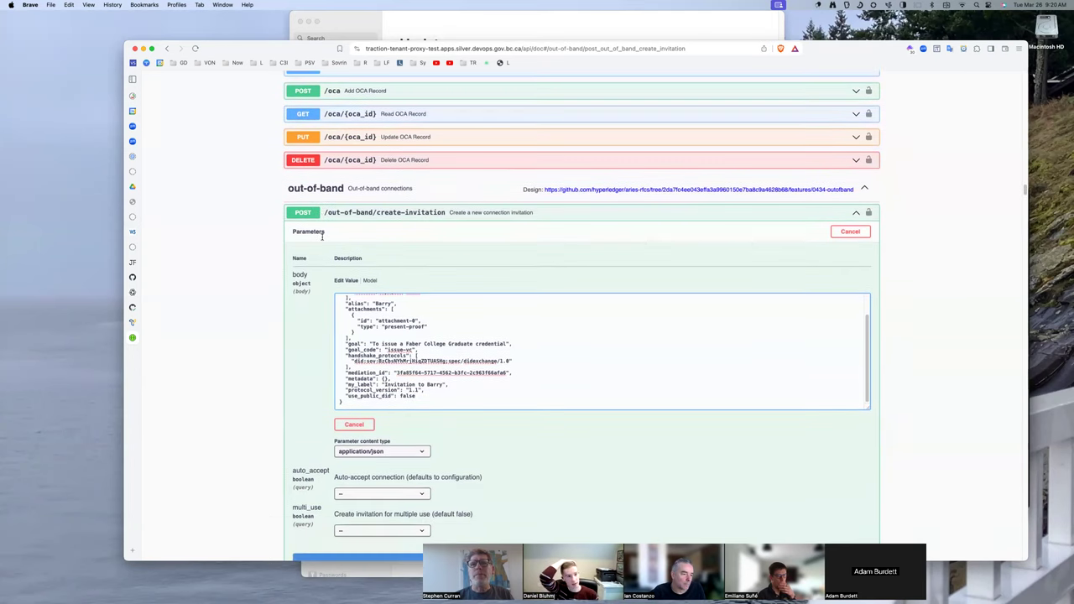
pyautogui.scroll(3)
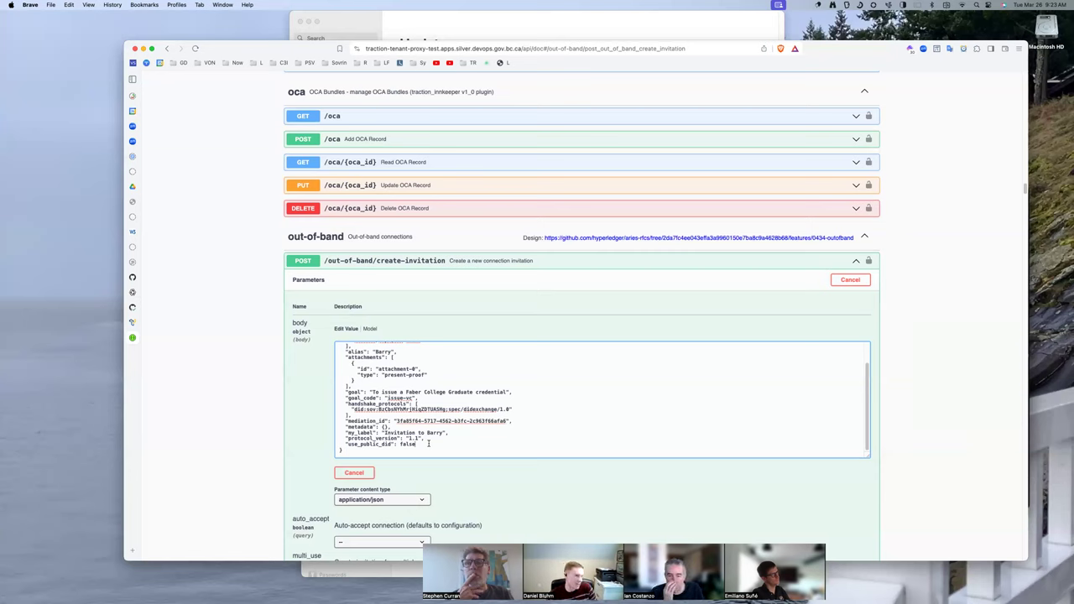
pyautogui.scroll(3)
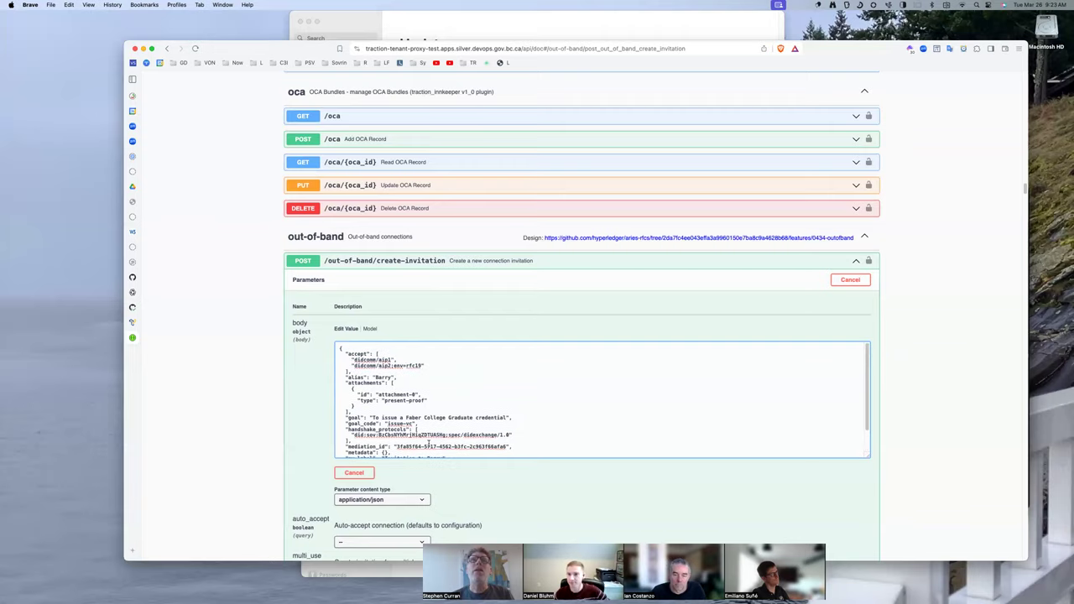
pyautogui.scroll(-3)
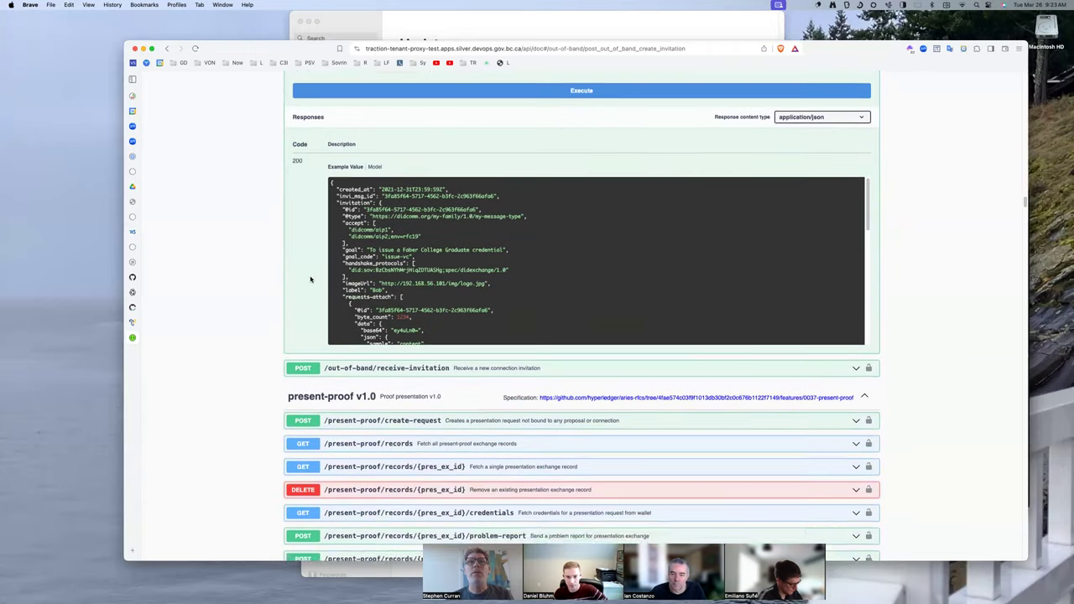
pyautogui.scroll(3)
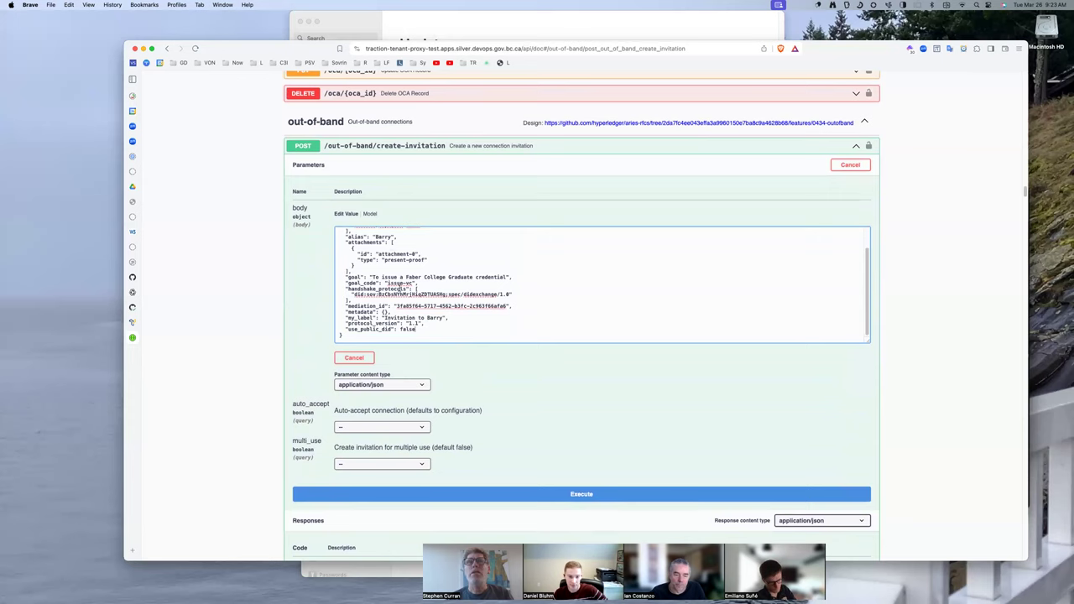
pyautogui.scroll(3)
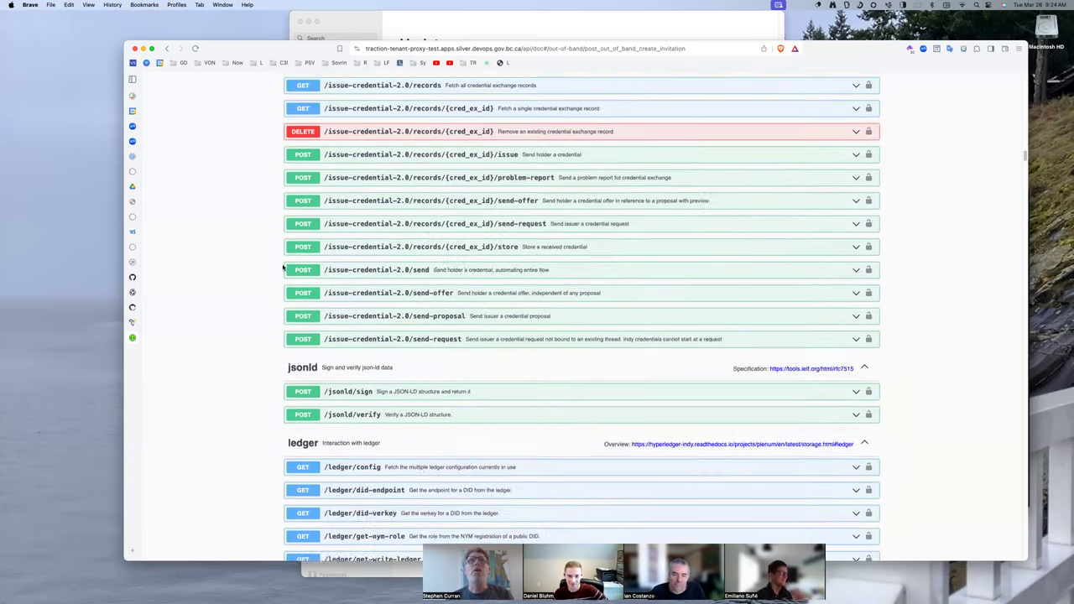
# Step: Scroll past the create-request parameters and Execute button to the 200 example response
pyautogui.scroll(3)
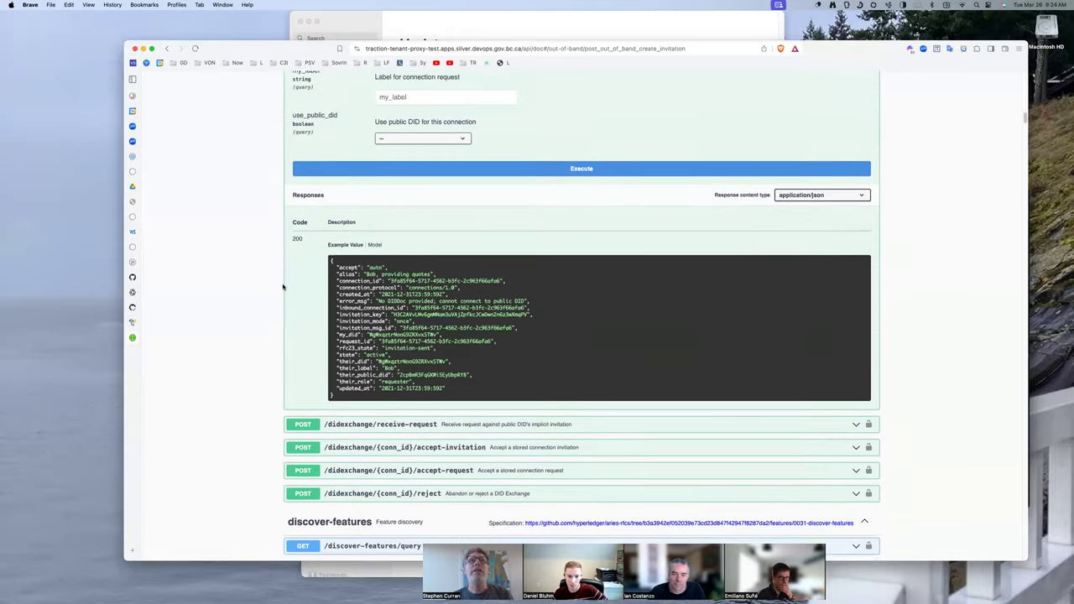
pyautogui.scroll(3)
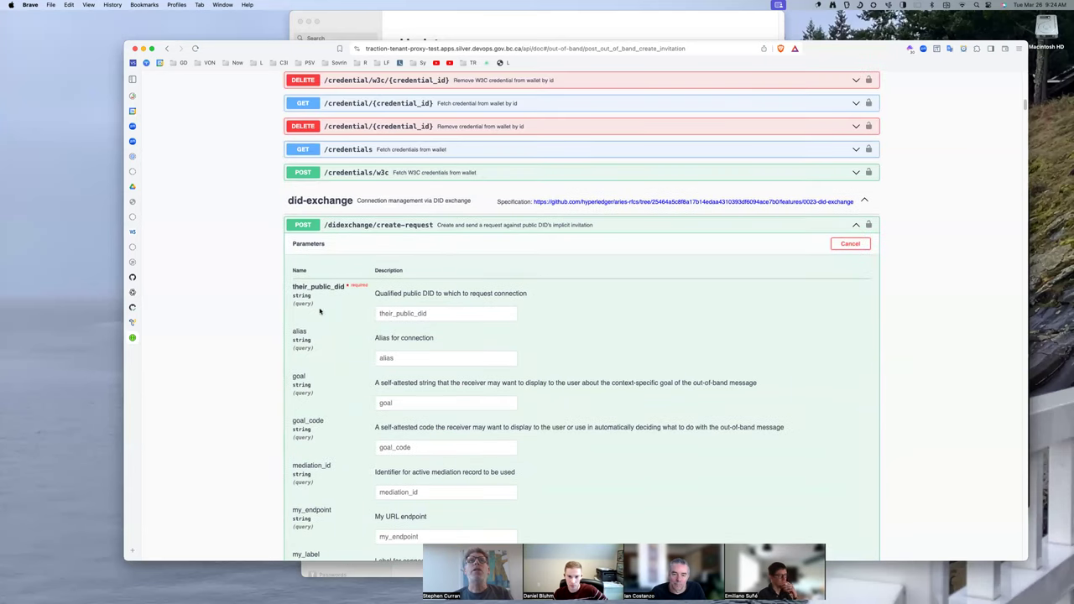
pyautogui.moveTo(445, 239)
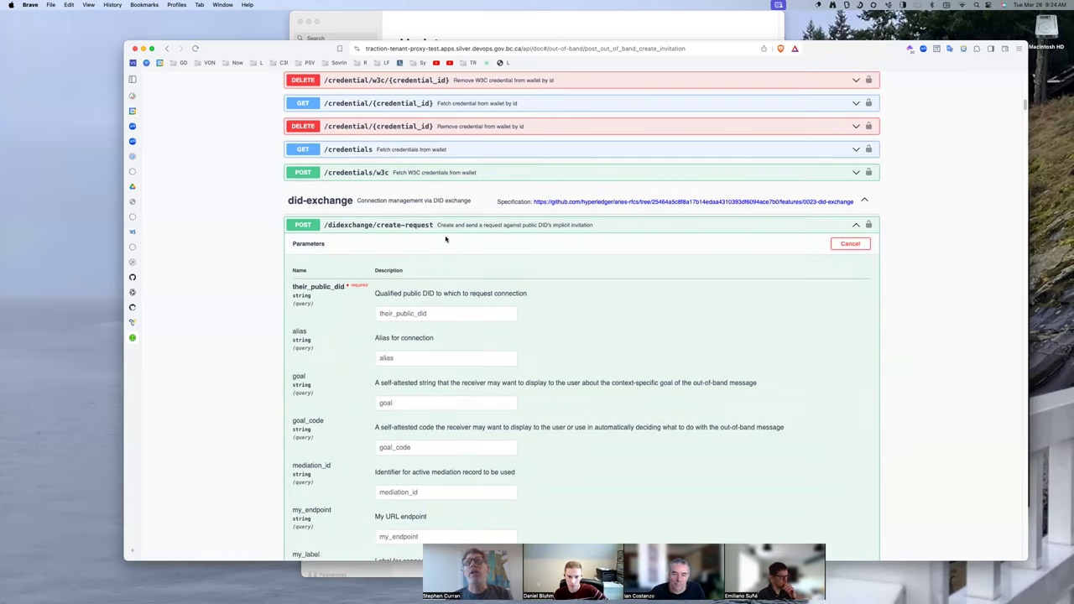
pyautogui.scroll(-3)
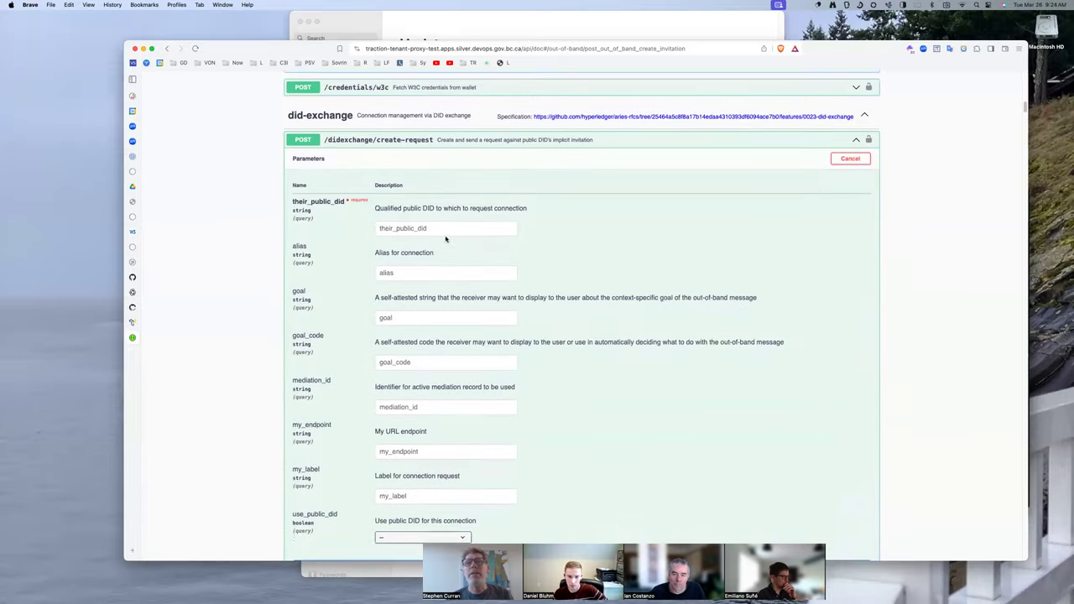
pyautogui.scroll(-3)
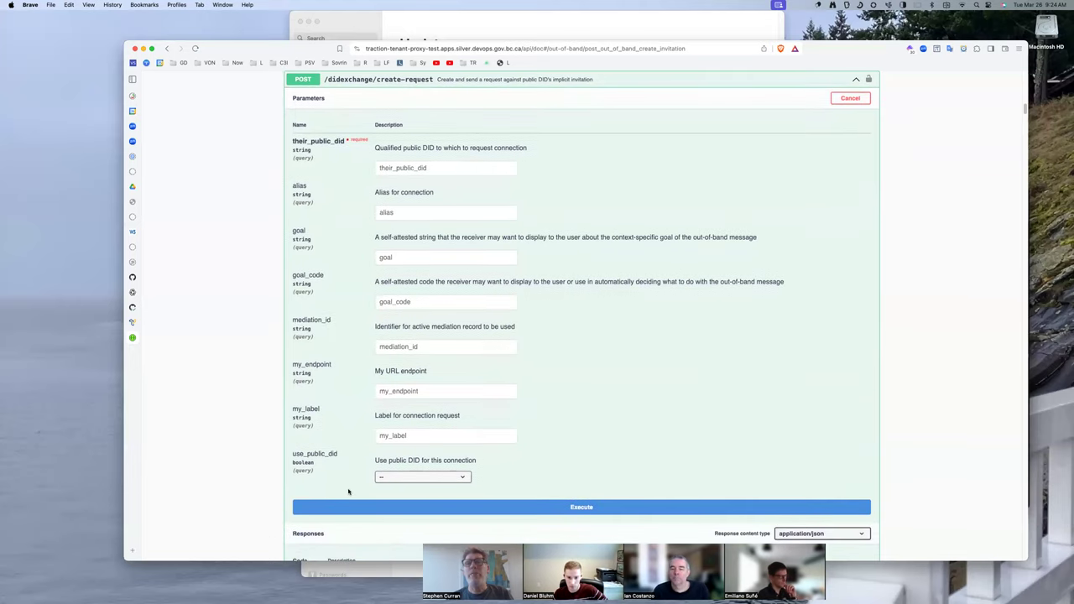
pyautogui.moveTo(413, 491)
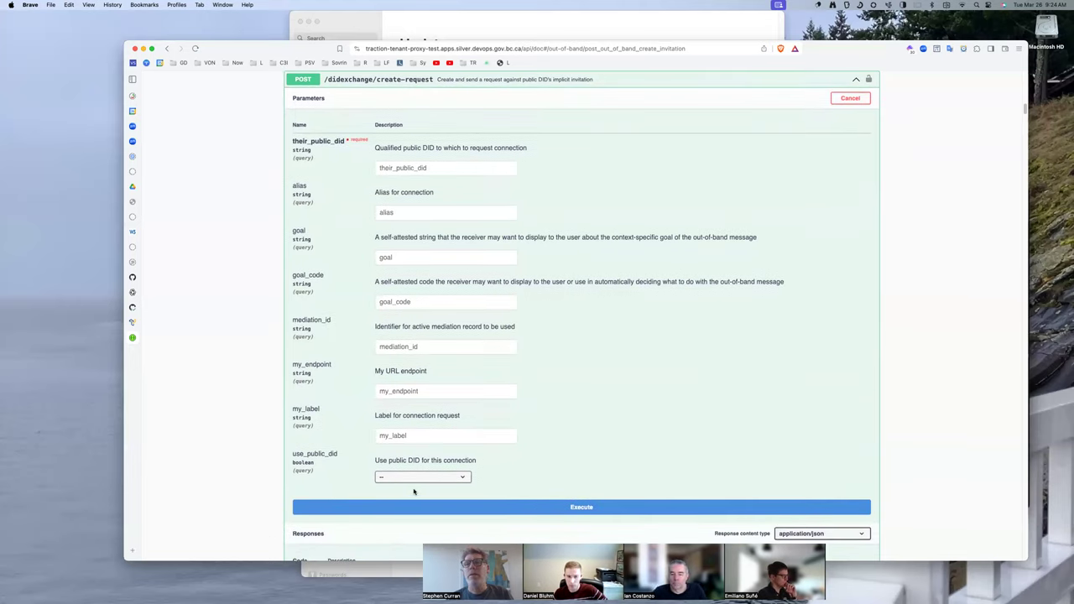
pyautogui.scroll(-3)
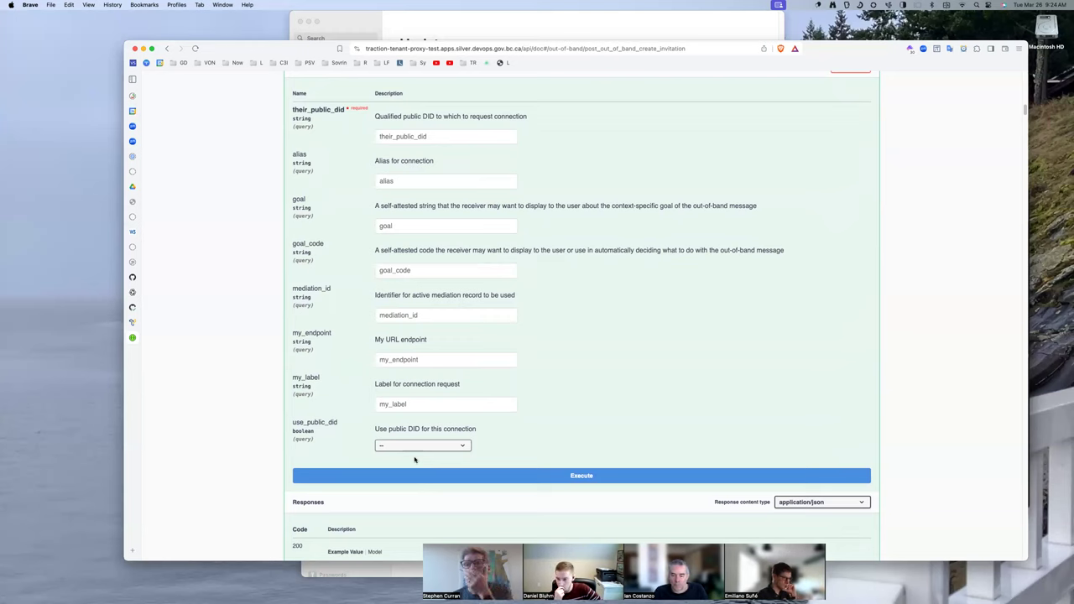
pyautogui.scroll(-3)
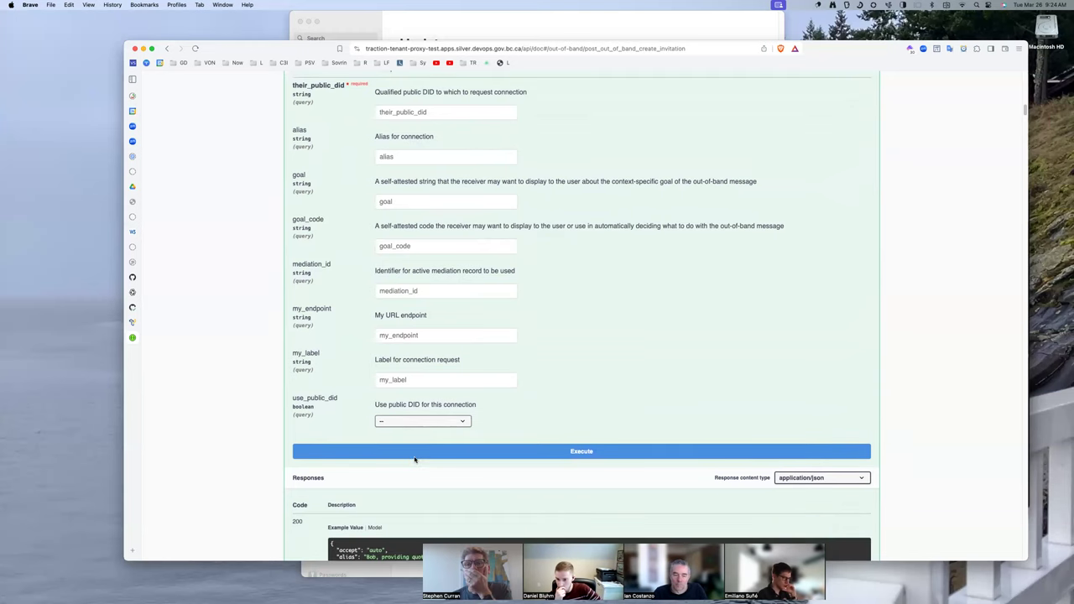
pyautogui.moveTo(347, 441)
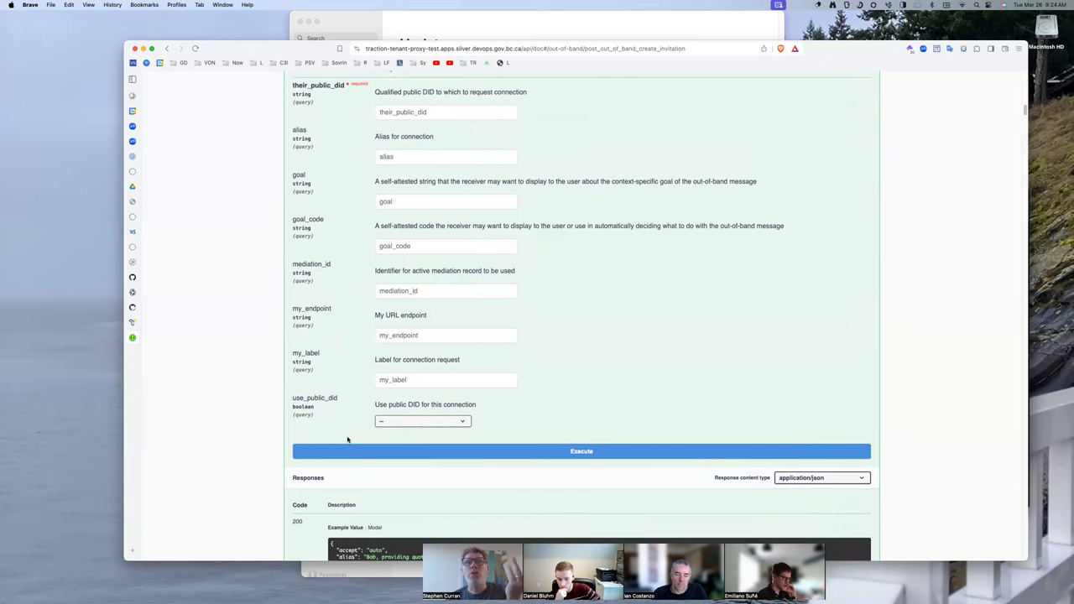
pyautogui.moveTo(377, 439)
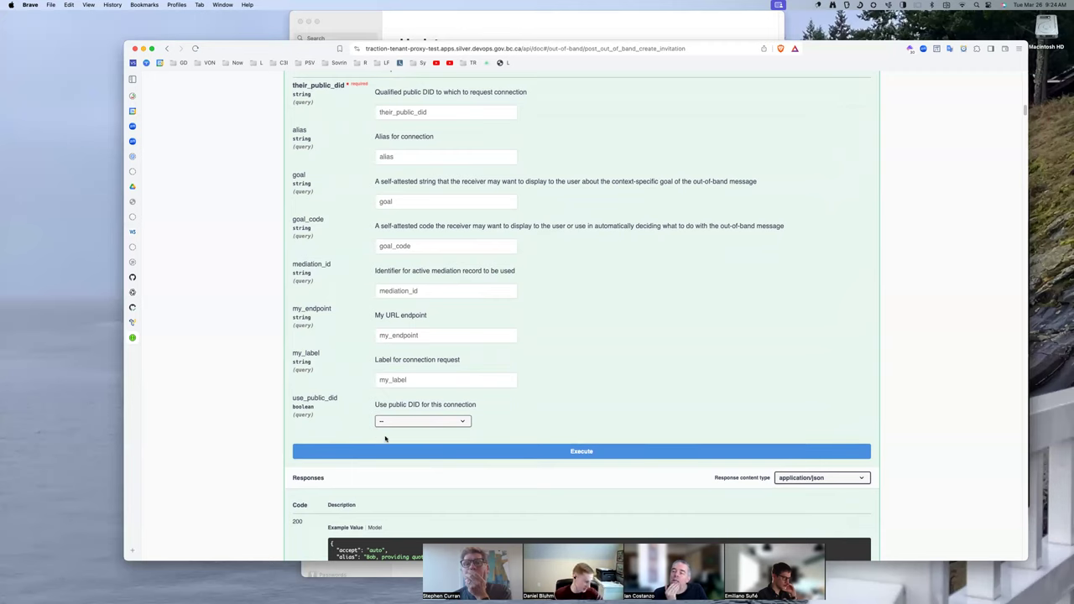
pyautogui.scroll(-3)
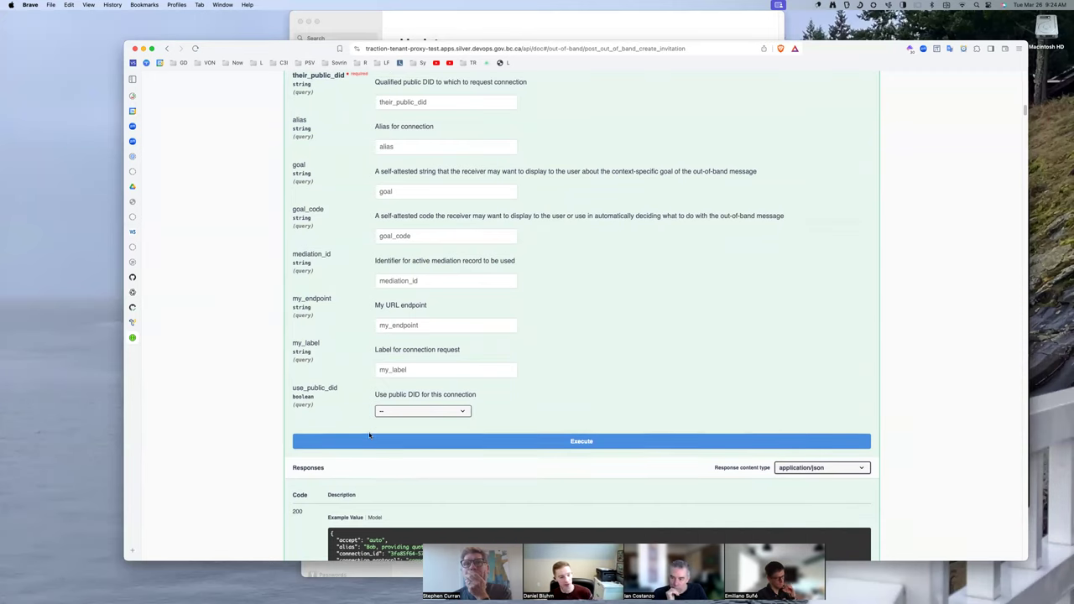
pyautogui.scroll(-3)
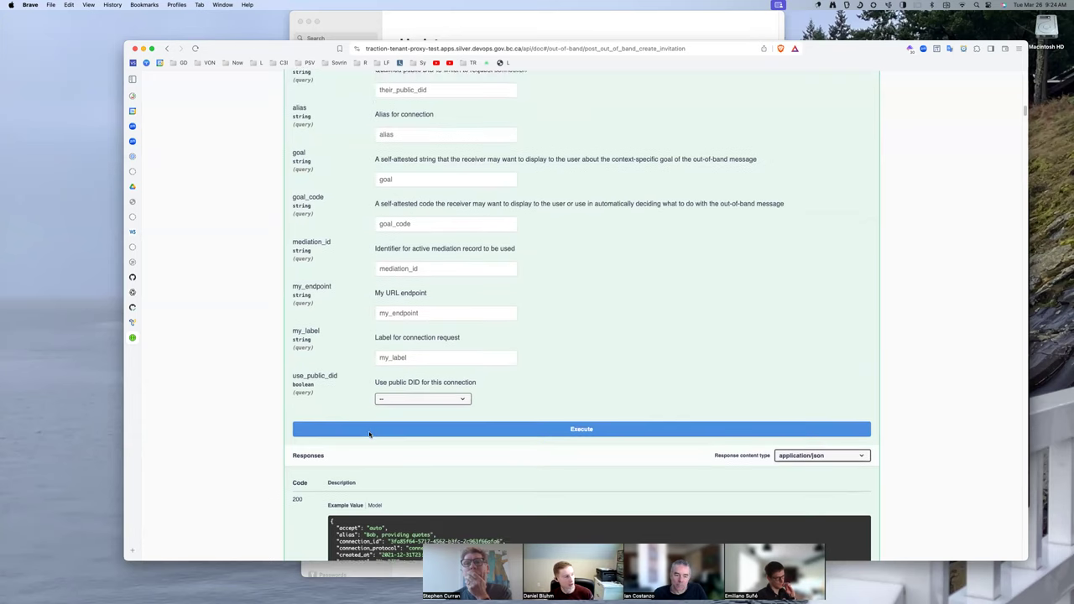
pyautogui.scroll(3)
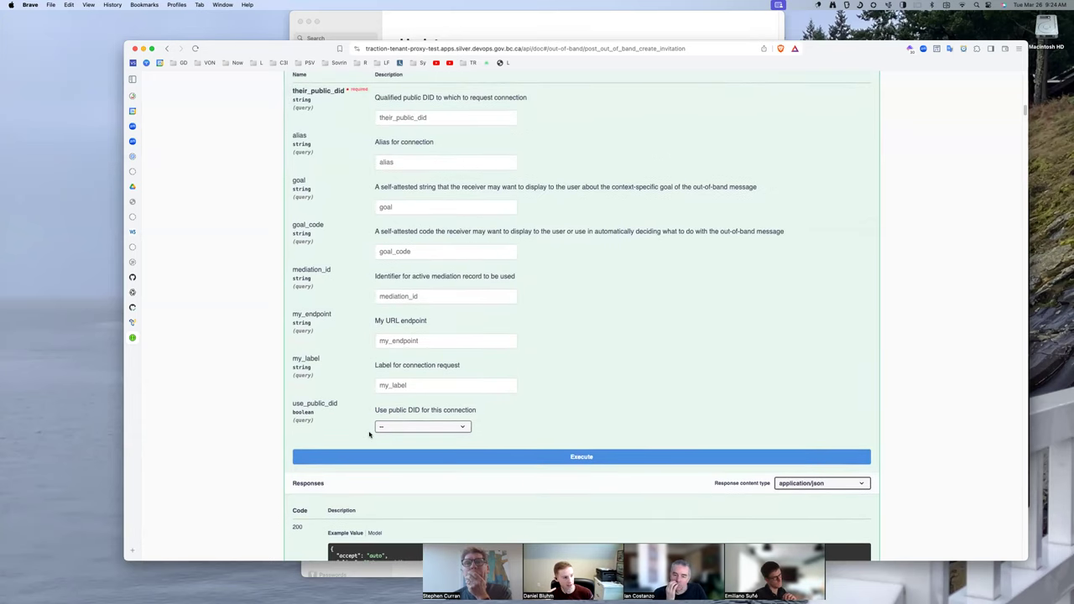
pyautogui.scroll(-3)
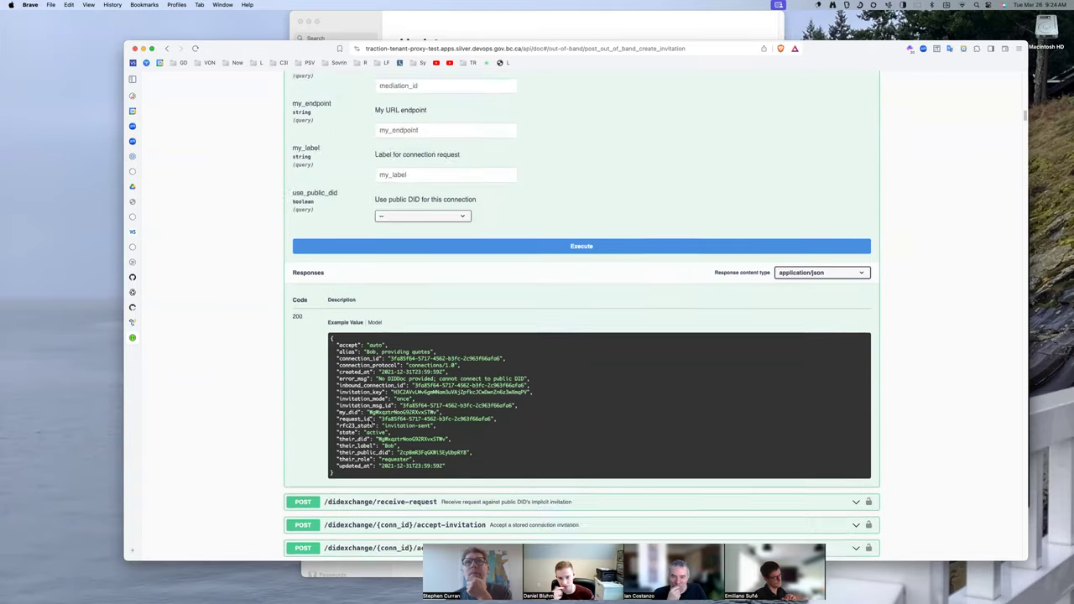
# Step: Scroll down to the POST /didexchange/{conn_id}/accept-invitation endpoint and its conn_id, my_endpoint, my_label parameters
pyautogui.scroll(-3)
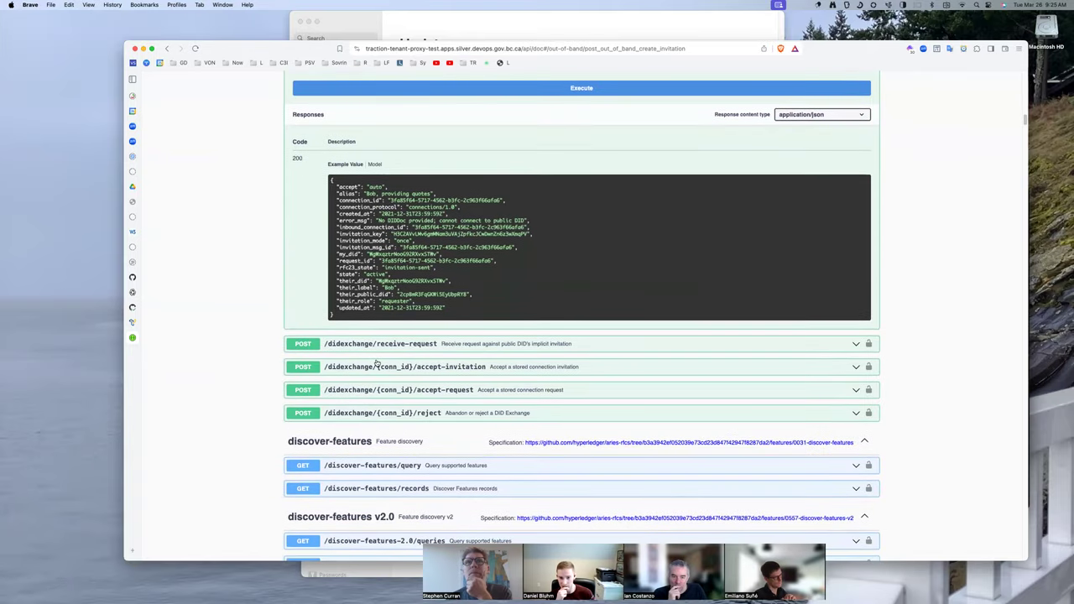
pyautogui.moveTo(374, 374)
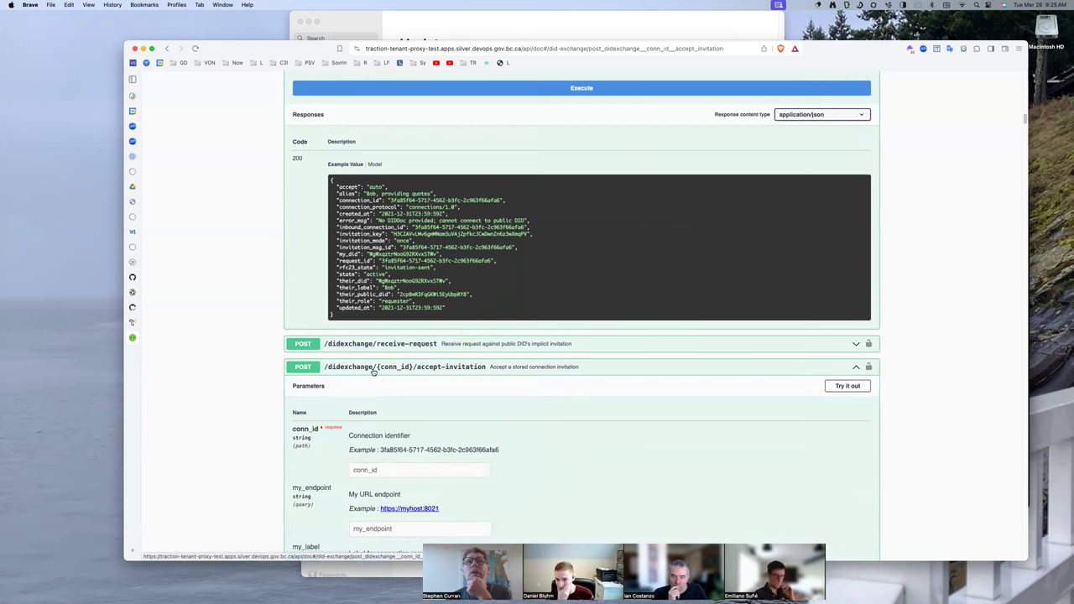
pyautogui.scroll(-3)
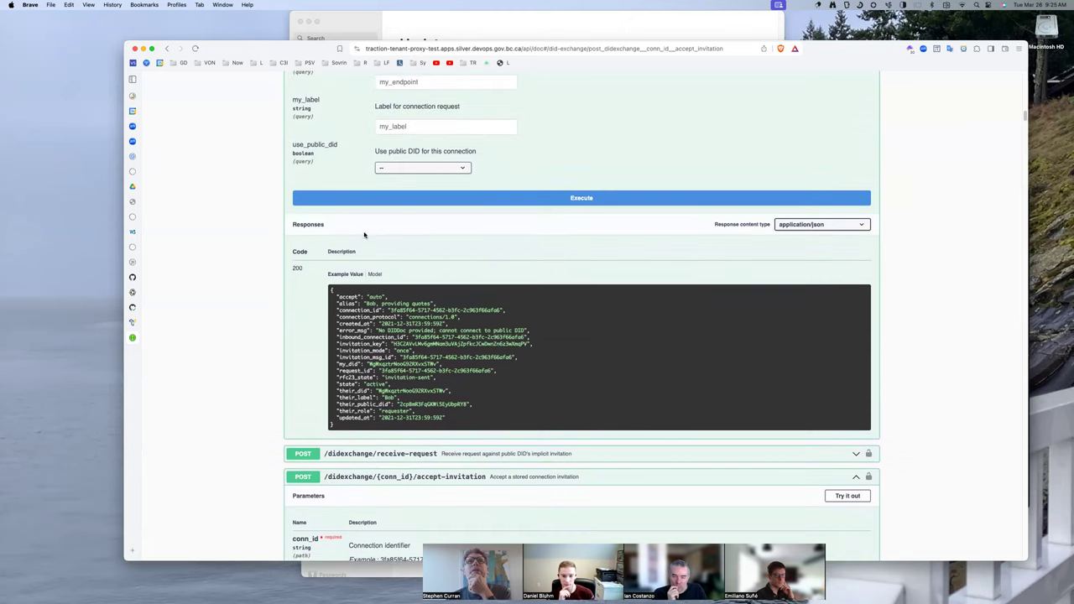
pyautogui.scroll(-3)
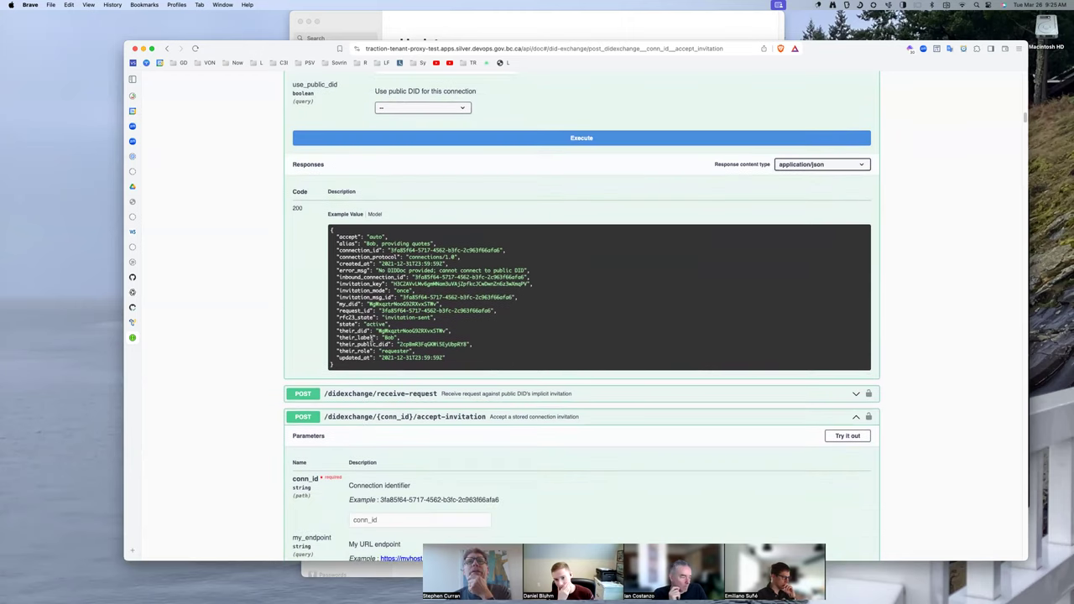
pyautogui.scroll(-3)
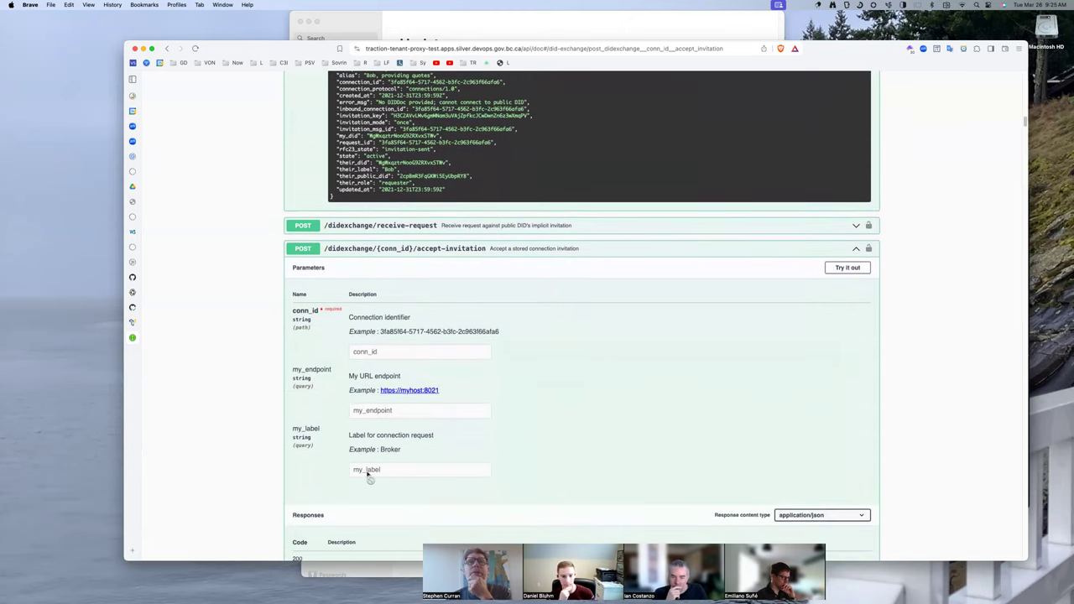
pyautogui.moveTo(366, 491)
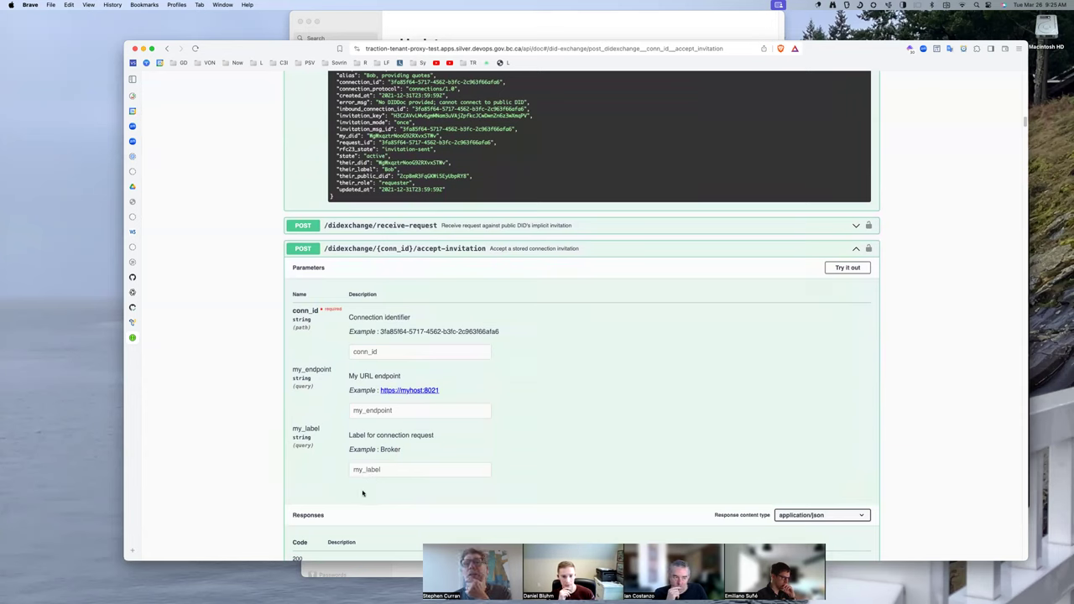
pyautogui.scroll(-3)
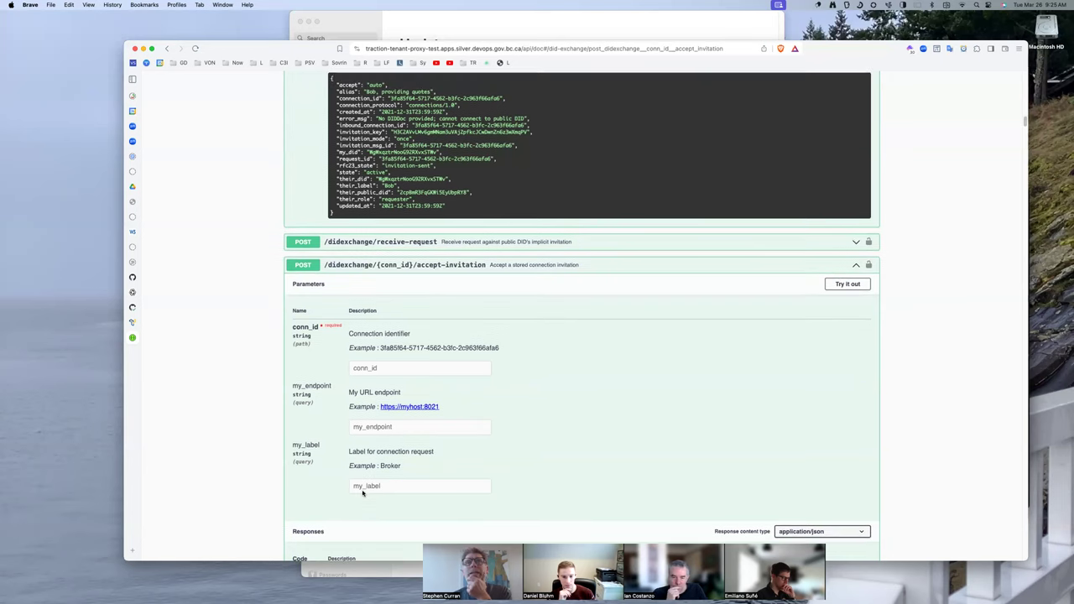
pyautogui.scroll(-3)
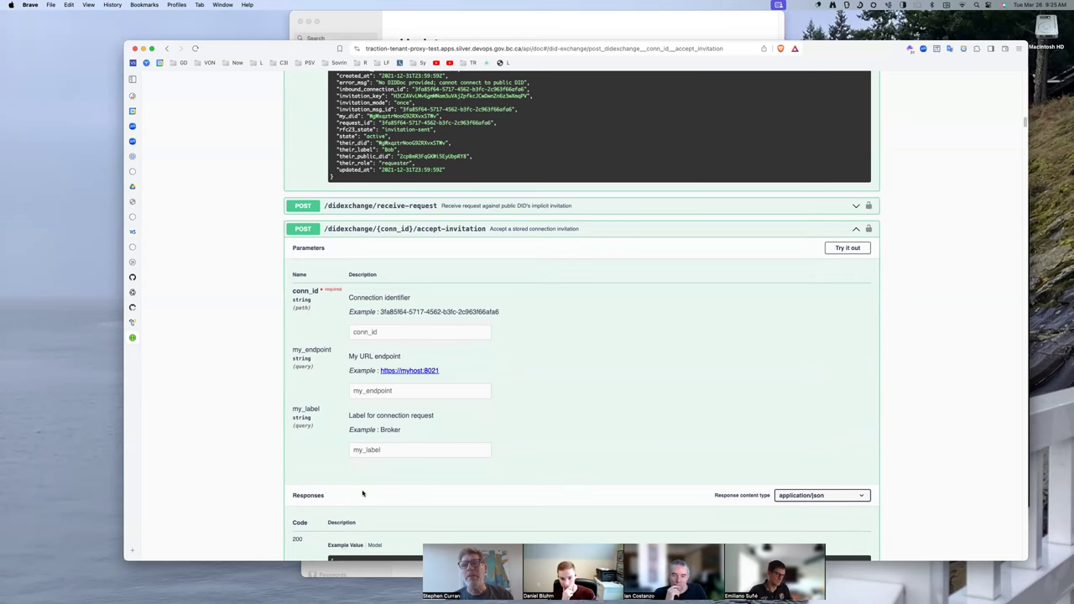
pyautogui.moveTo(362, 474)
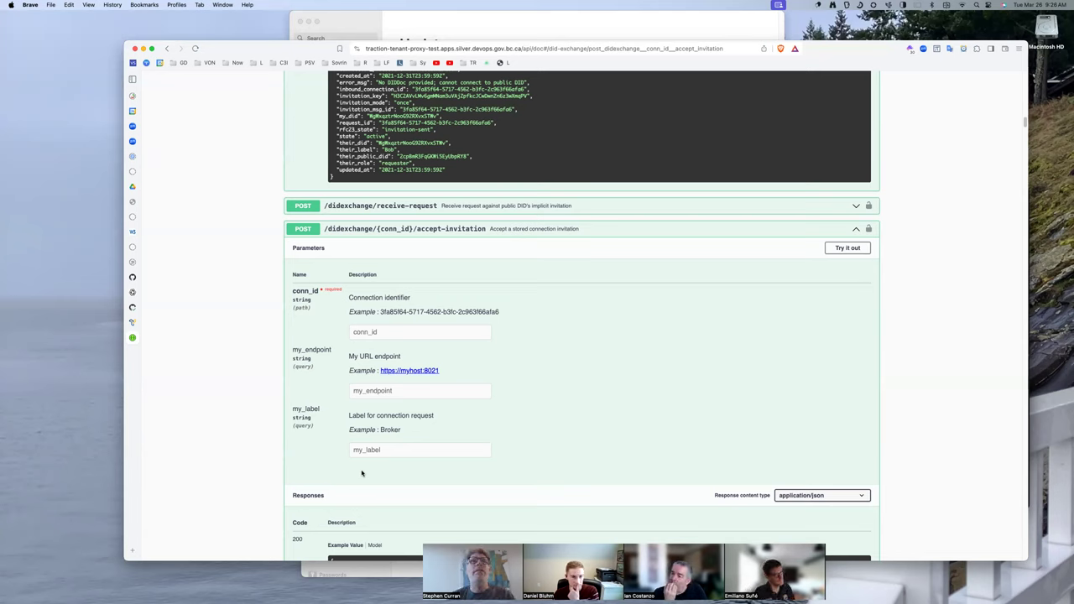
pyautogui.moveTo(214, 209)
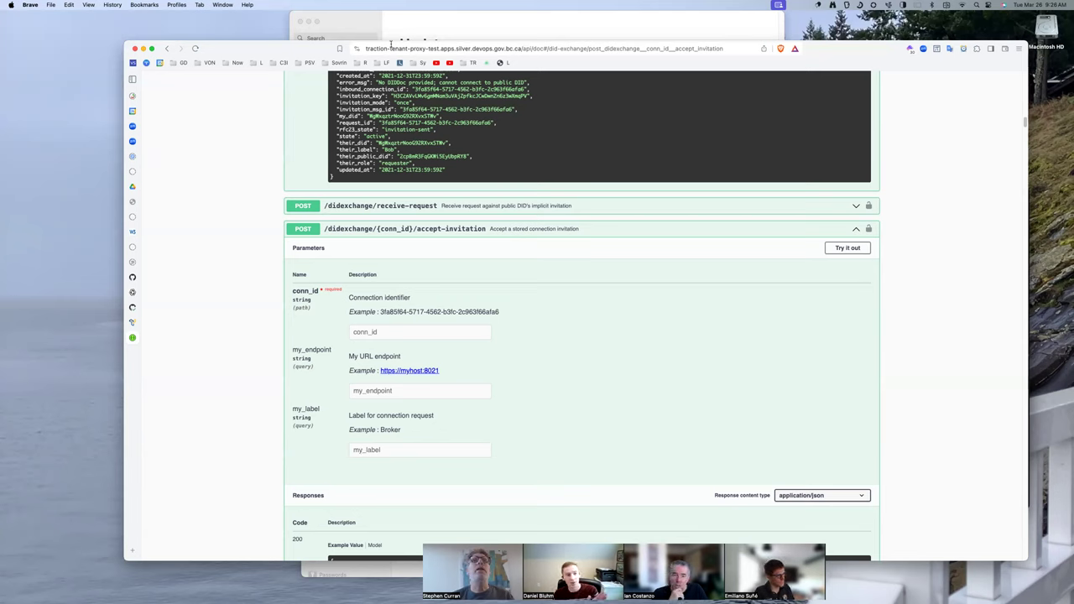
pyautogui.moveTo(187, 304)
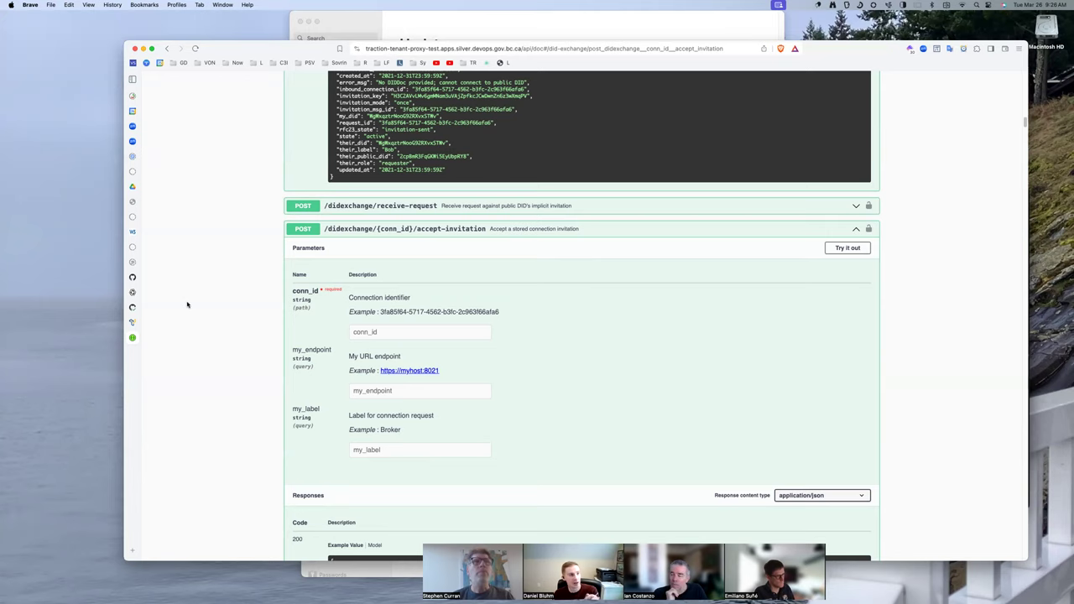
pyautogui.moveTo(161, 398)
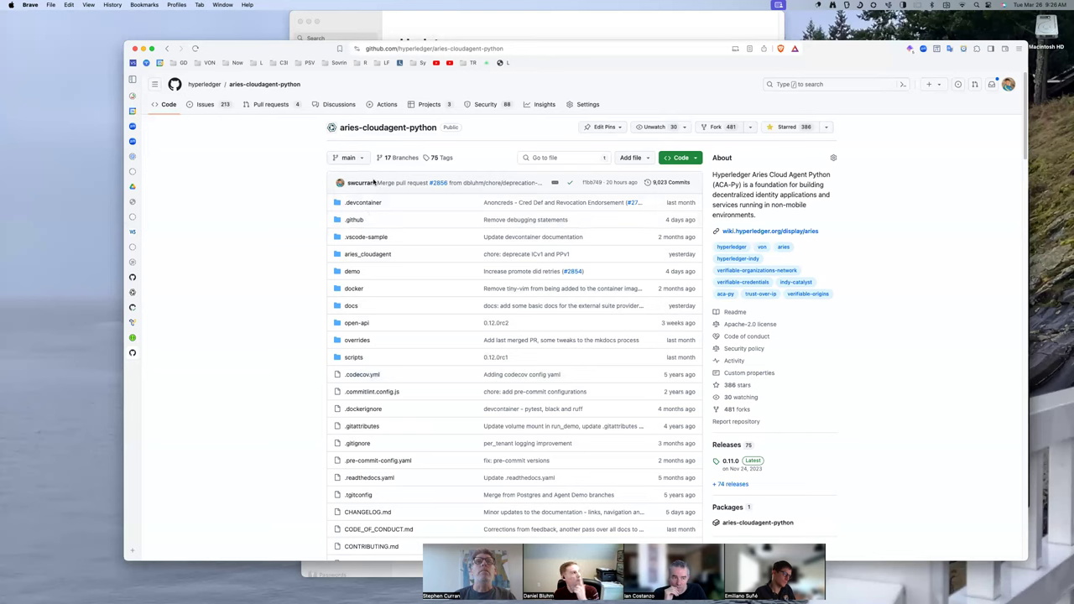
pyautogui.moveTo(205, 104)
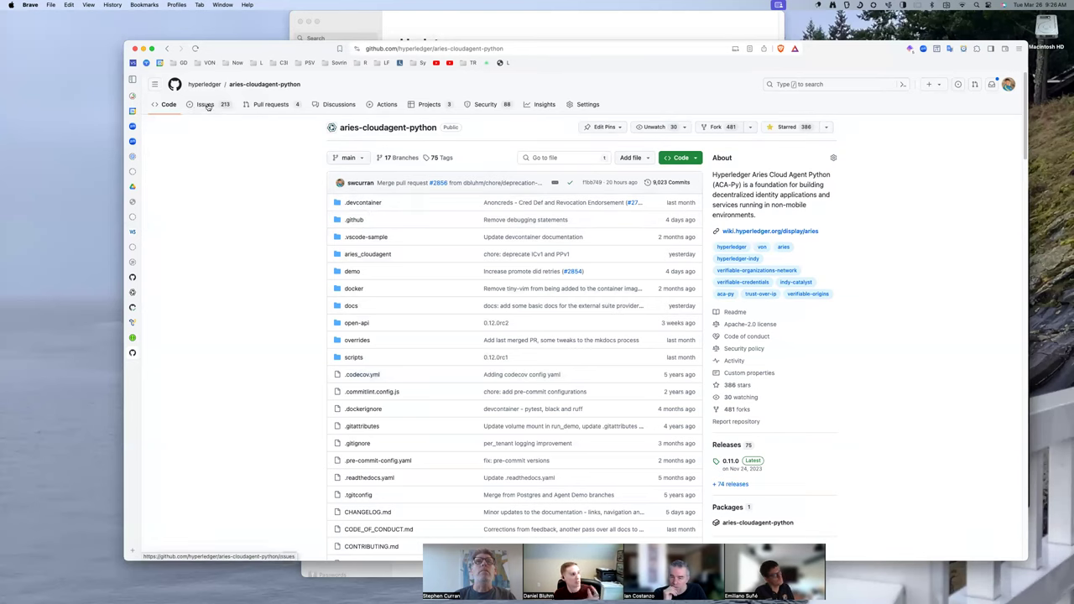
pyautogui.moveTo(312, 344)
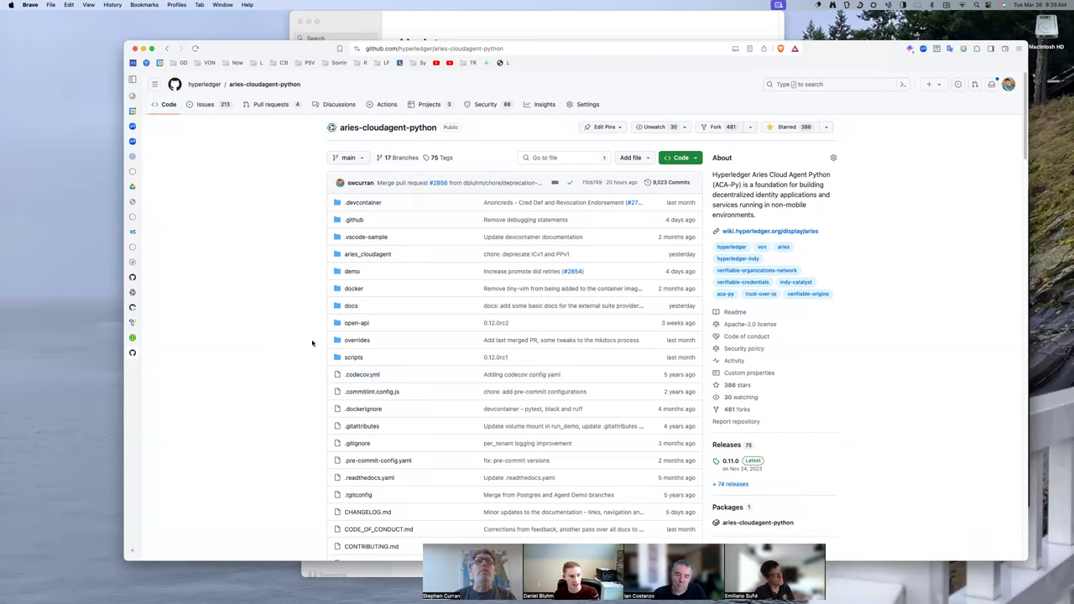
pyautogui.moveTo(353, 215)
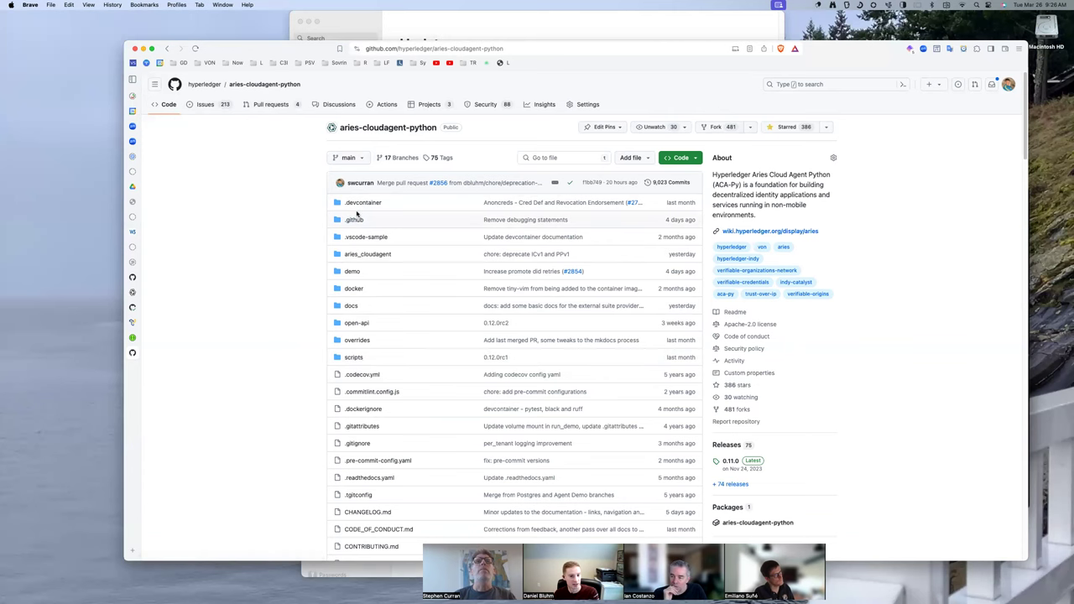
# Step: Show the aries-cloudagent-python open pull requests list (four open, 1,677 closed)
pyautogui.click(270, 104)
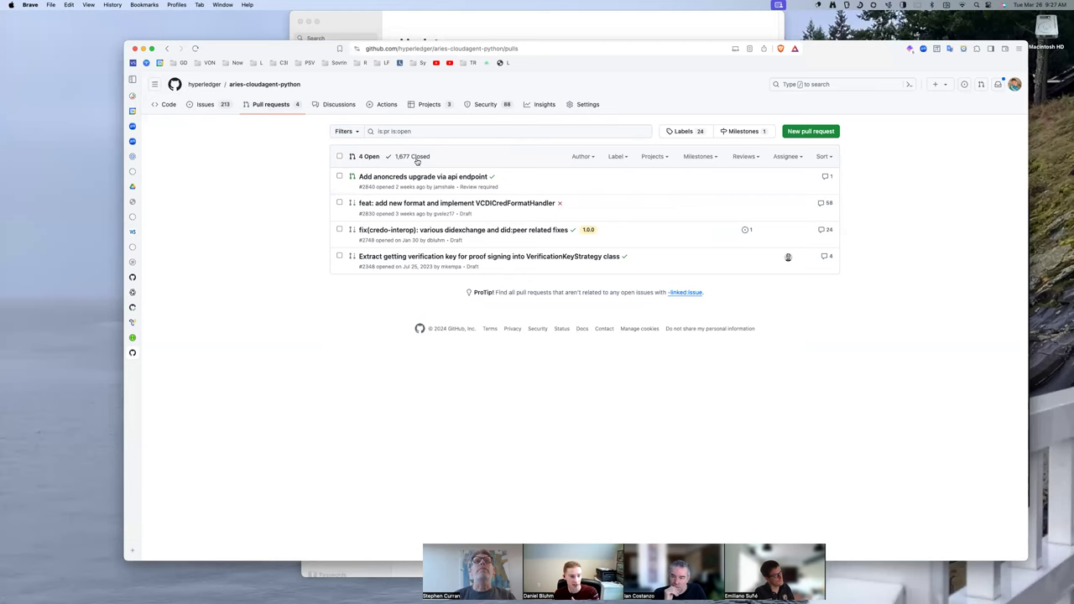
# Step: Search closed pull requests for 'emit', view 'Feature/emit did peer 4', then return to the results
pyautogui.click(411, 156)
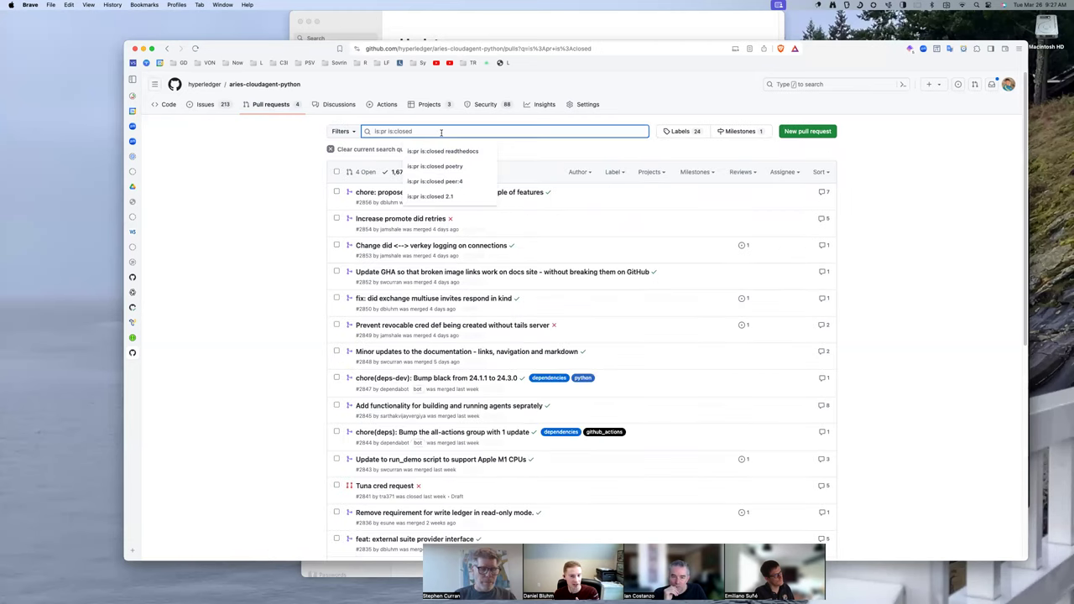
pyautogui.write('emit')
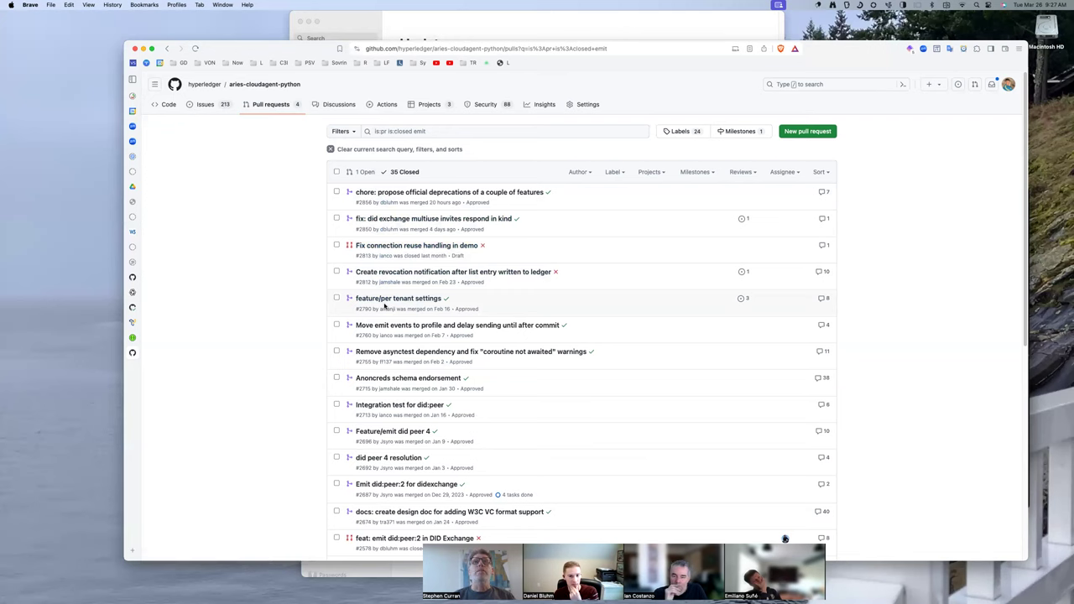
pyautogui.moveTo(398, 298)
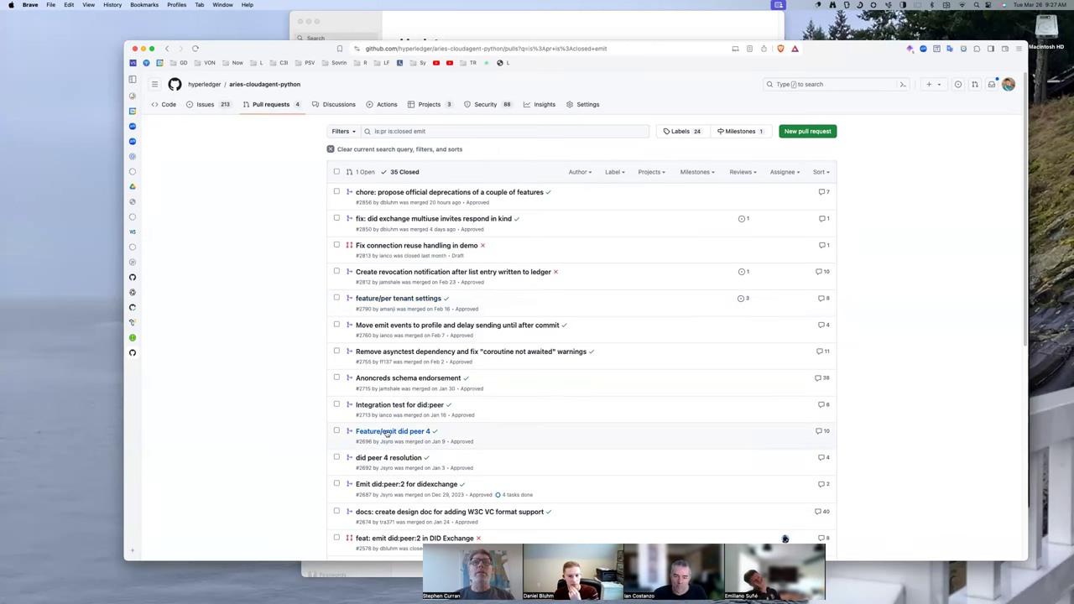
pyautogui.moveTo(393, 430)
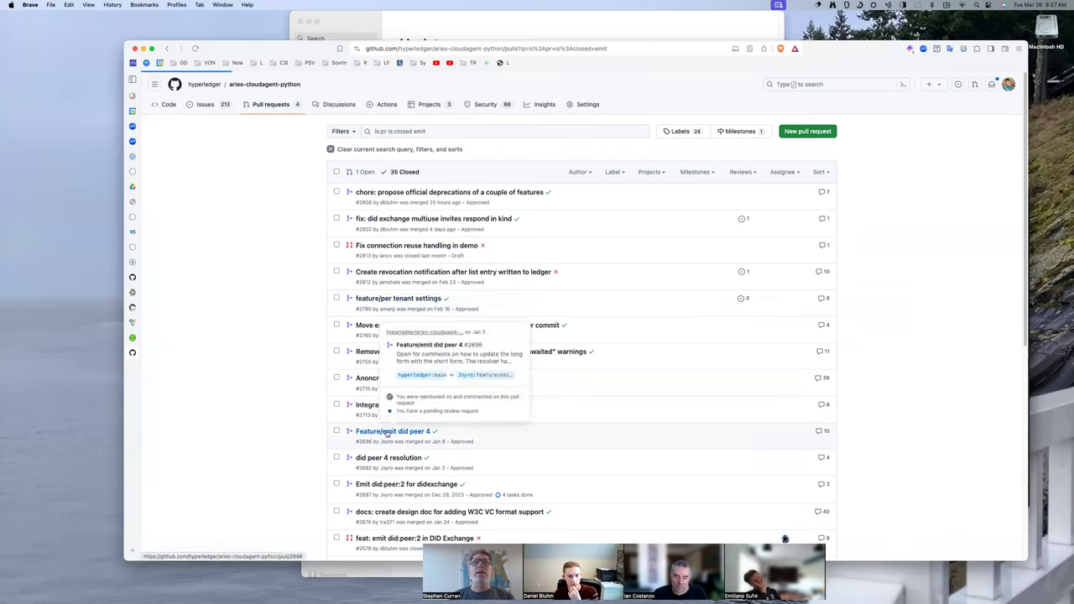
pyautogui.click(393, 432)
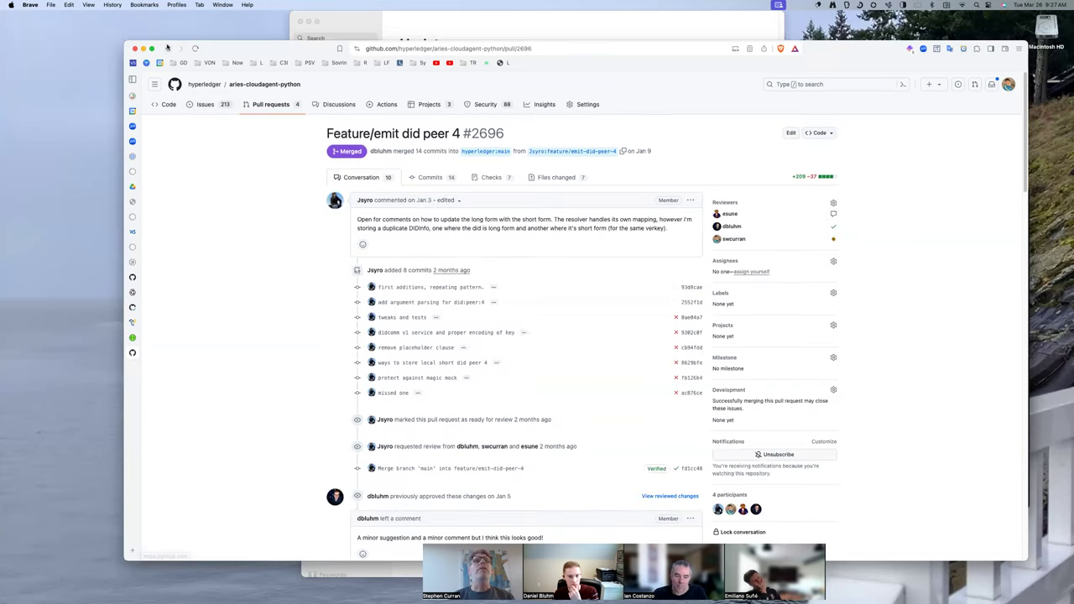
pyautogui.click(167, 48)
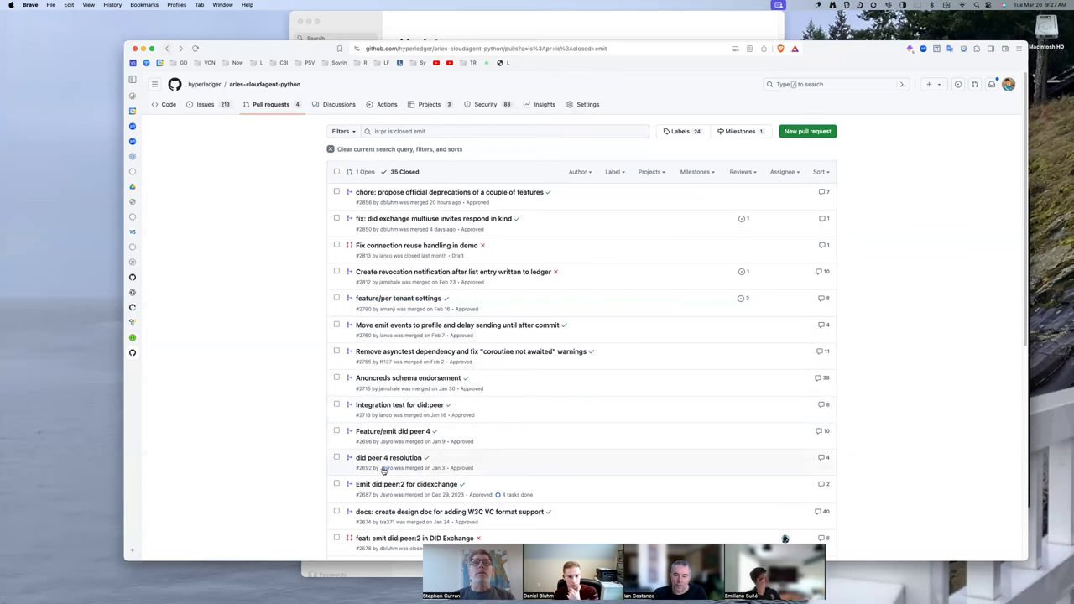
pyautogui.moveTo(383, 512)
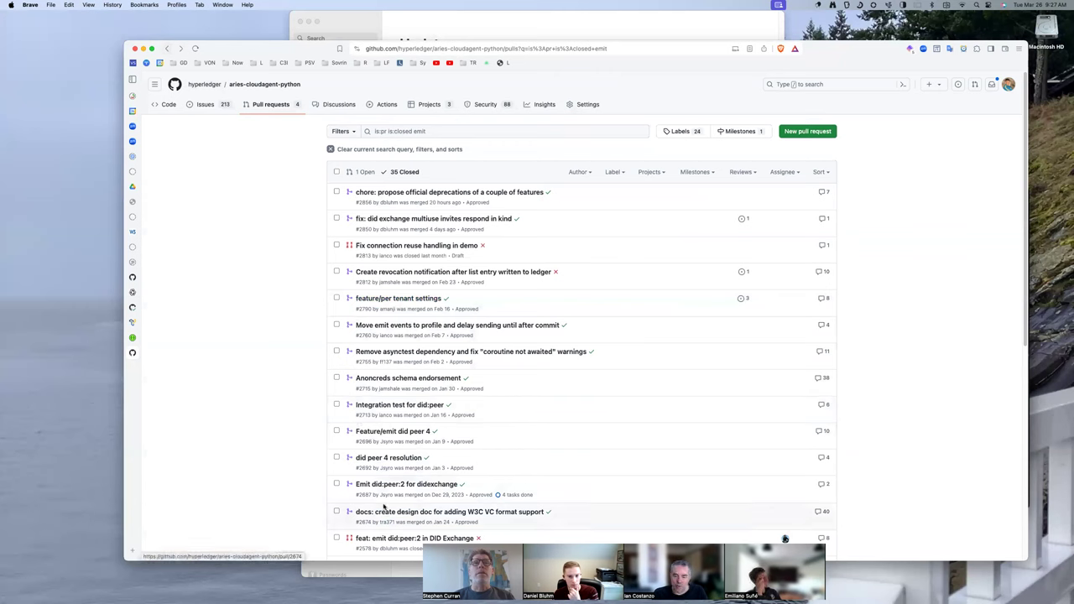
pyautogui.moveTo(405, 484)
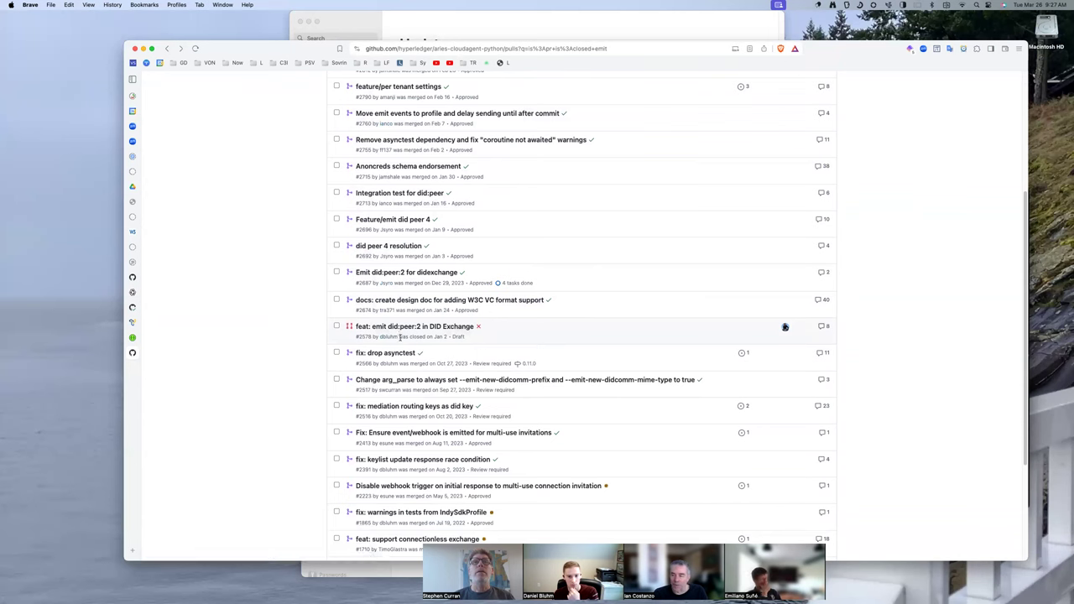
pyautogui.scroll(3)
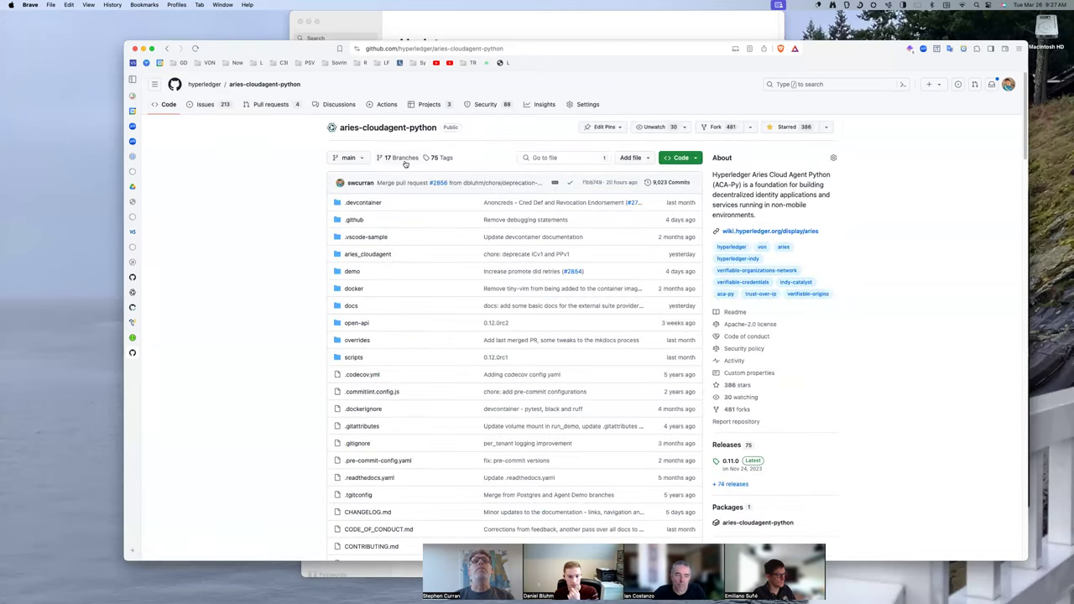
pyautogui.click(442, 157)
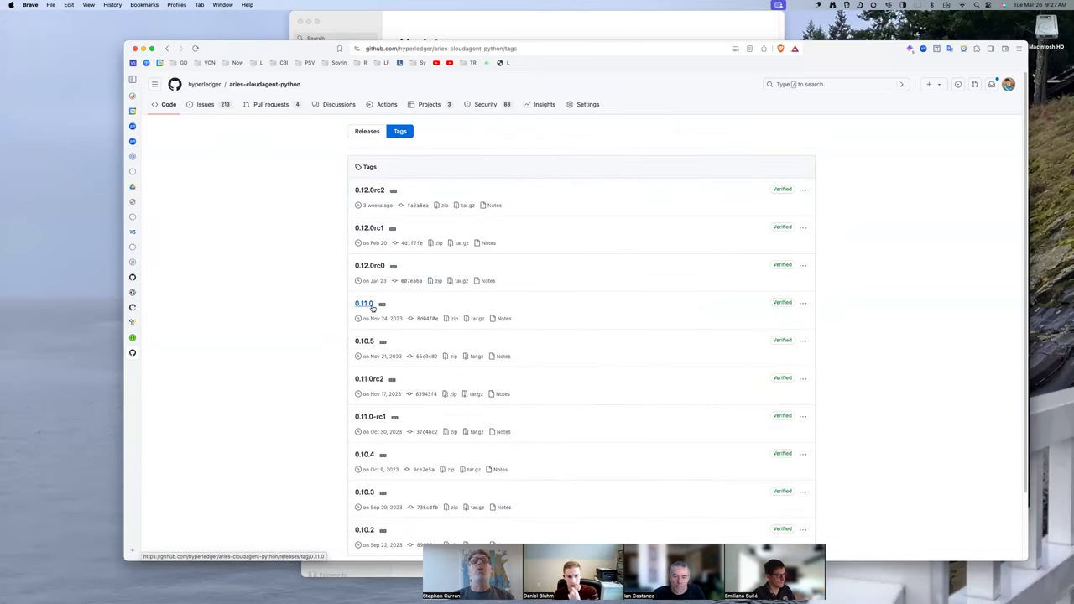
pyautogui.moveTo(266, 327)
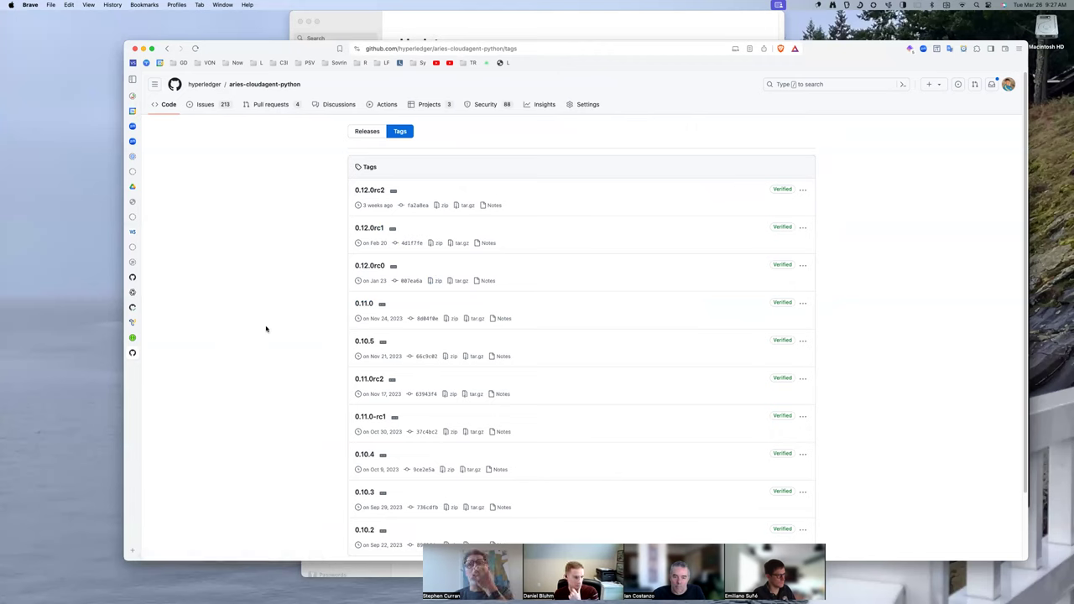
pyautogui.moveTo(325, 339)
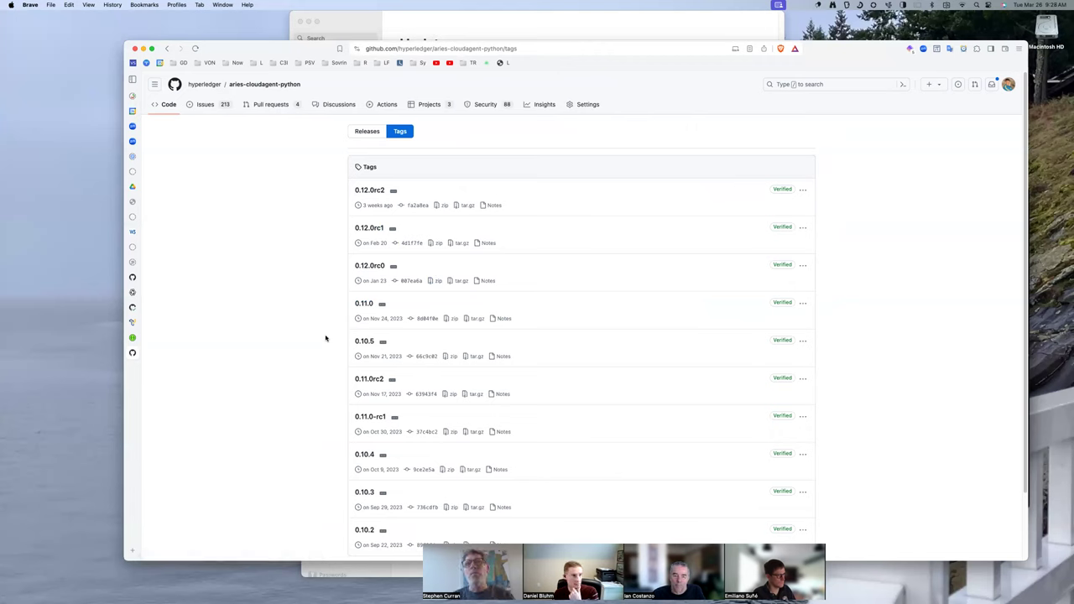
pyautogui.moveTo(372, 310)
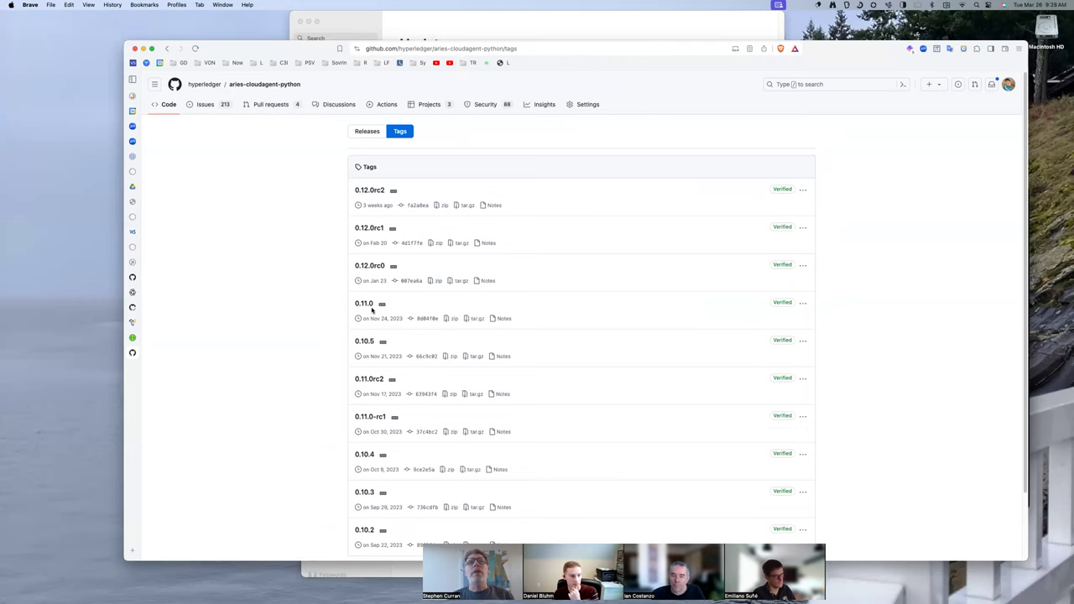
pyautogui.moveTo(292, 203)
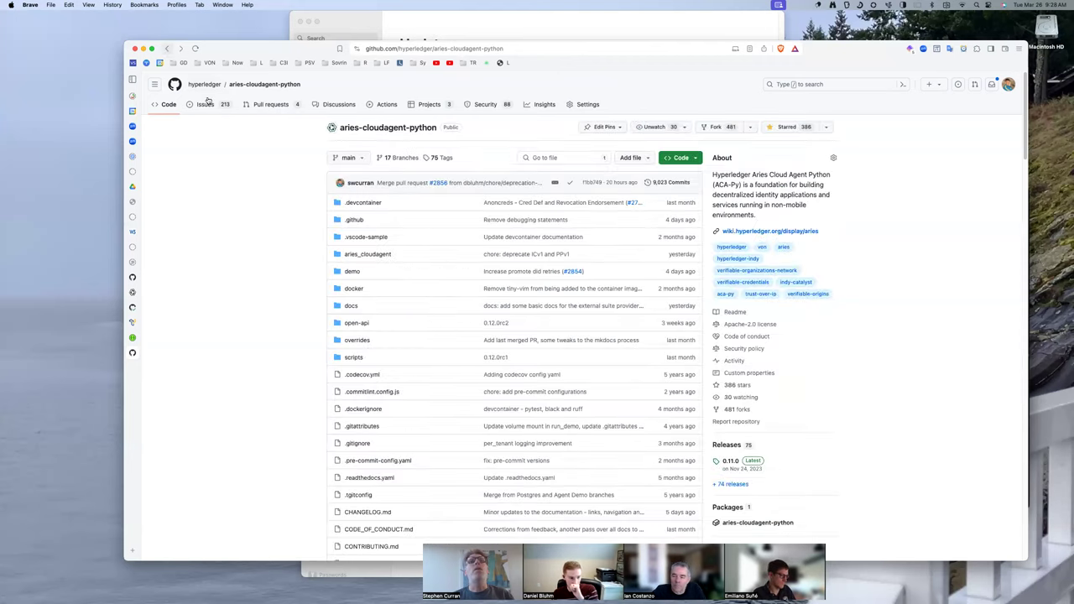
pyautogui.moveTo(298, 286)
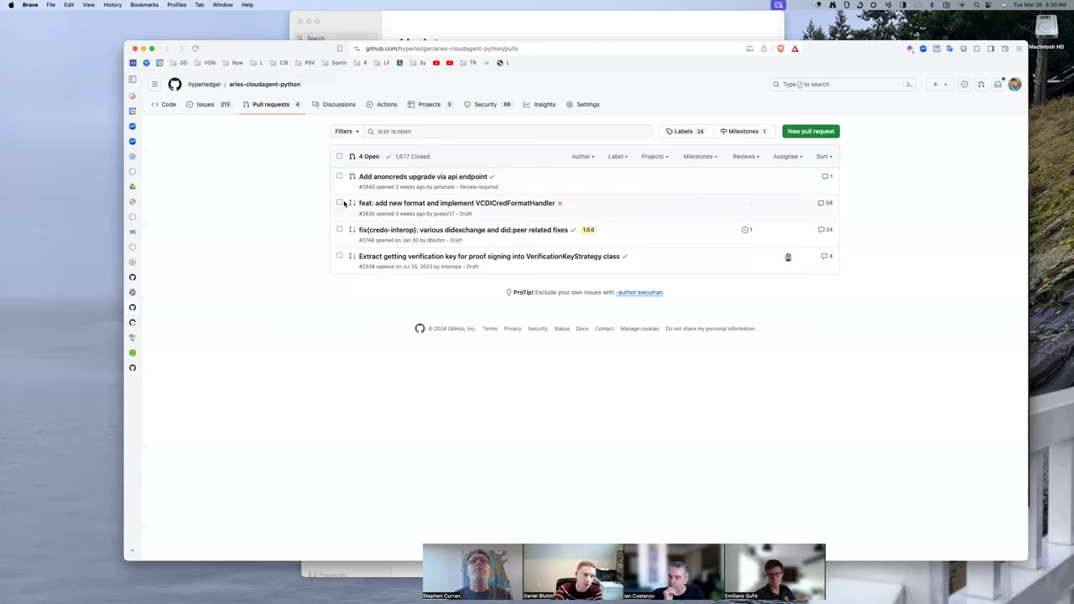
pyautogui.moveTo(351, 266)
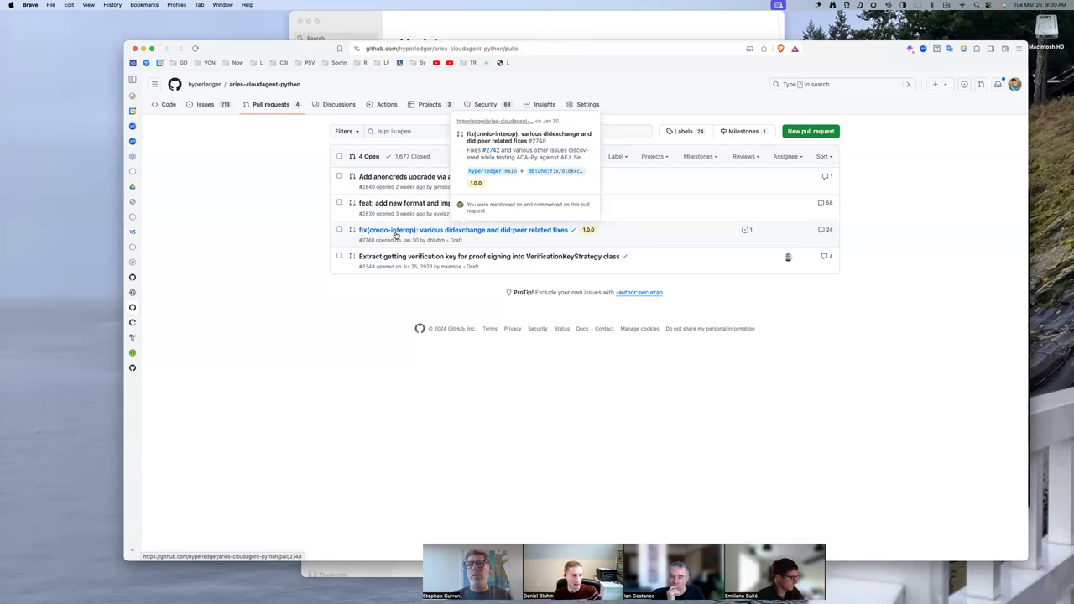
pyautogui.moveTo(436, 240)
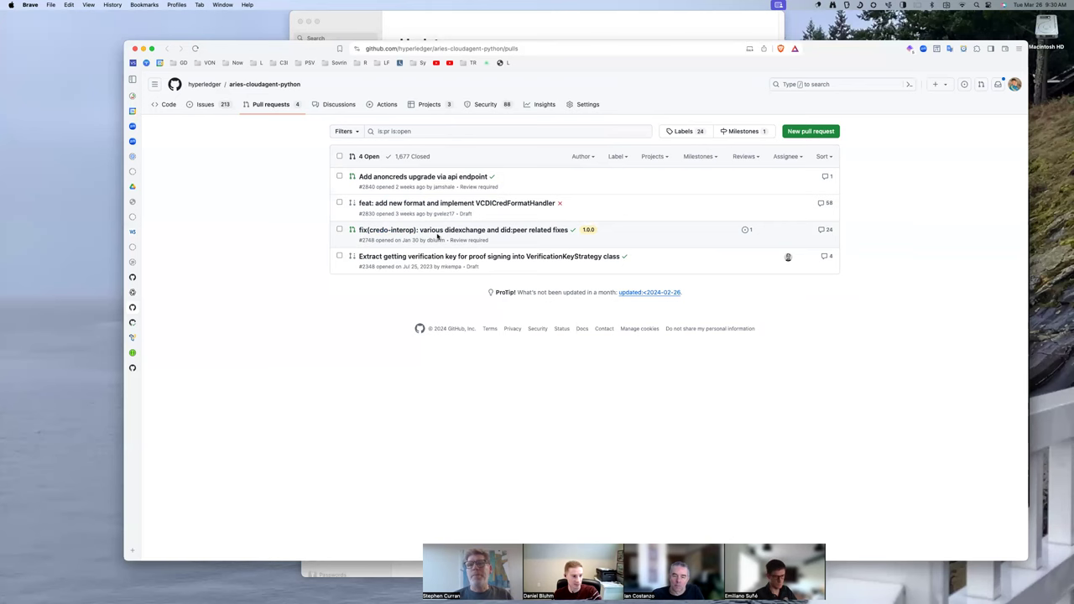
pyautogui.moveTo(463, 230)
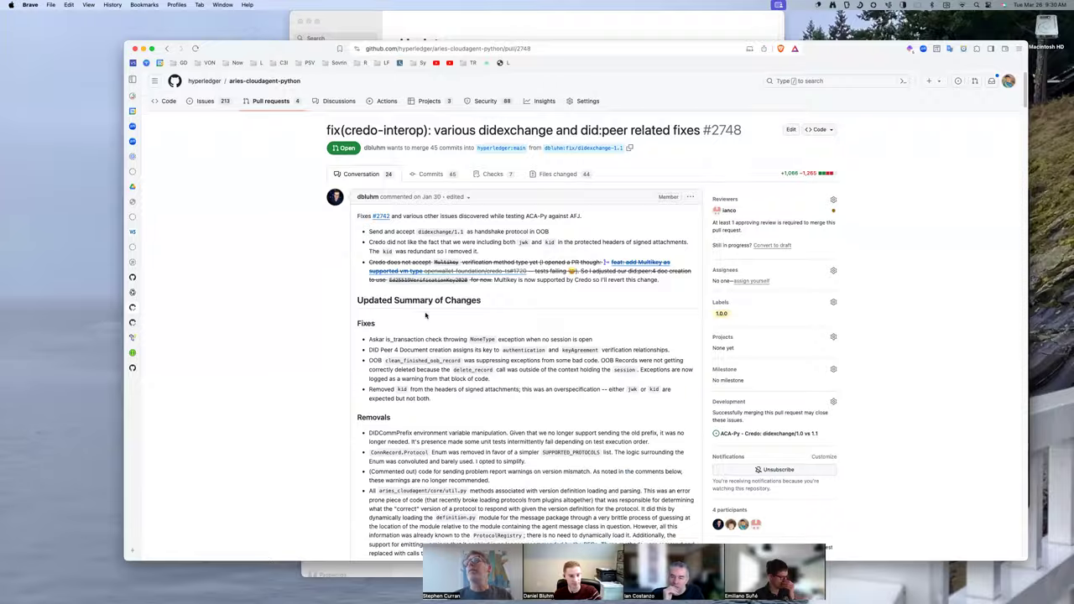
pyautogui.scroll(-3)
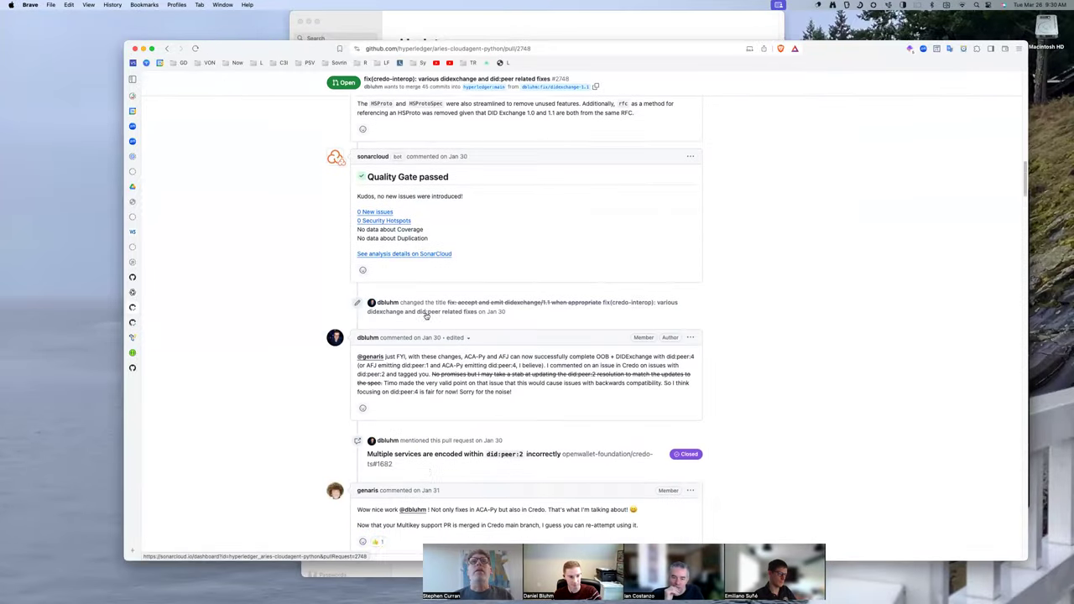
pyautogui.scroll(-3)
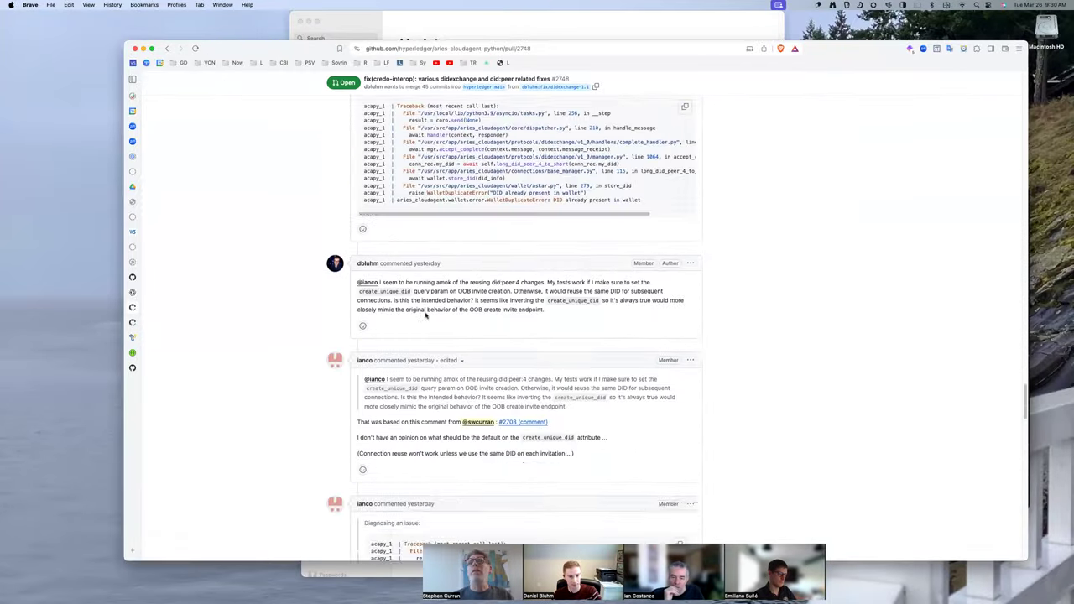
pyautogui.scroll(-3)
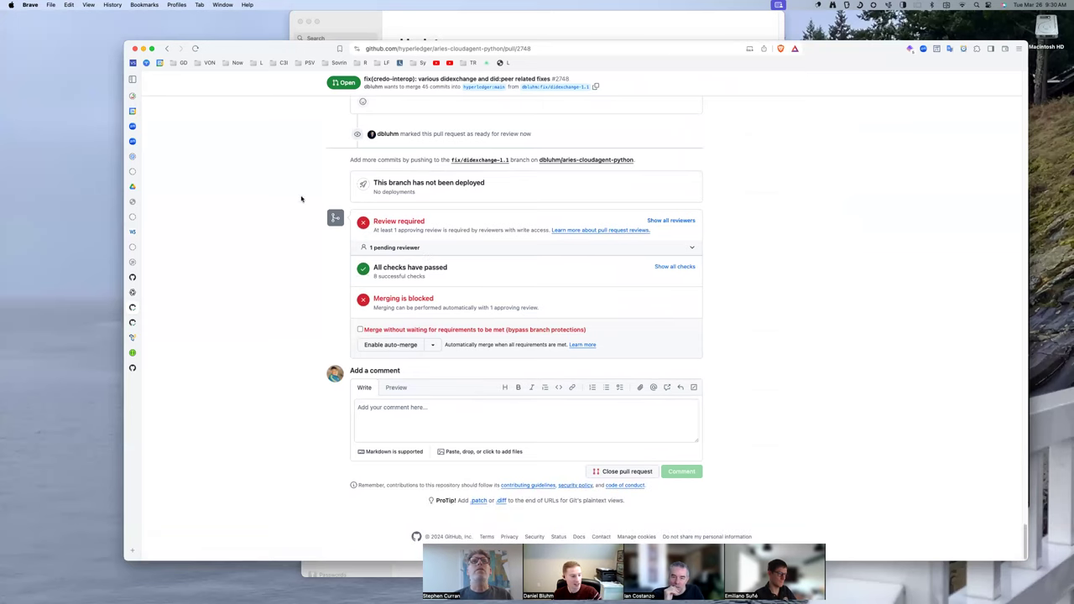
pyautogui.click(167, 47)
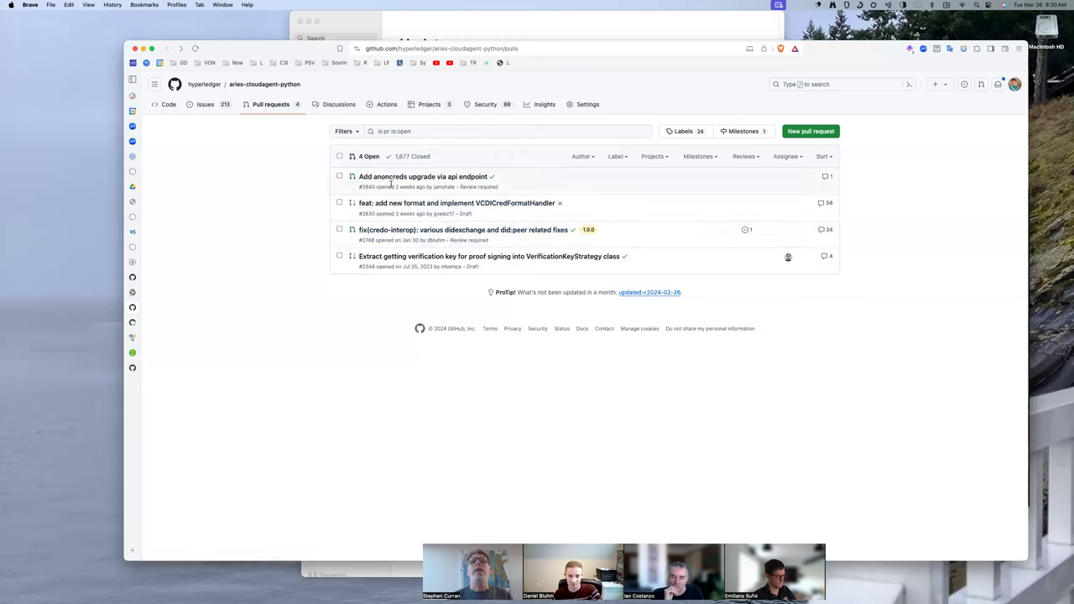
pyautogui.moveTo(399, 264)
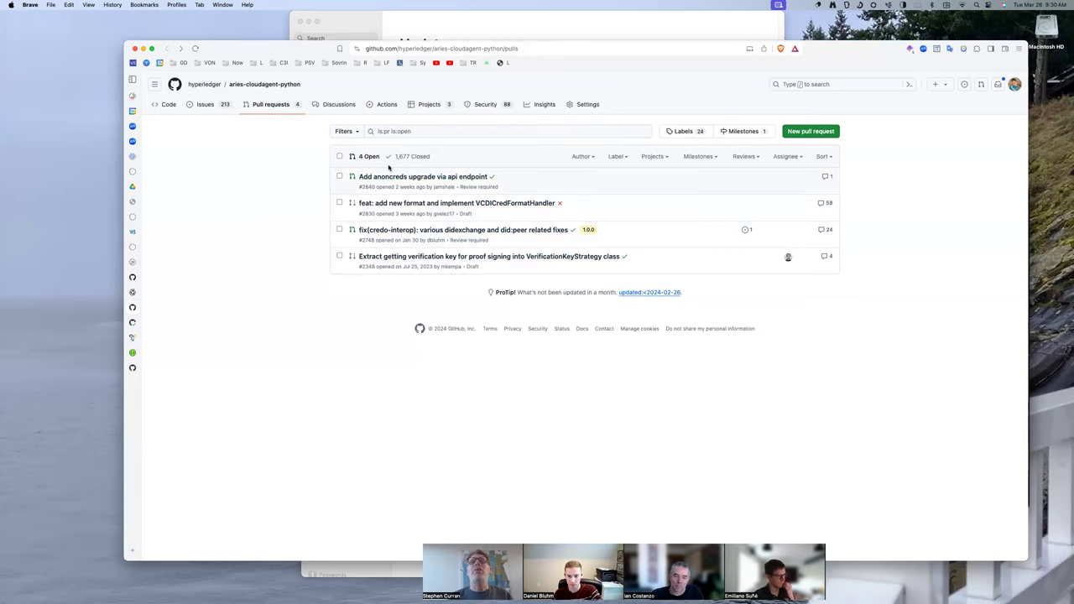
pyautogui.moveTo(278, 94)
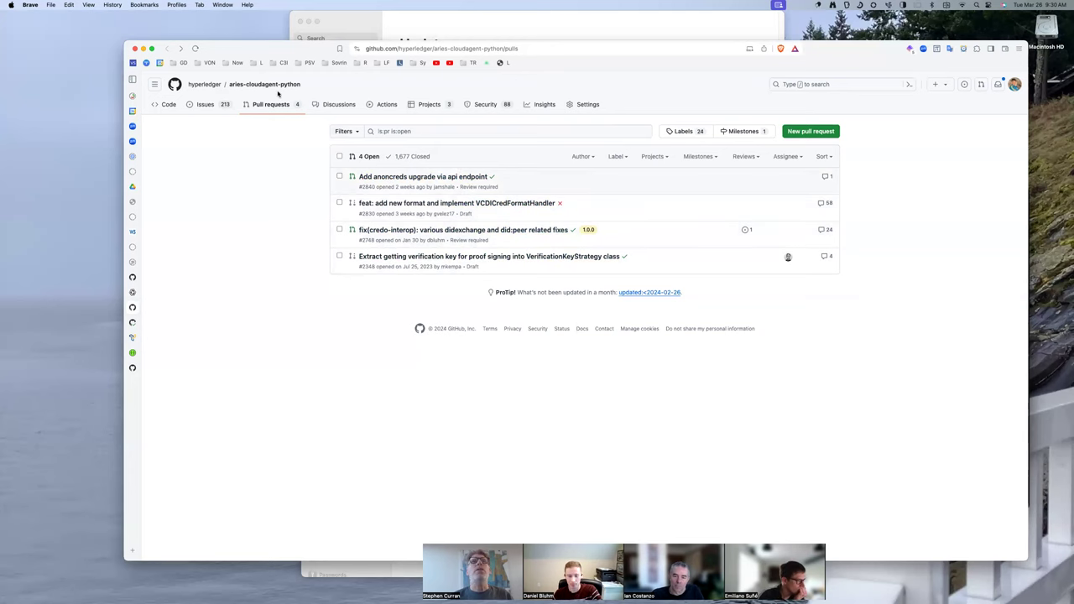
# Step: Browse the repository's 213 open issues, scrolling down and back up the list
pyautogui.click(205, 104)
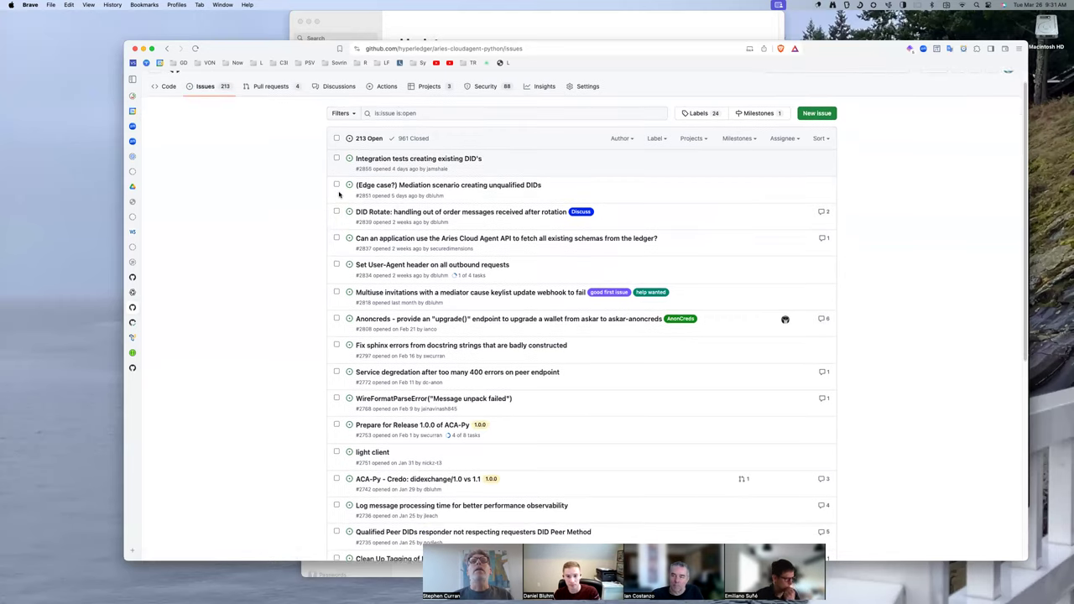
pyautogui.scroll(-3)
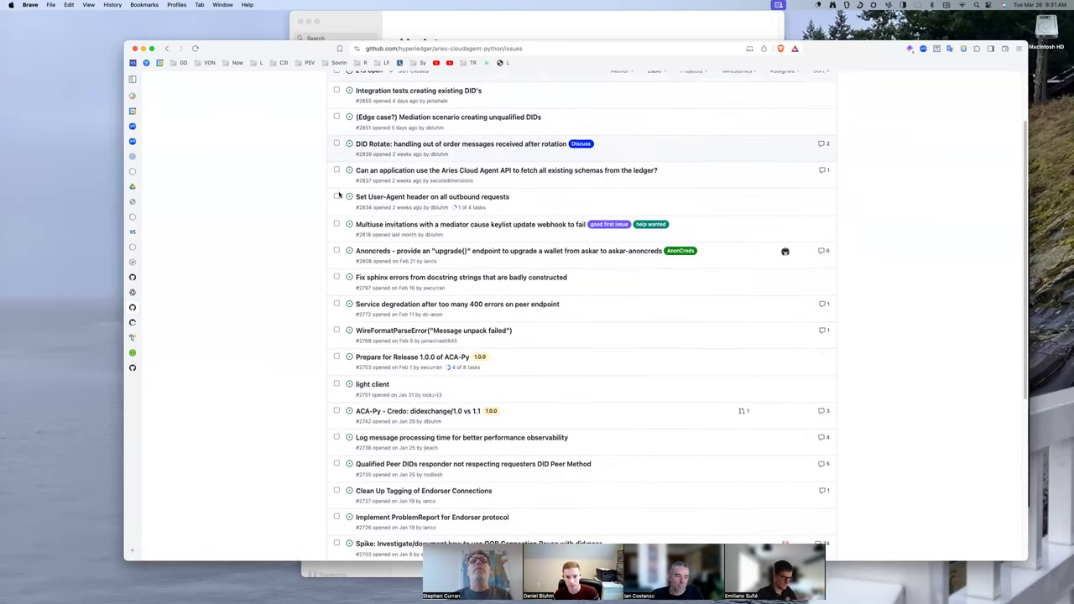
pyautogui.scroll(-3)
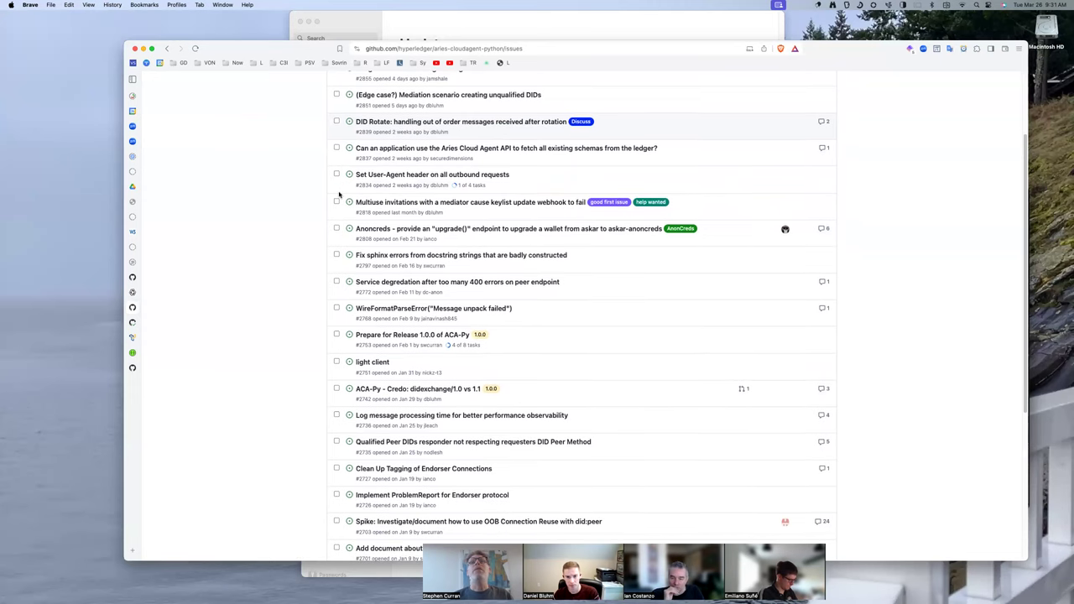
pyautogui.scroll(3)
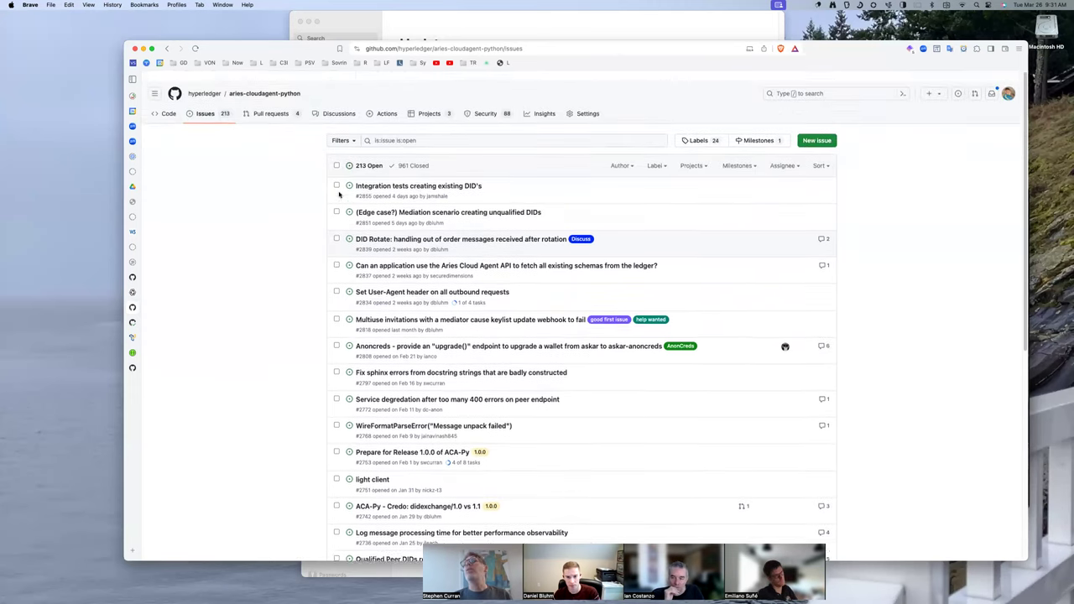
pyautogui.scroll(3)
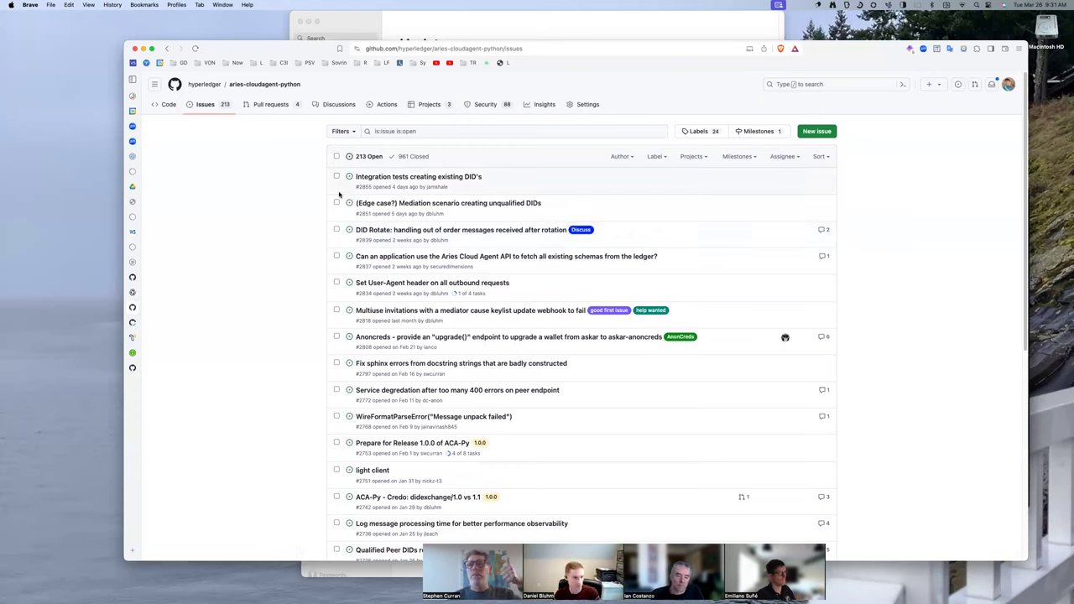
pyautogui.moveTo(578, 317)
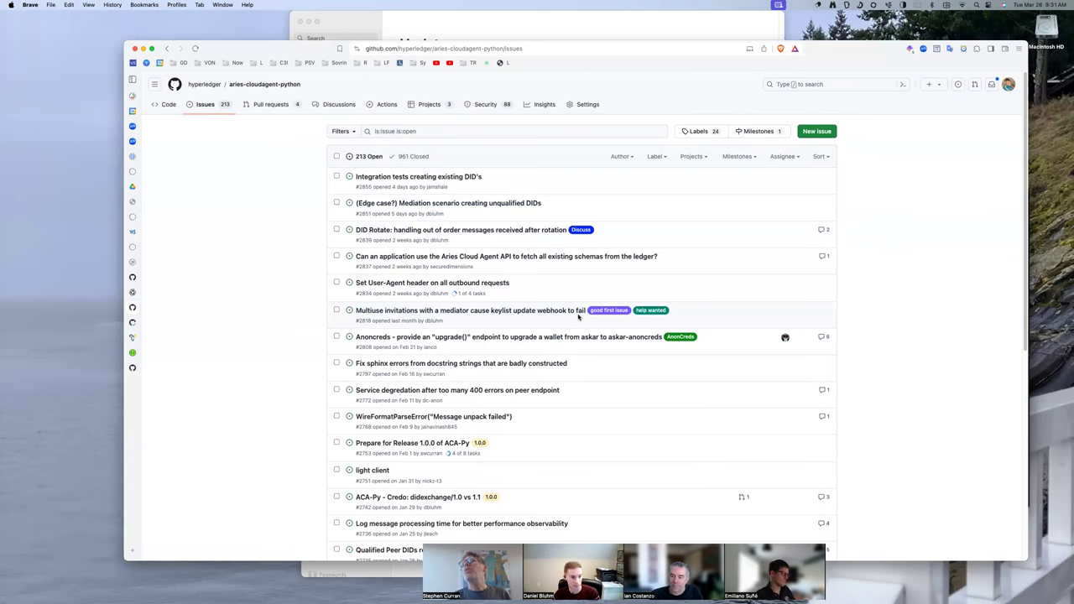
pyautogui.moveTo(470, 311)
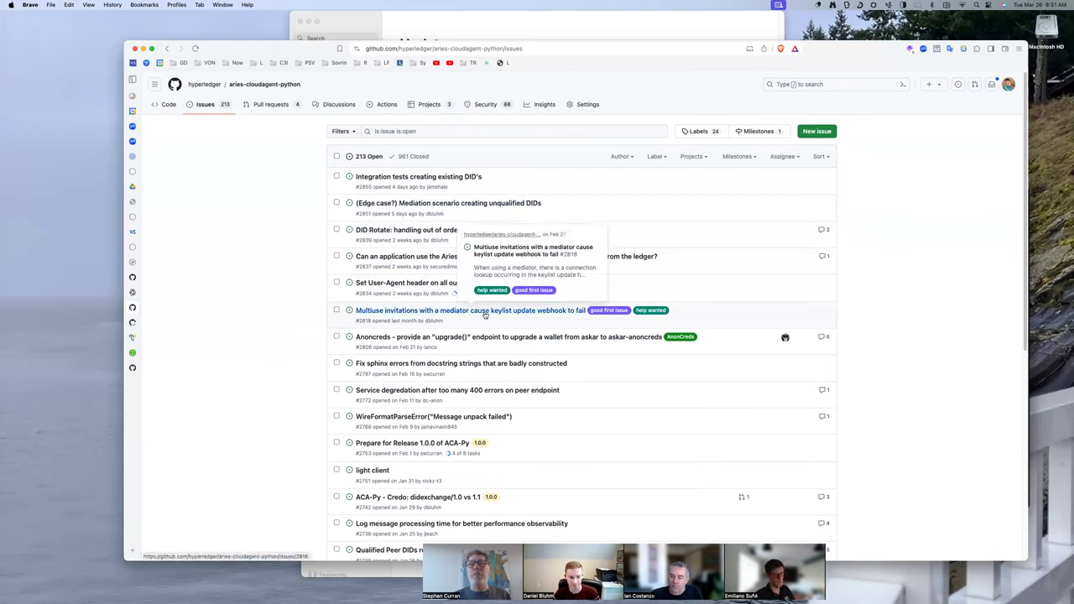
pyautogui.moveTo(241, 169)
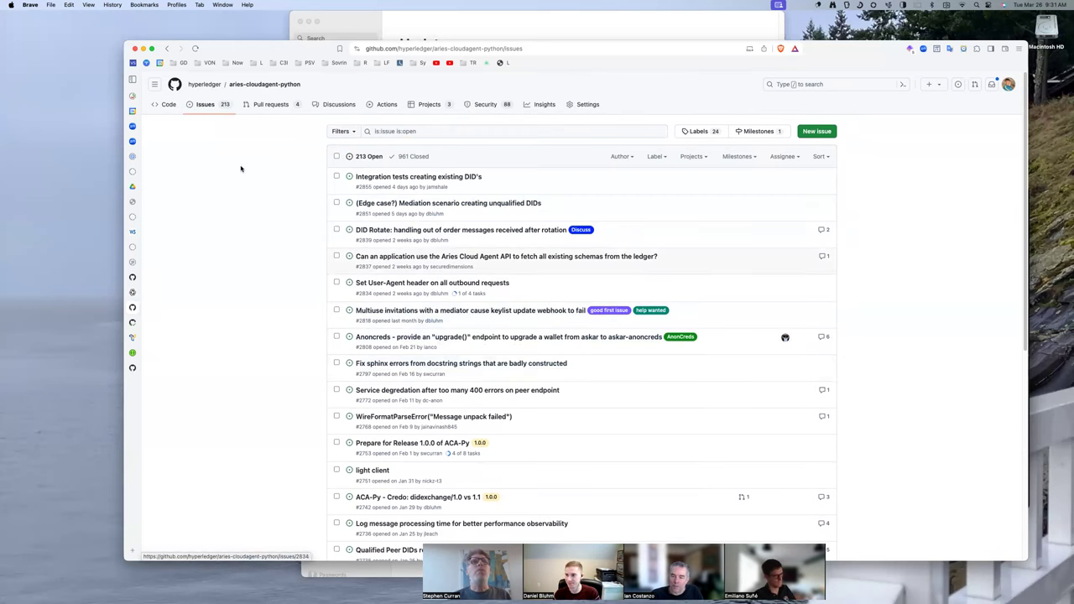
pyautogui.moveTo(255, 329)
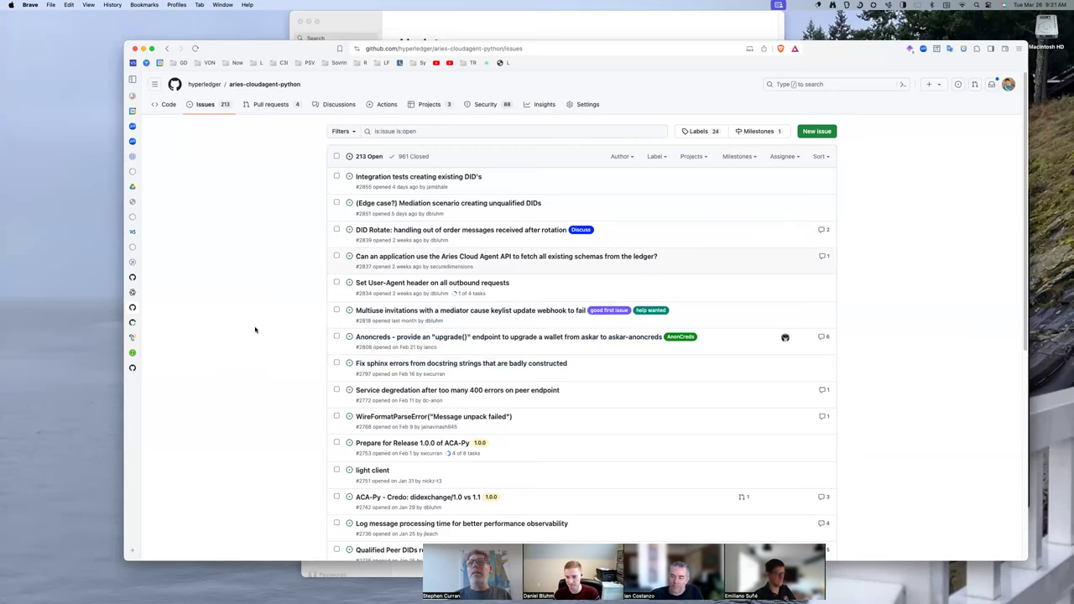